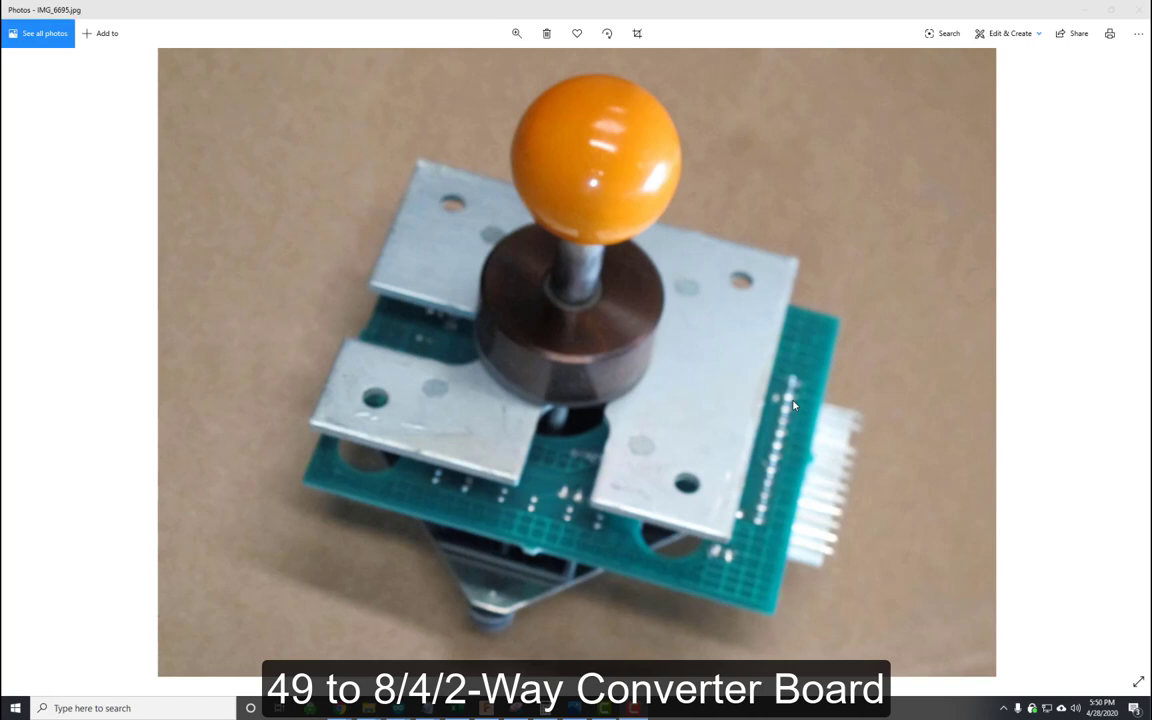
mouse_move(700, 164)
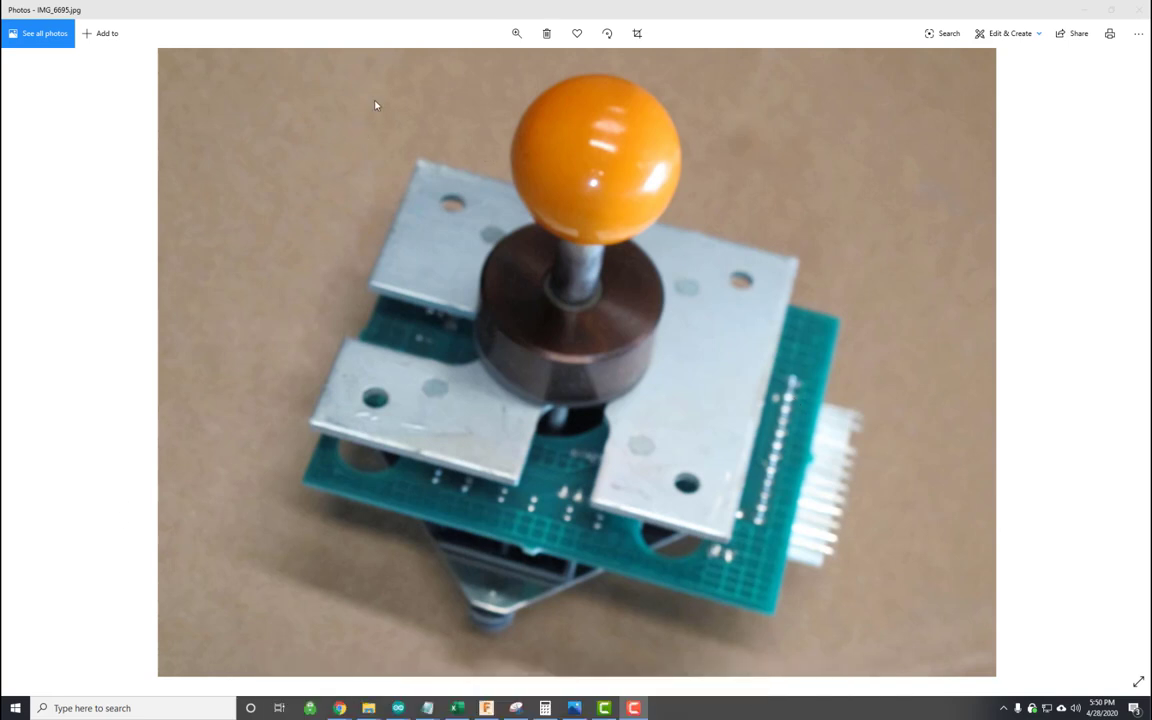
mouse_move(605, 246)
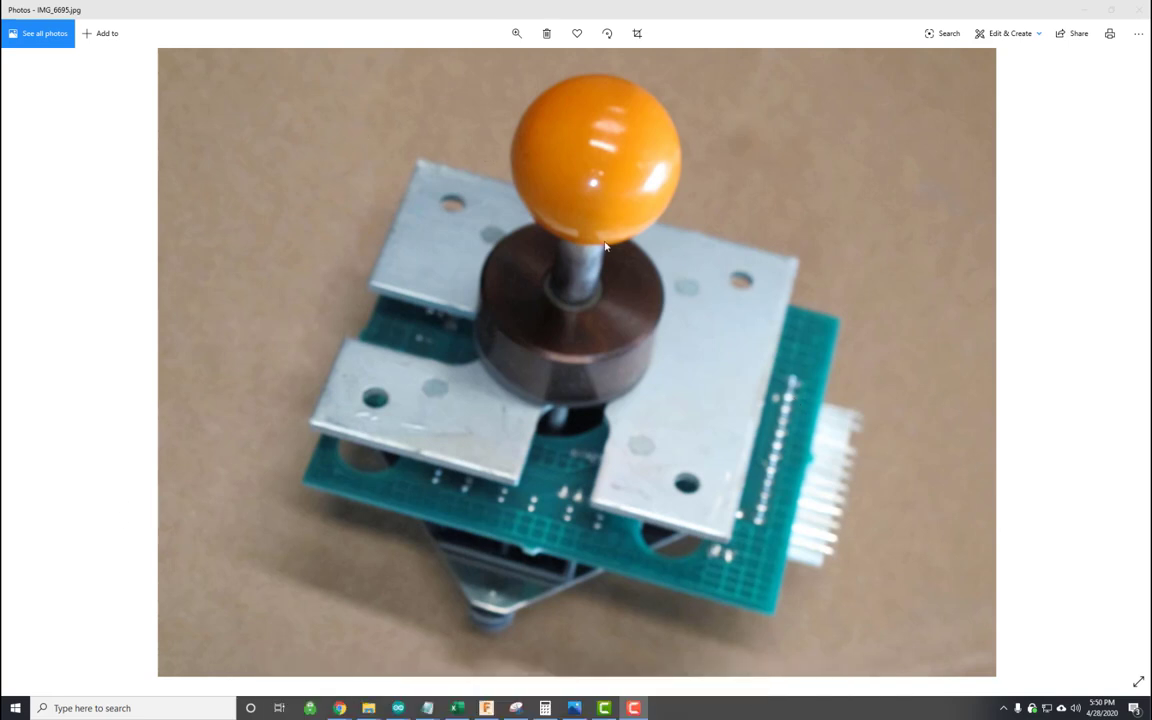
mouse_move(696, 158)
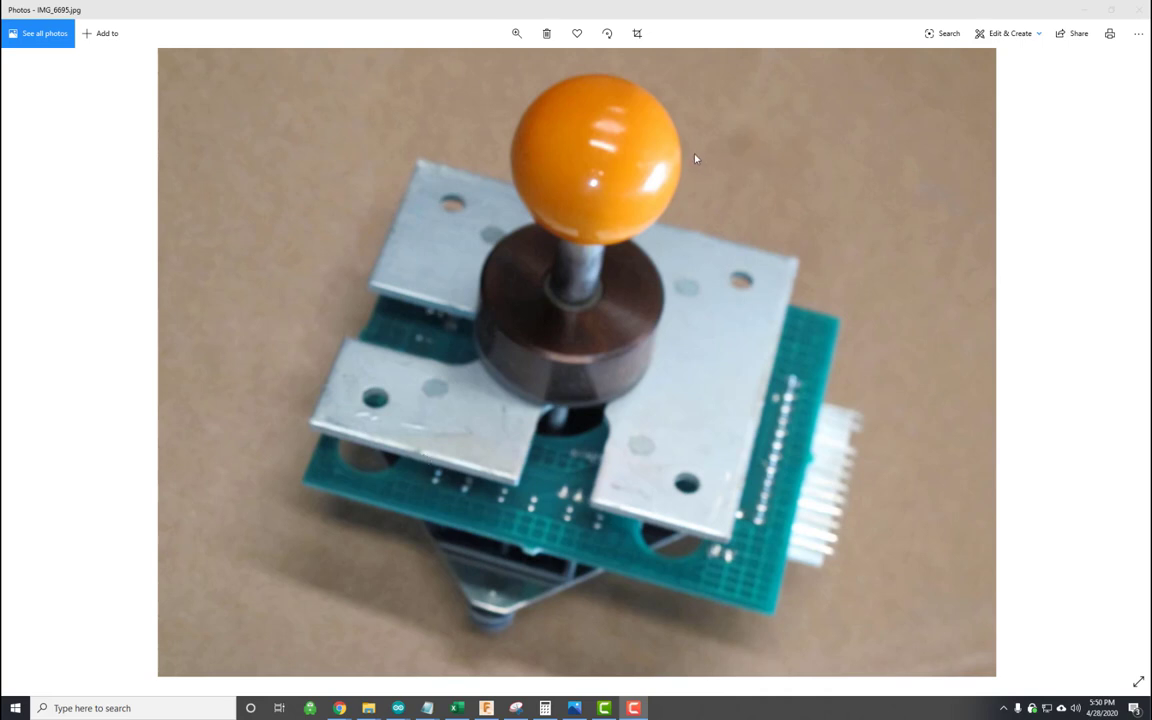
mouse_move(1010, 519)
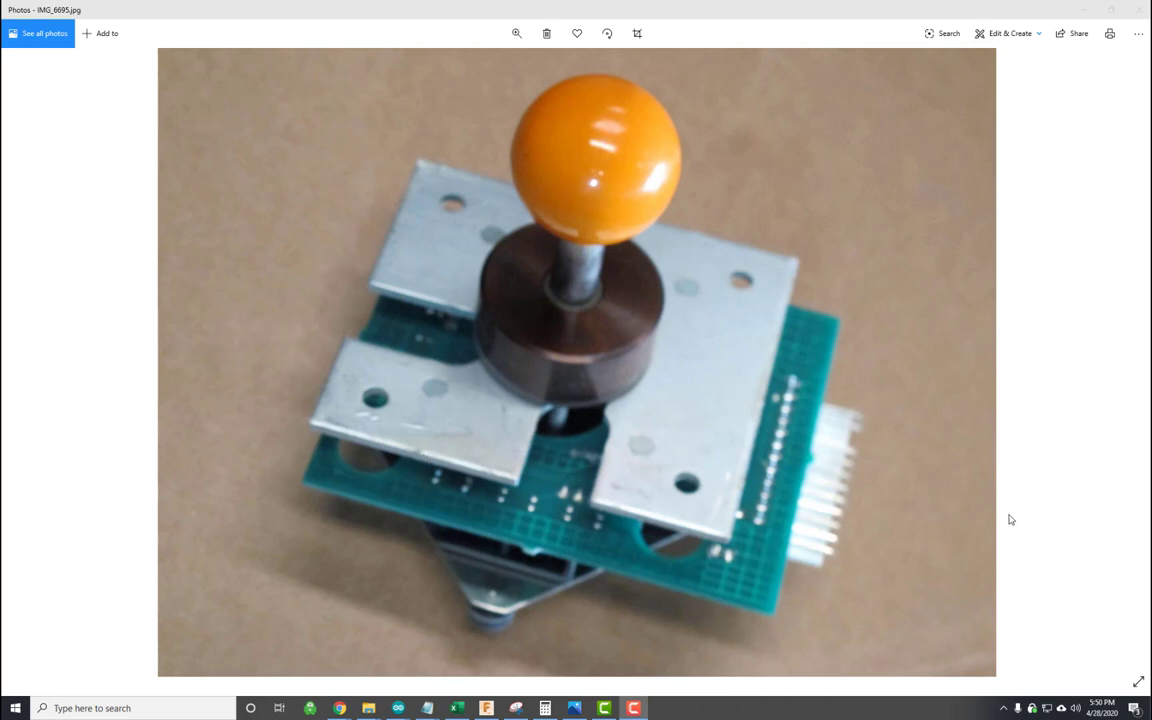
mouse_move(816, 239)
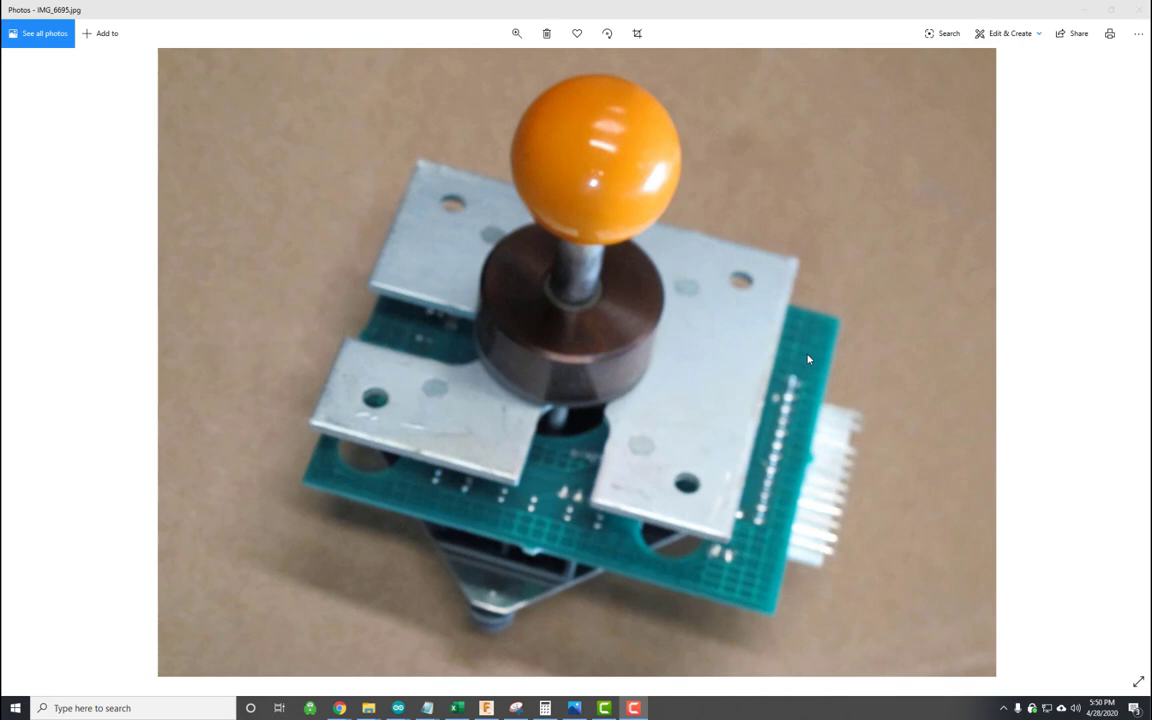
mouse_move(715, 148)
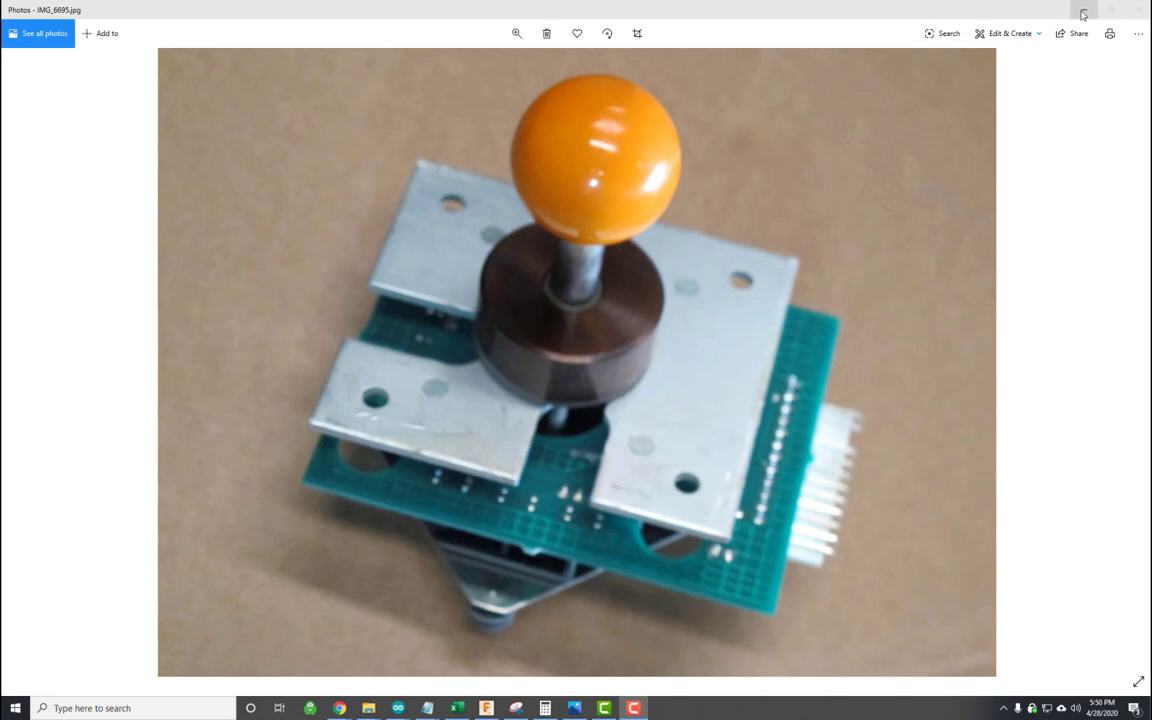
mouse_move(574, 125)
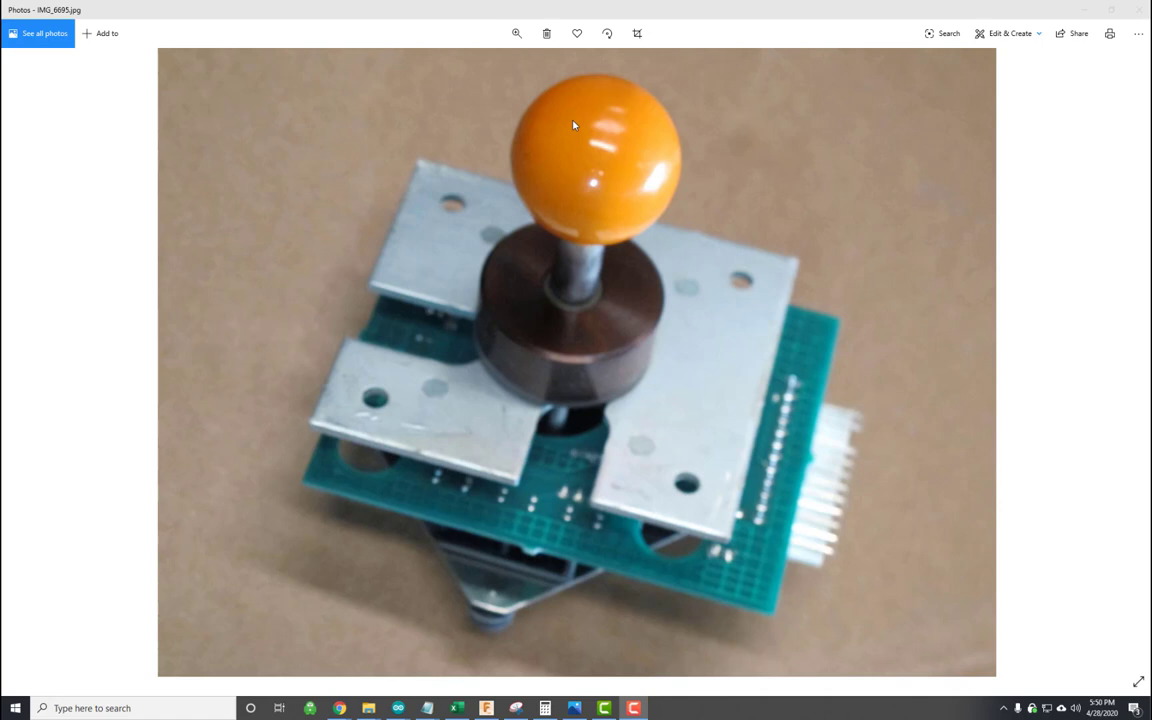
mouse_move(819, 388)
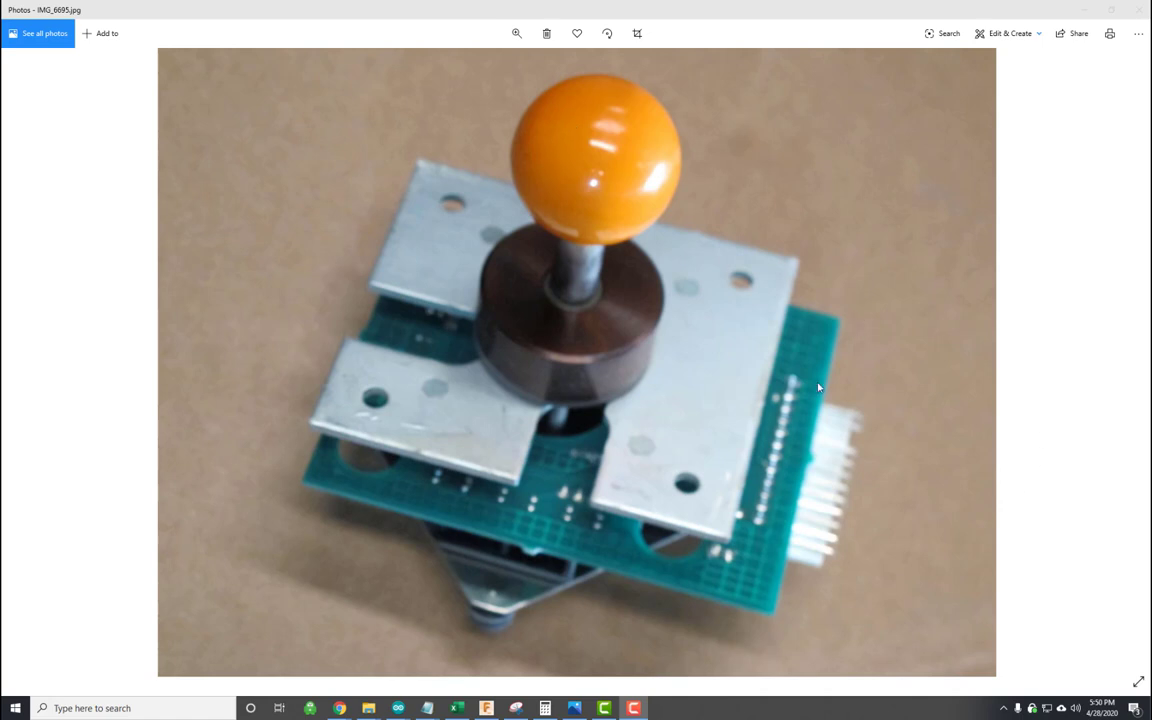
mouse_move(793, 525)
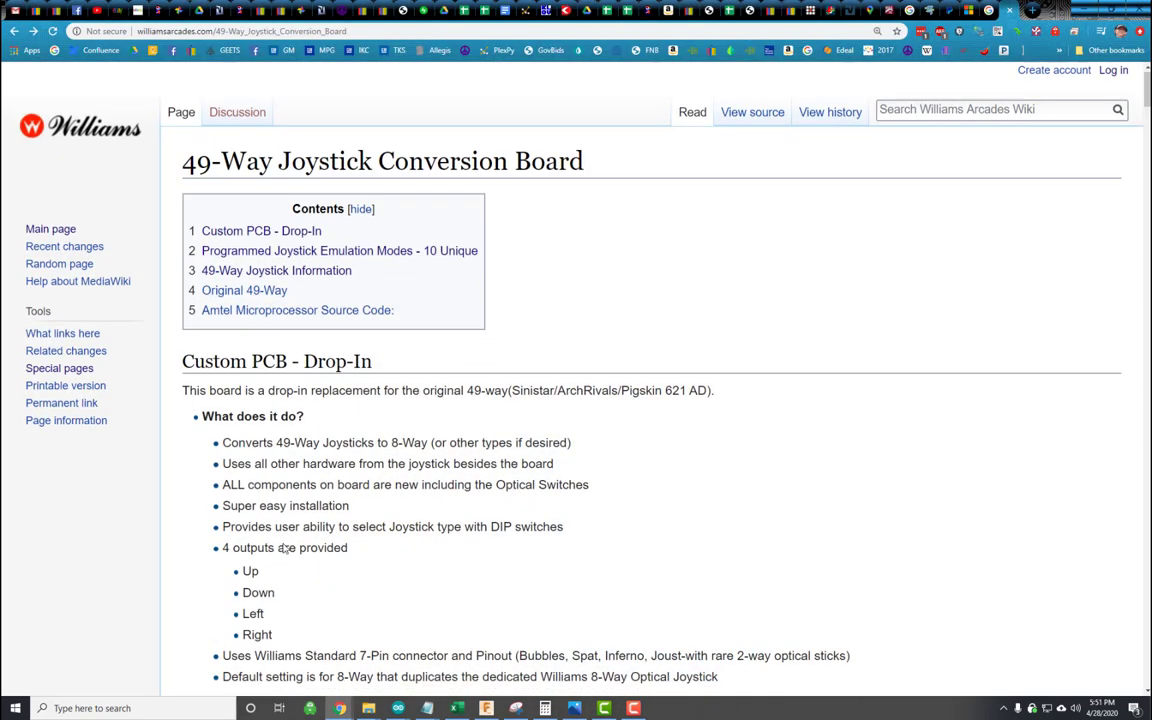
Step: Scroll down the conversion board page to the front, rear and populated PCB photos
scroll("down", 3)
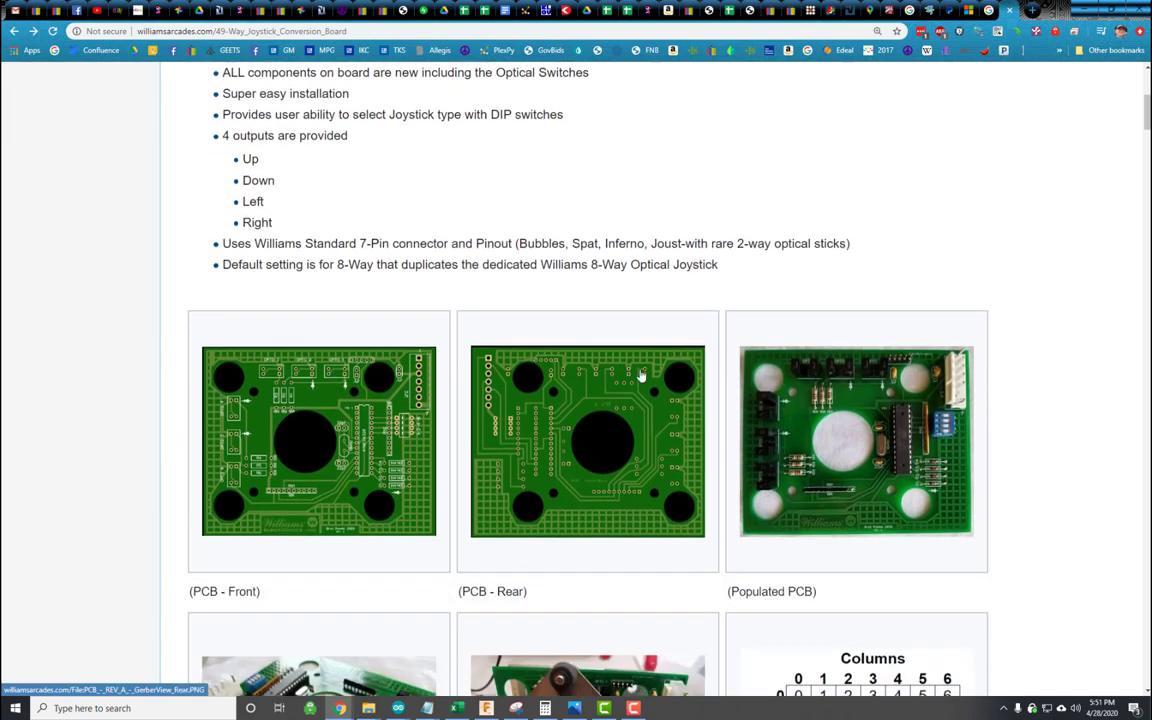
mouse_move(449, 406)
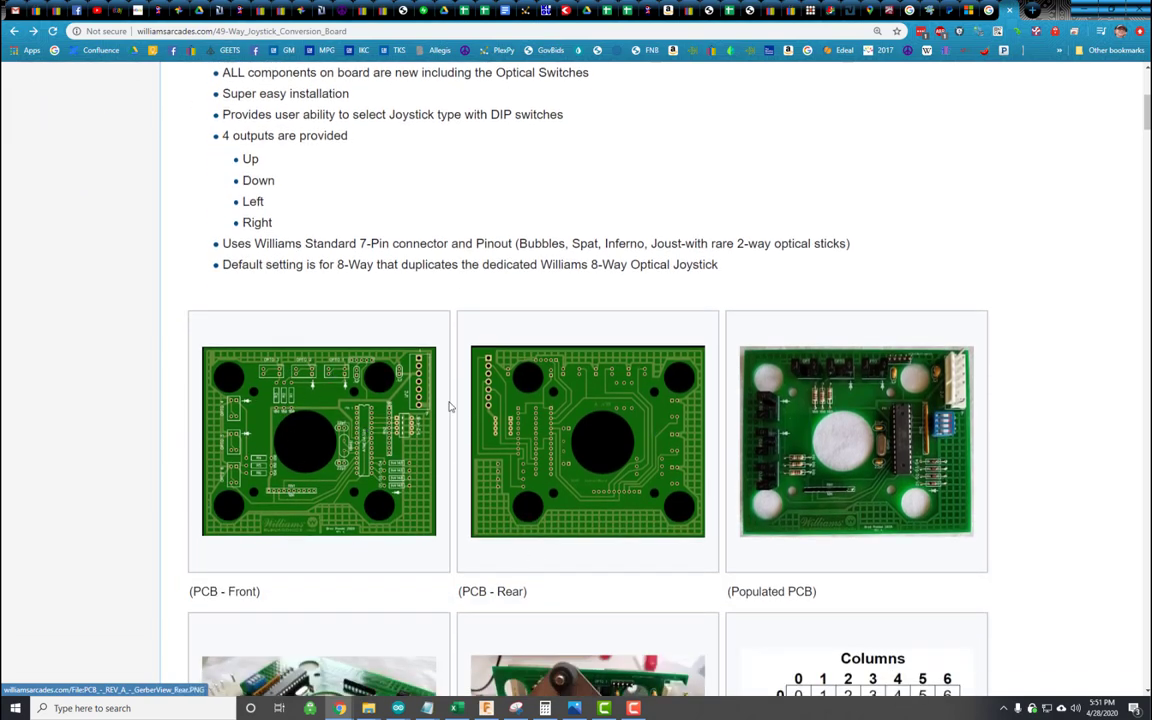
mouse_move(560, 423)
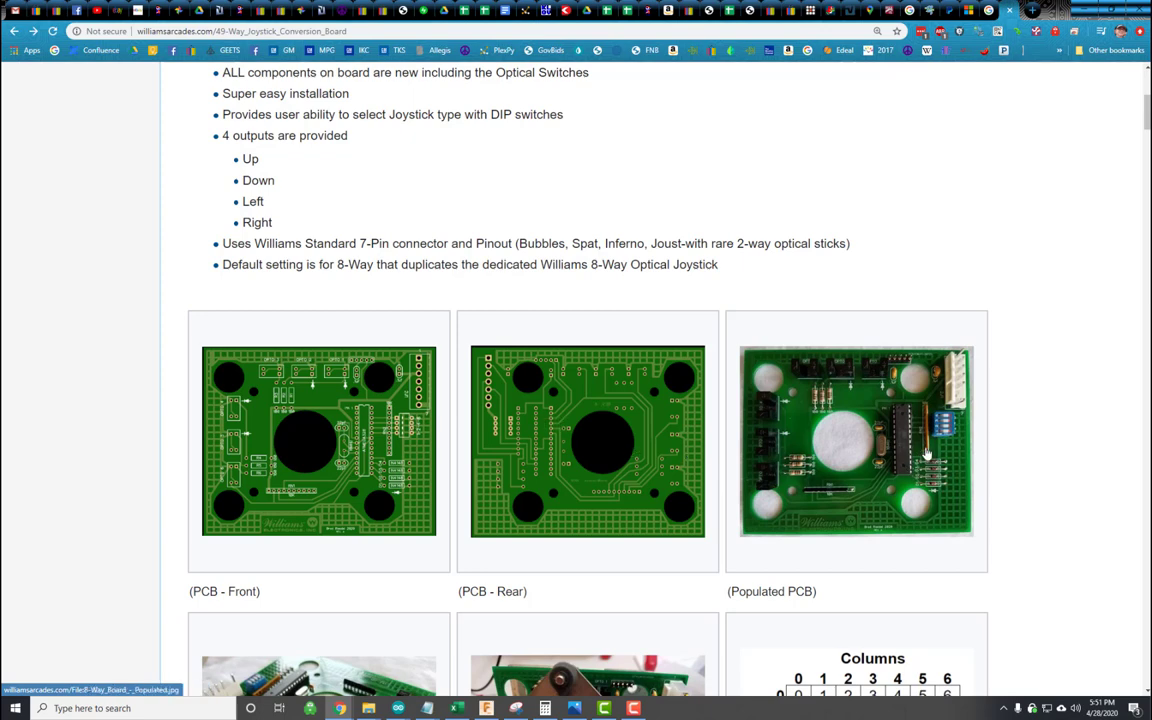
Step: Open the Populated PCB photo's file page and scroll through its enlarged image and resolution details
left_click(855, 441)
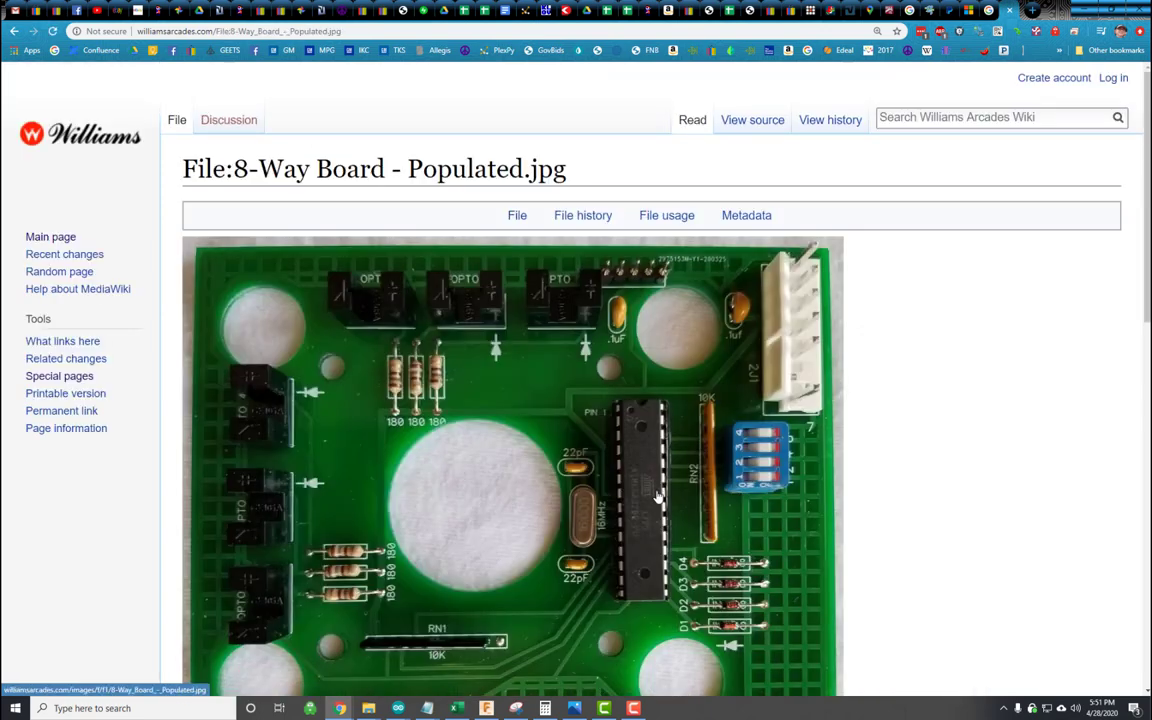
scroll("down", 3)
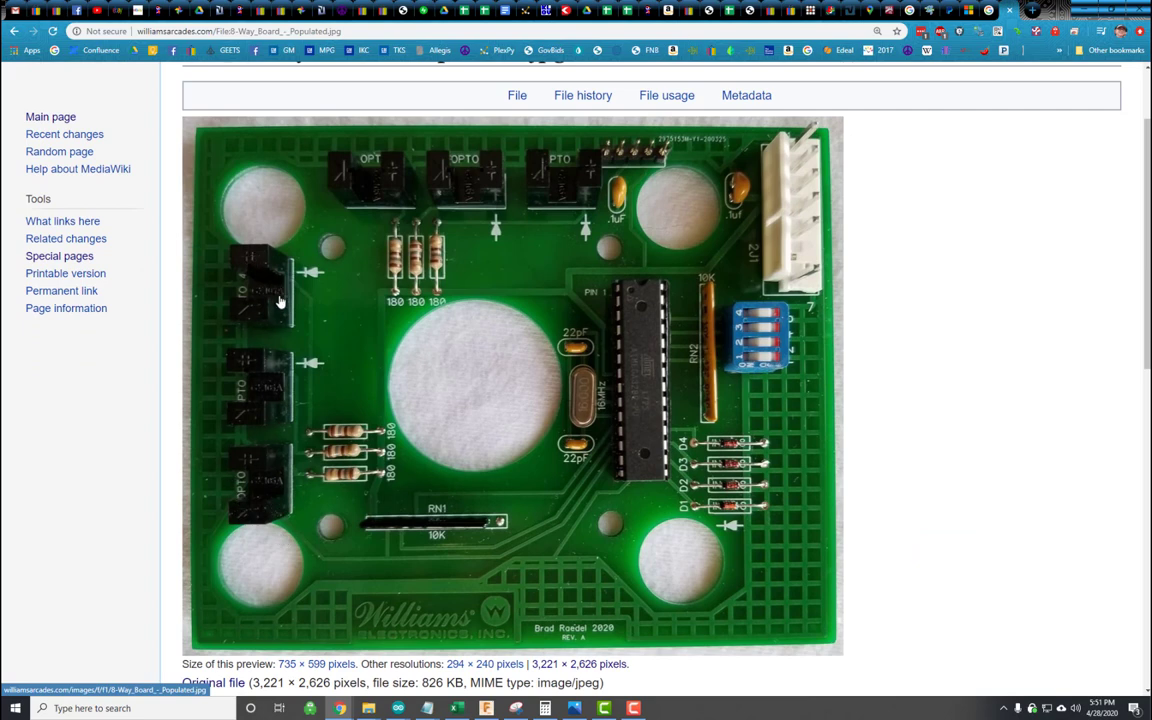
mouse_move(235, 460)
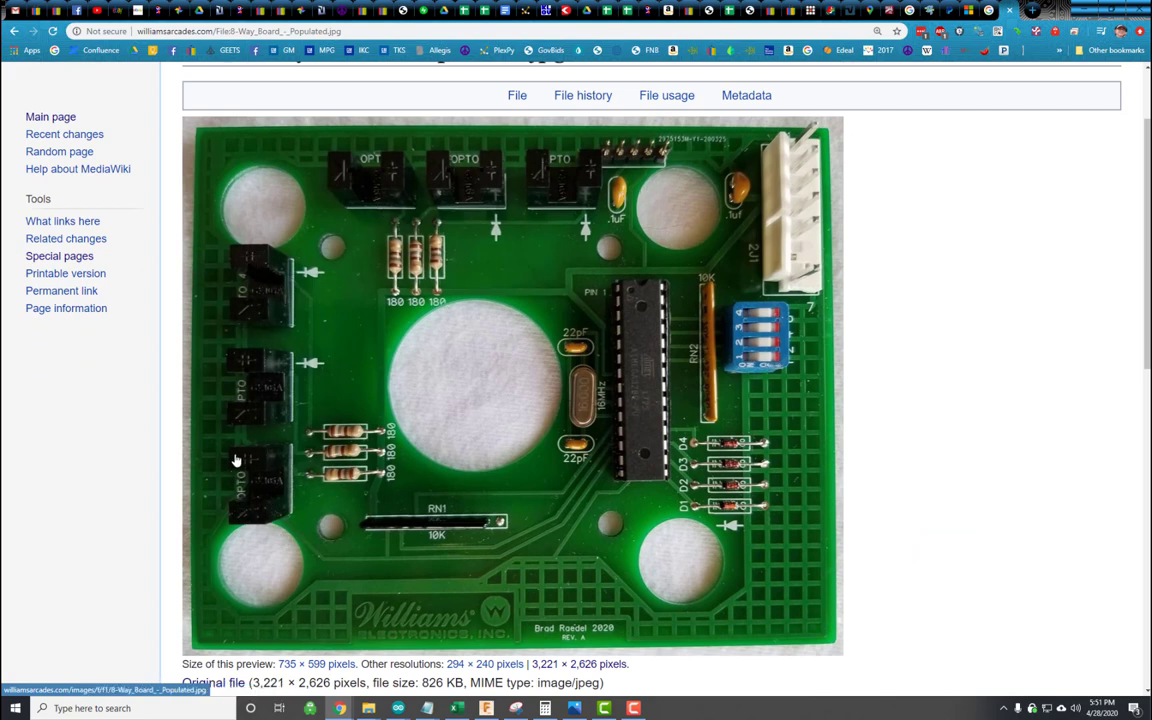
mouse_move(668, 444)
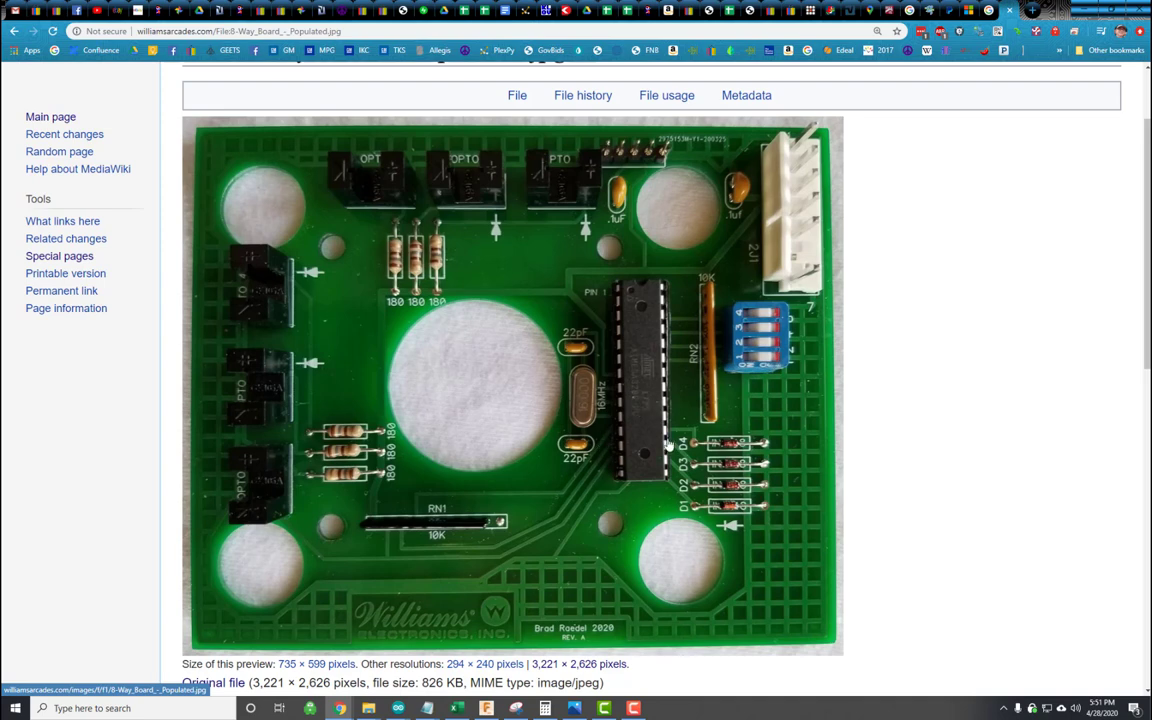
mouse_move(630, 375)
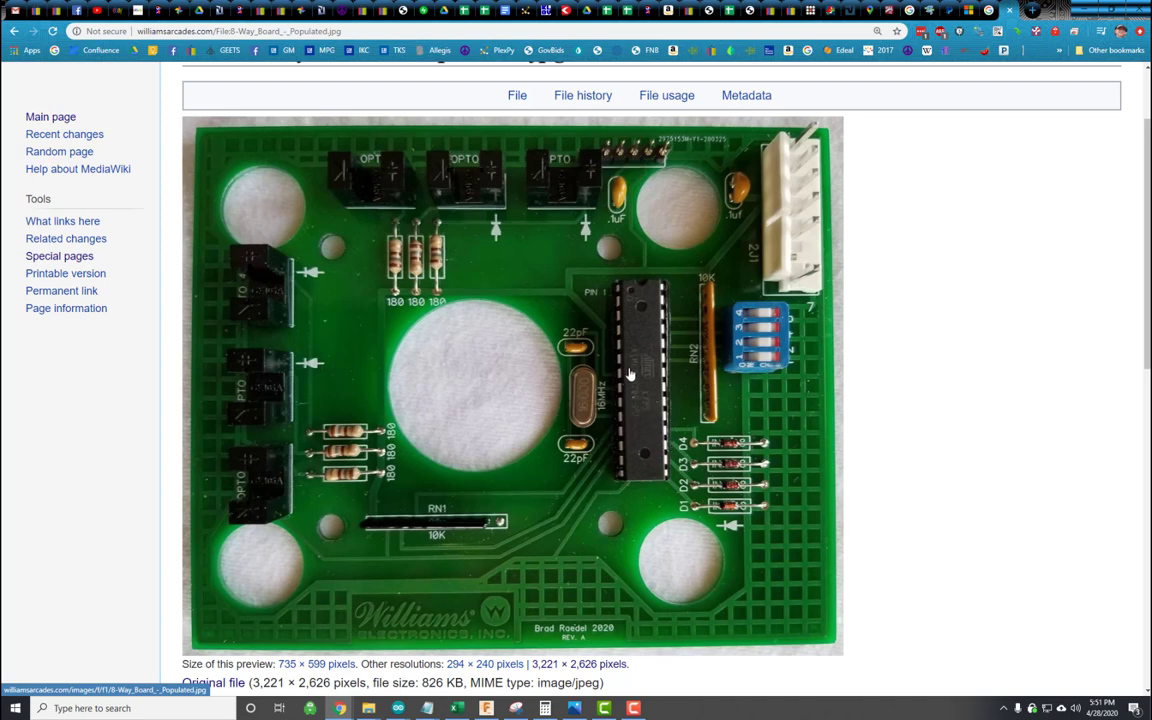
mouse_move(549, 388)
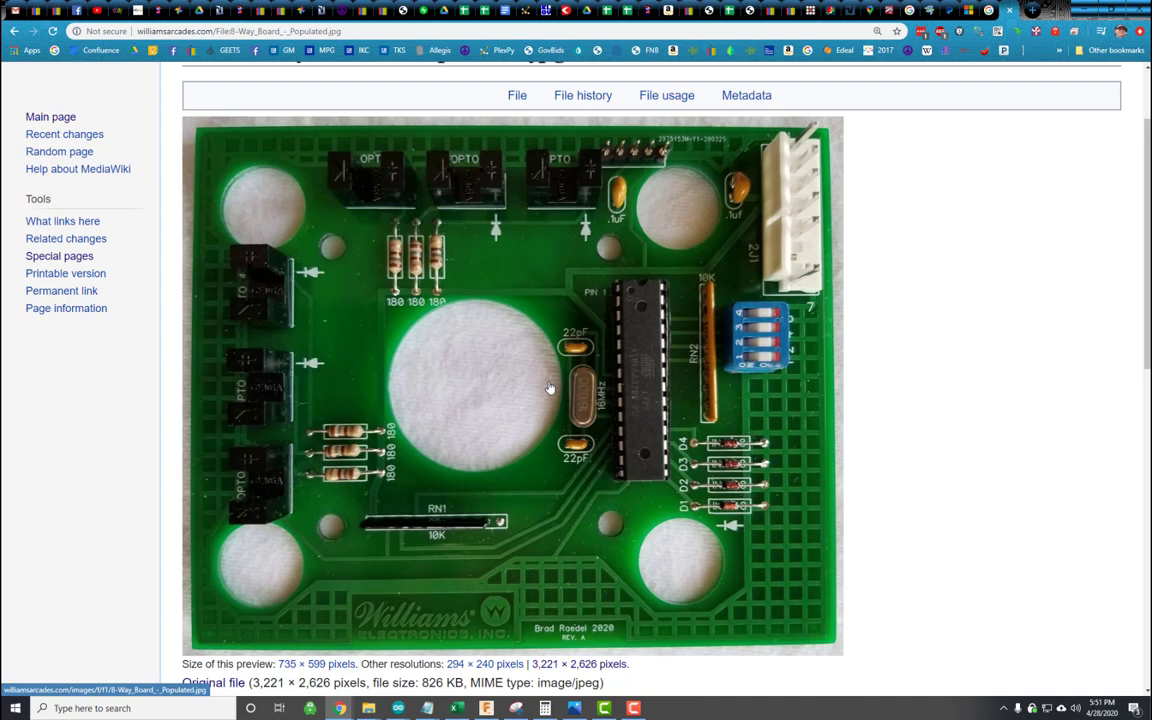
mouse_move(770, 320)
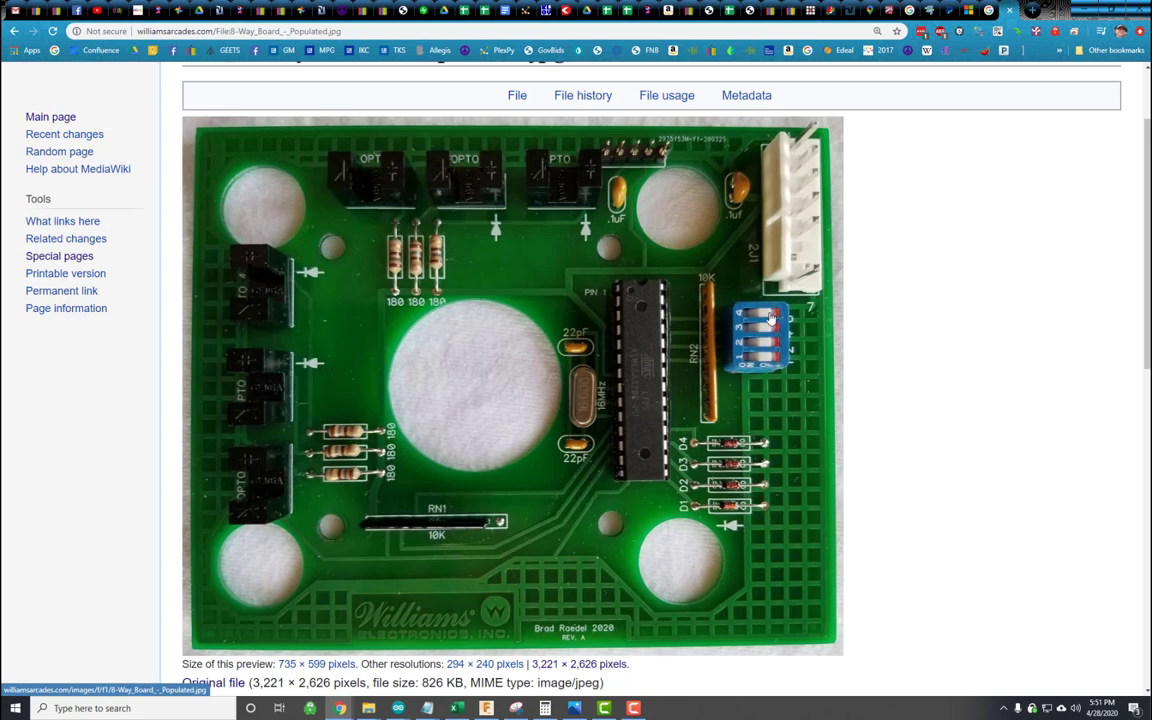
mouse_move(643, 312)
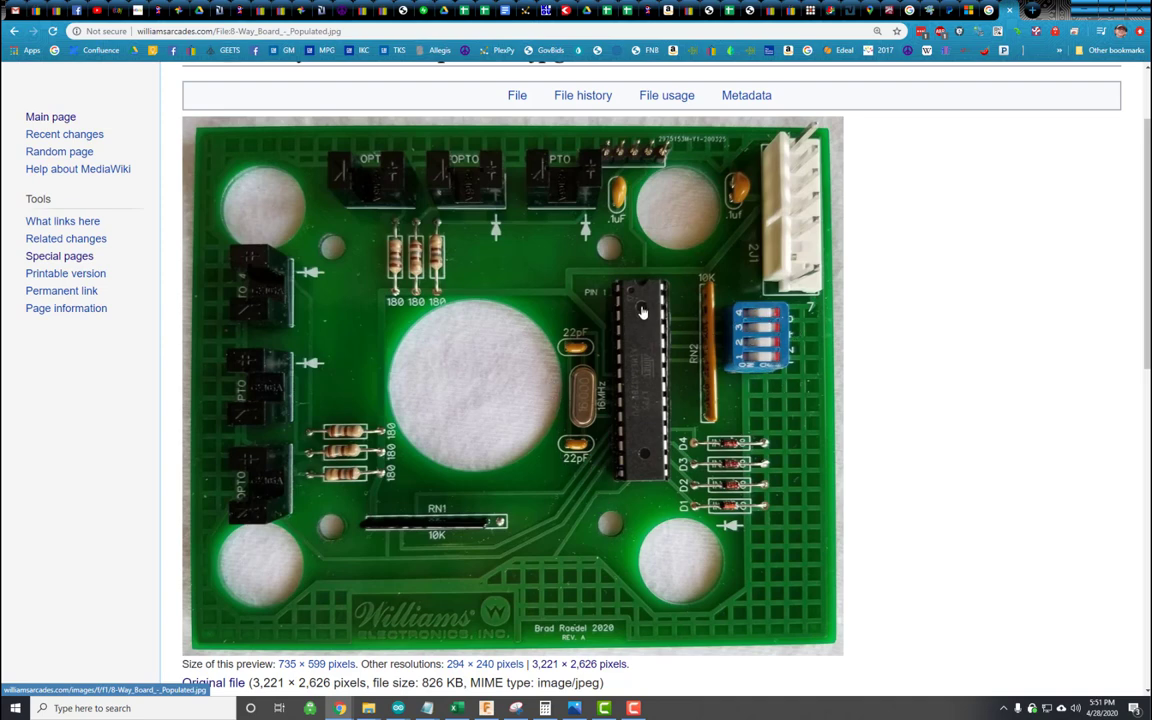
mouse_move(723, 418)
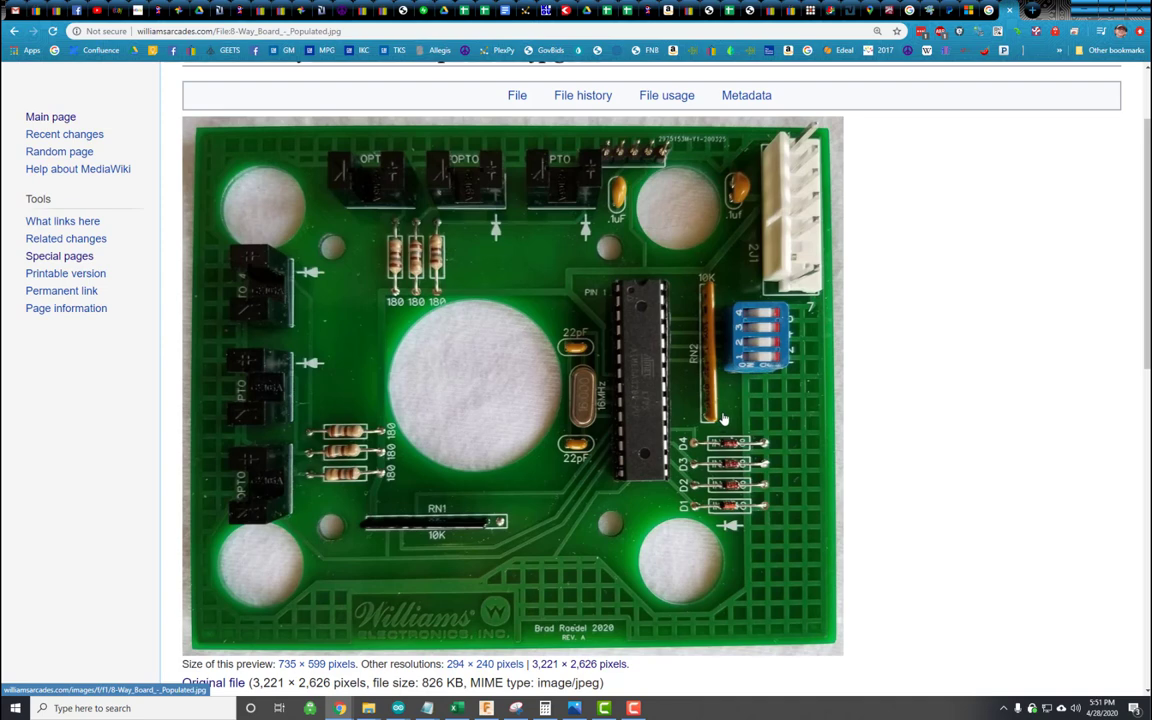
mouse_move(789, 281)
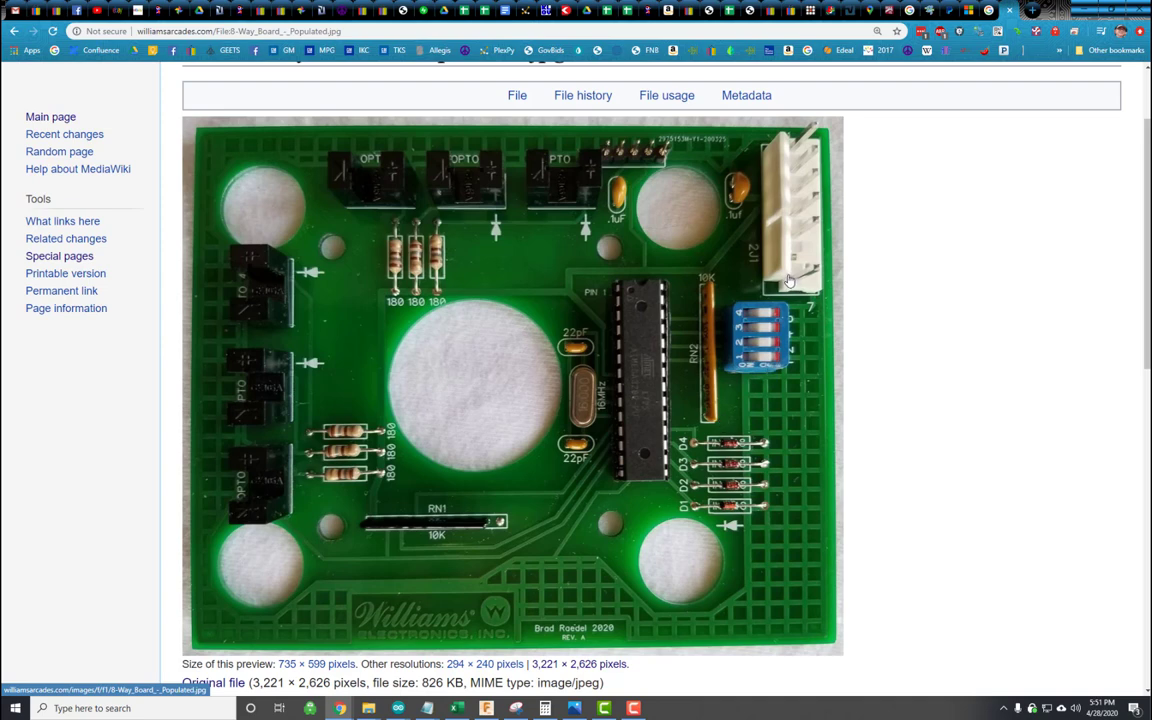
mouse_move(798, 138)
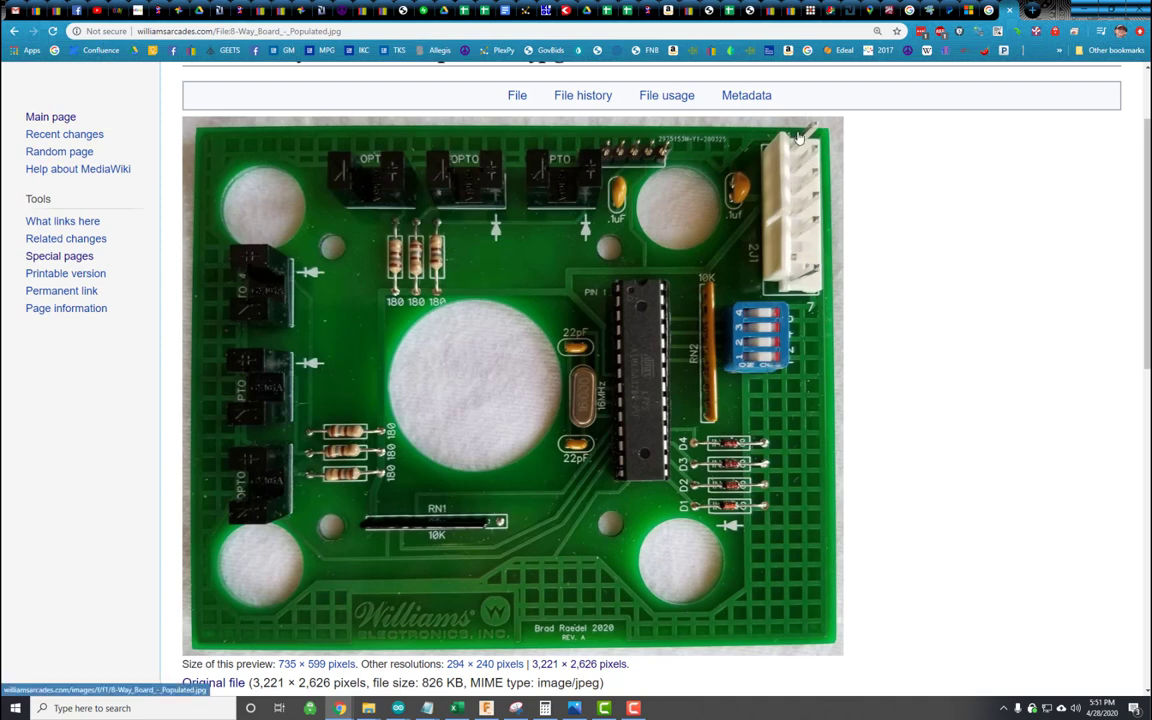
mouse_move(825, 263)
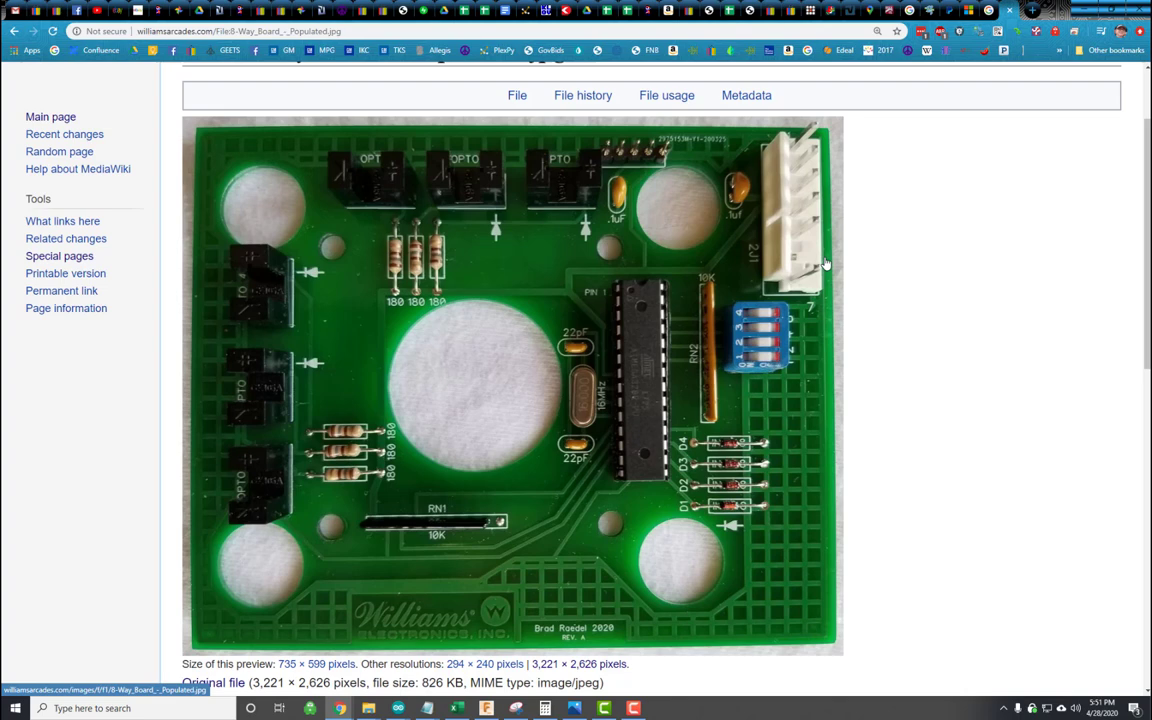
mouse_move(345, 622)
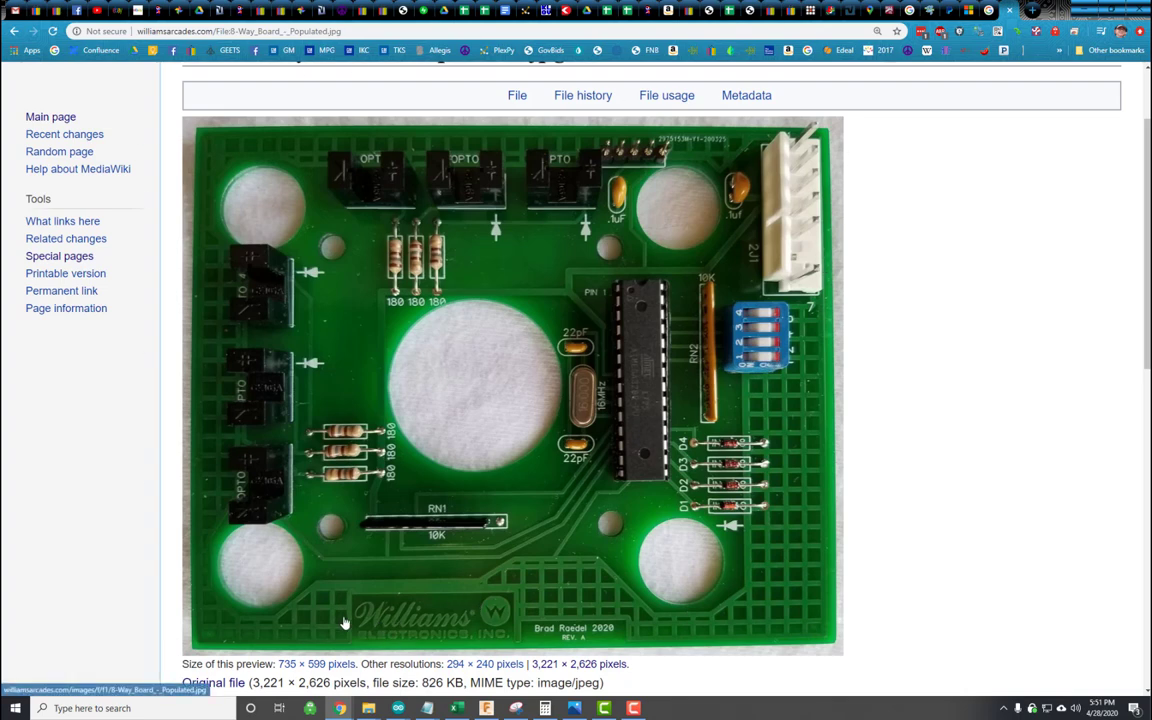
mouse_move(768, 589)
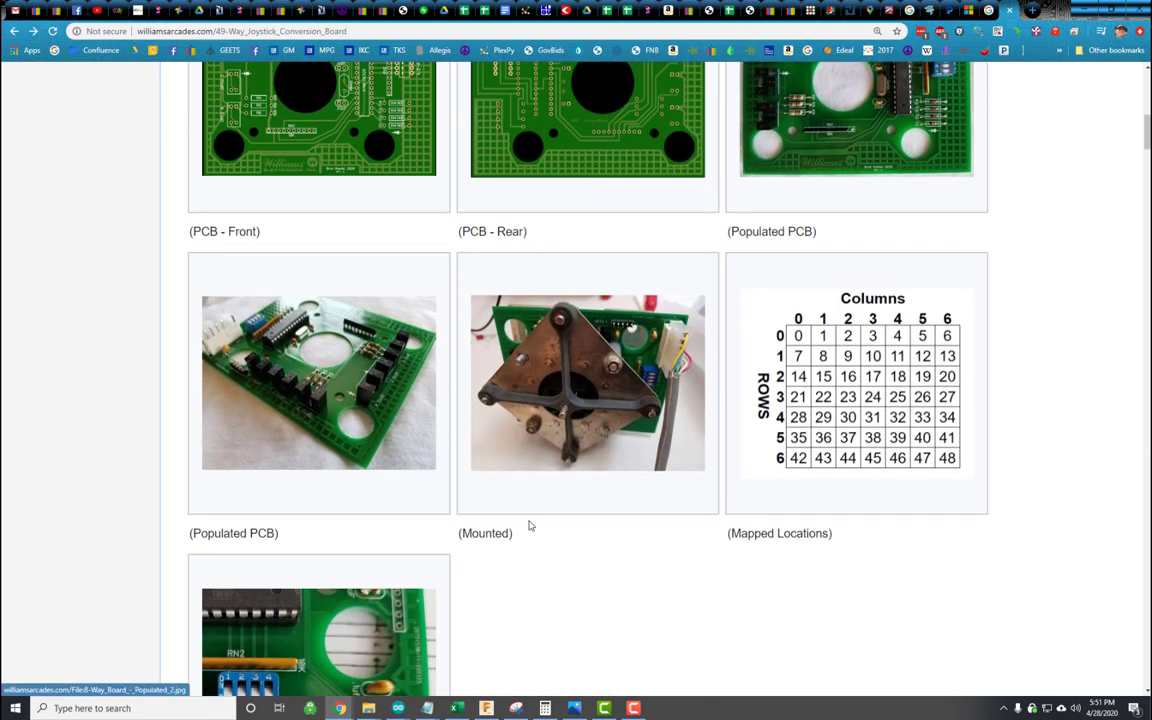
Step: View the 49-Way Matrix Locations file page with its numbered 7×7 rows-and-columns grid
left_click(588, 382)
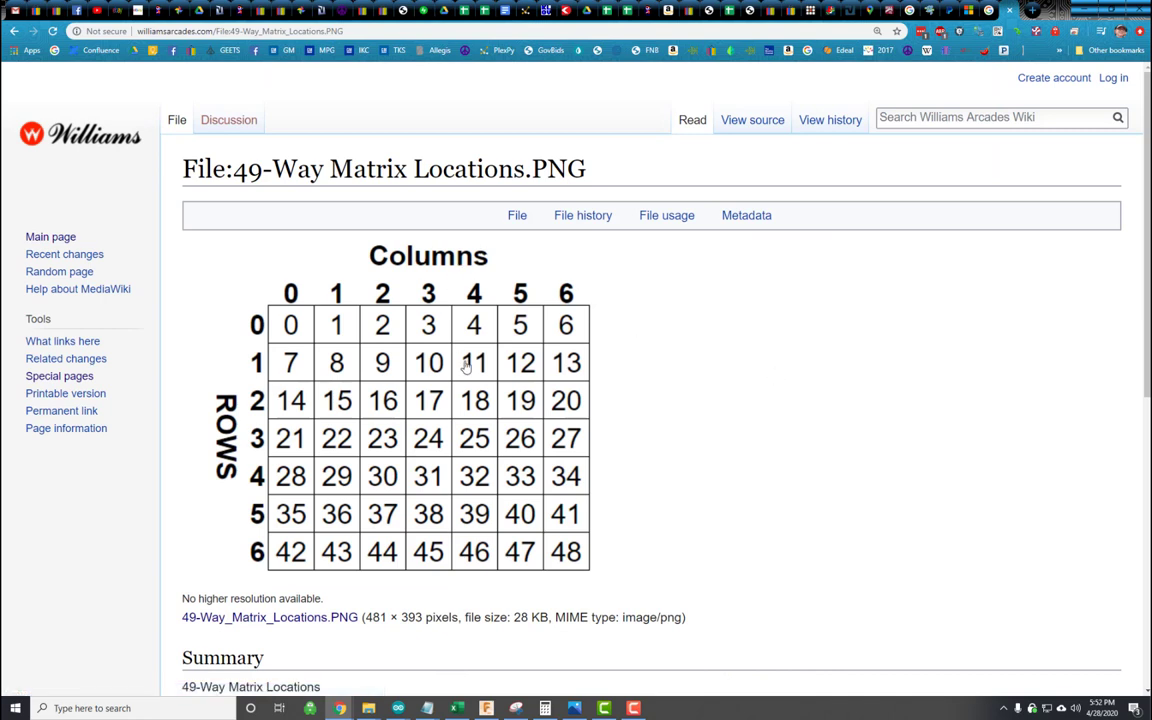
mouse_move(408, 442)
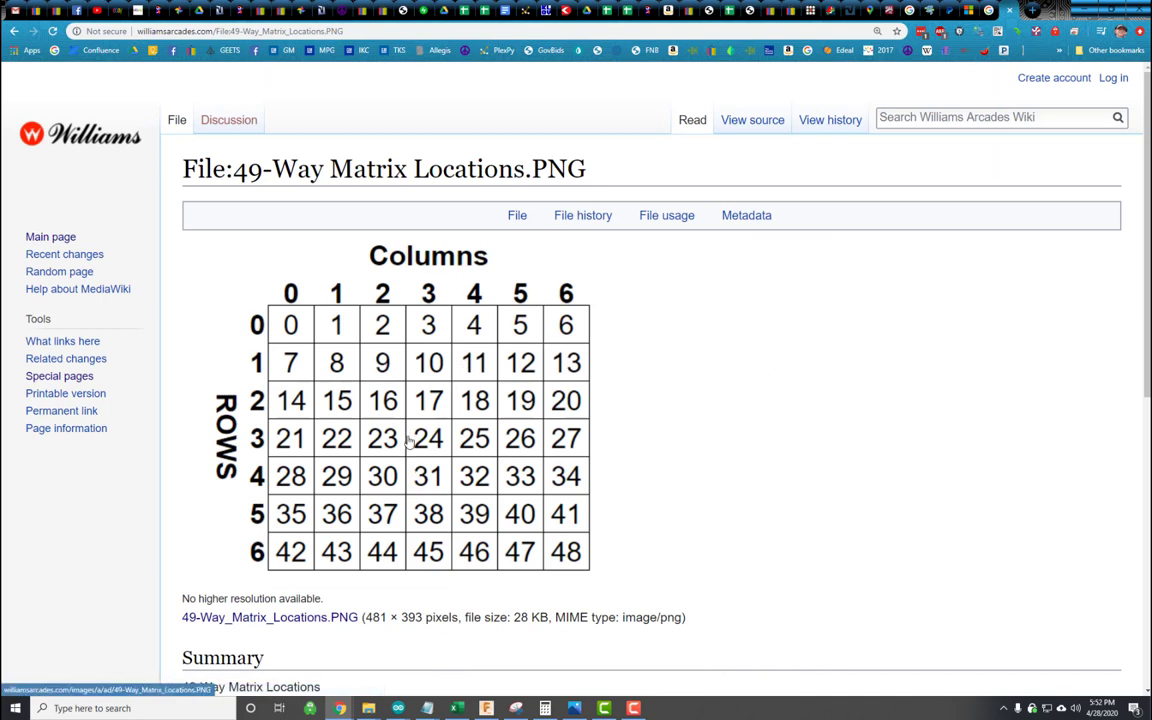
mouse_move(430, 363)
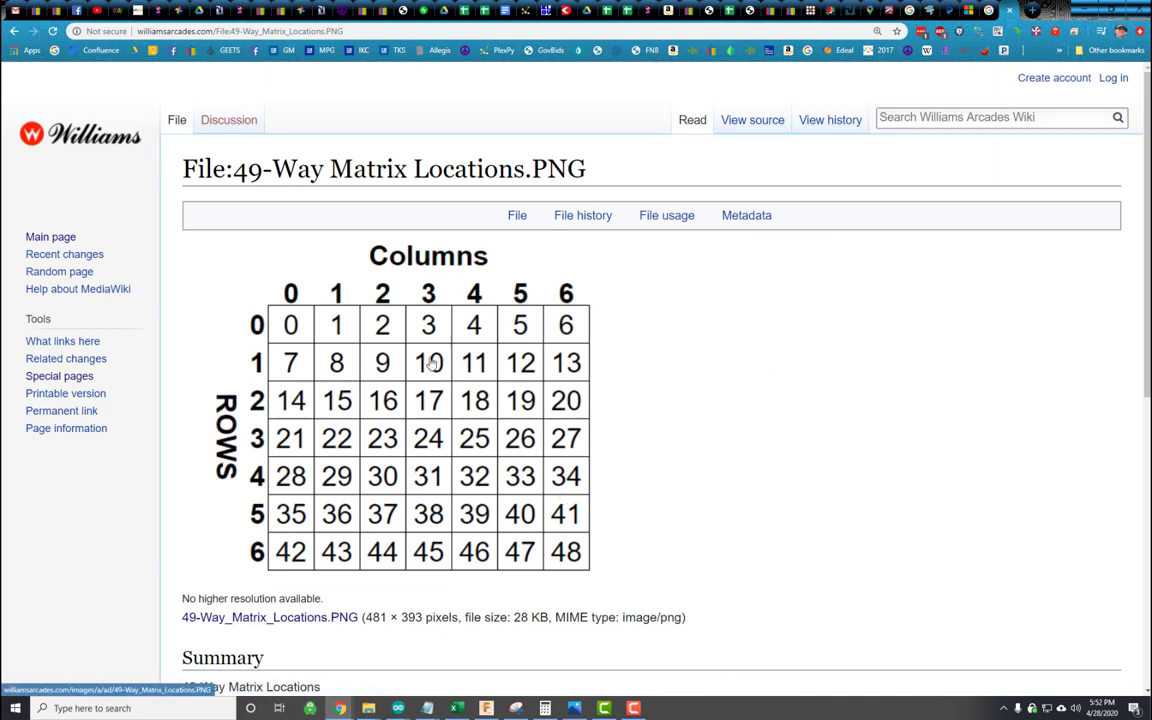
mouse_move(430, 330)
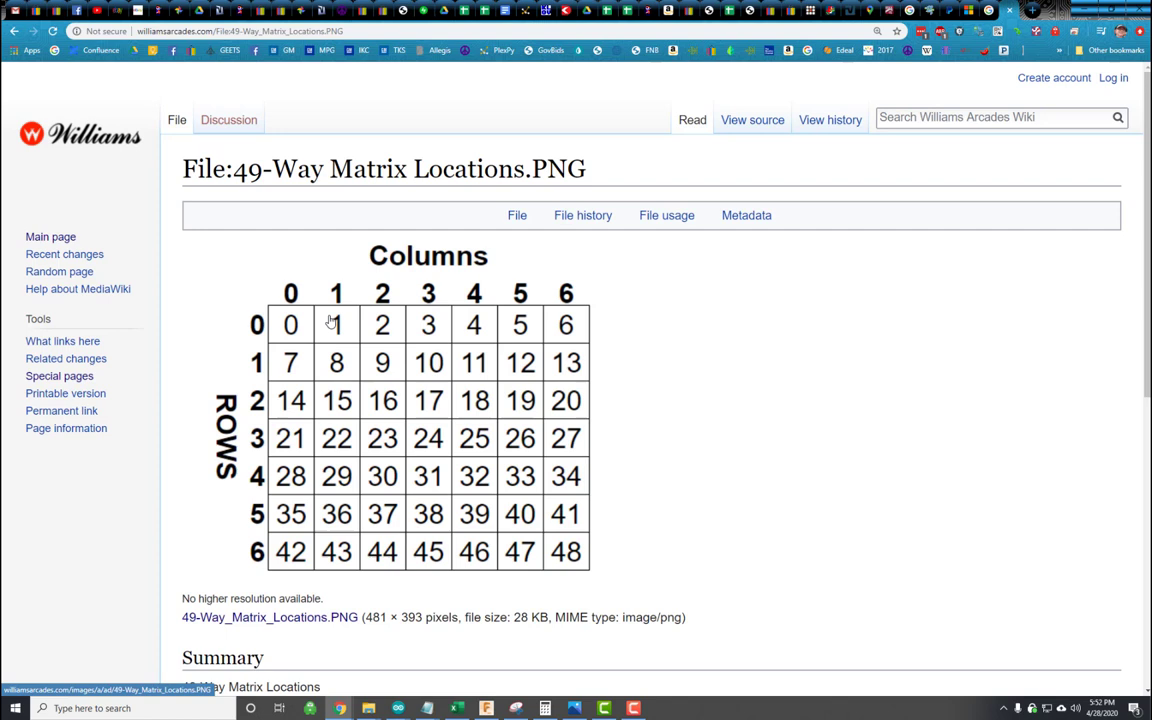
mouse_move(408, 396)
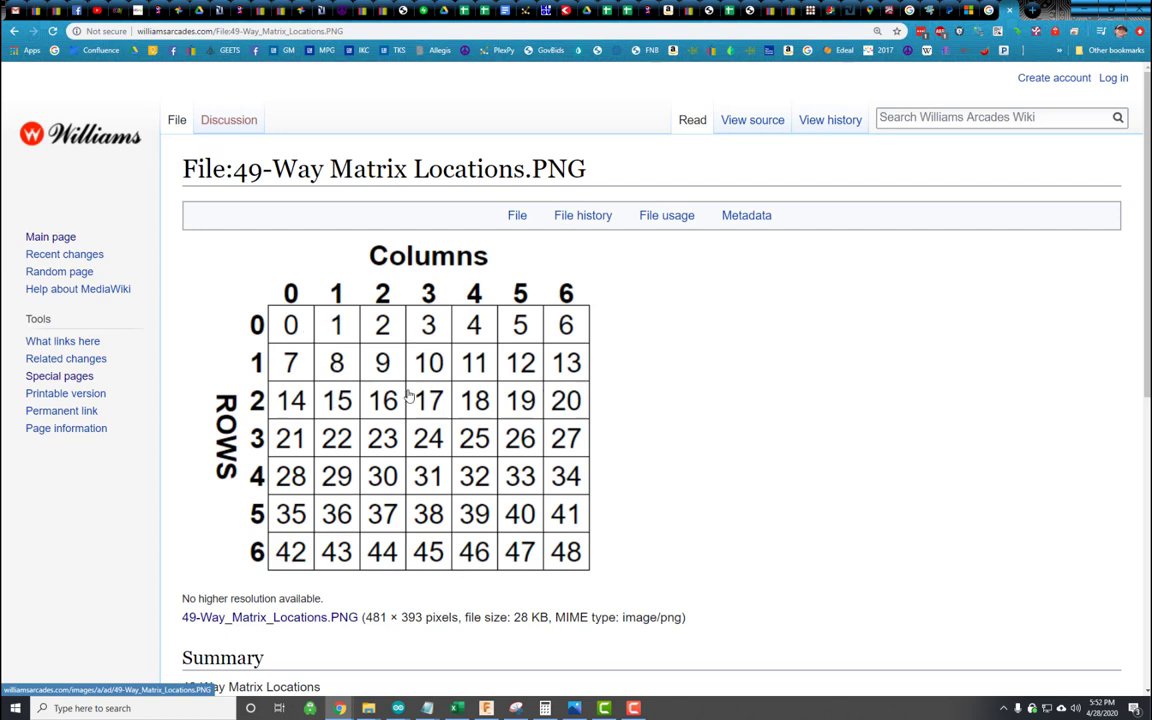
mouse_move(358, 420)
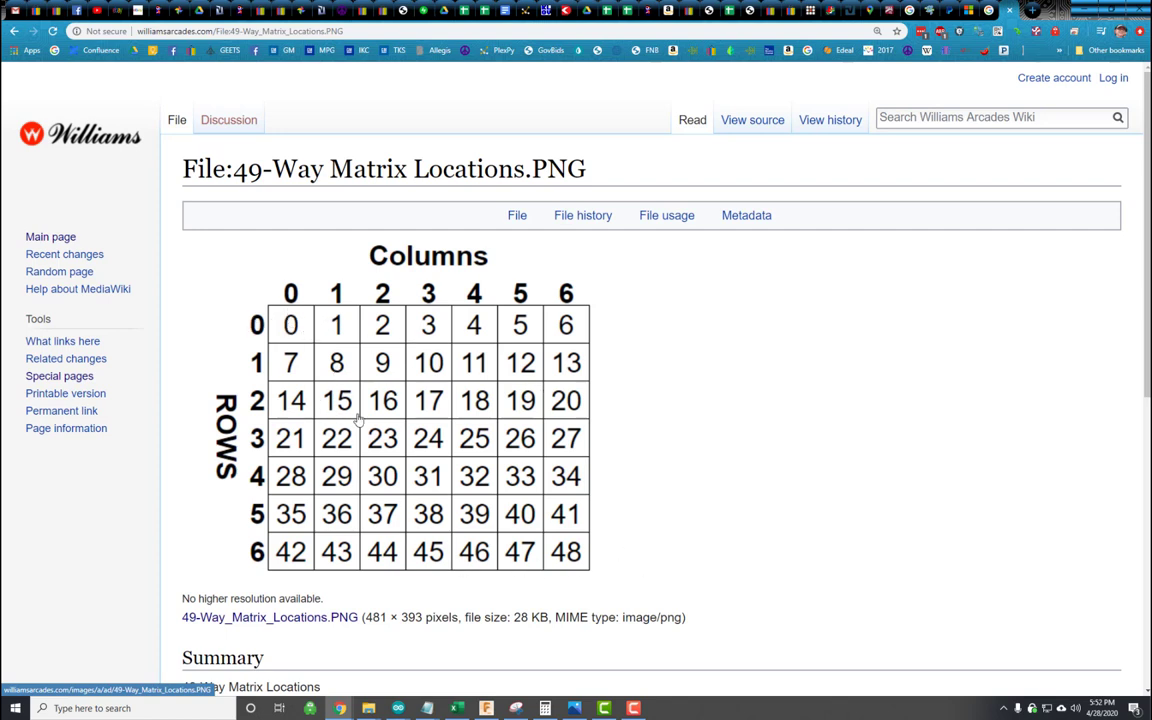
mouse_move(453, 325)
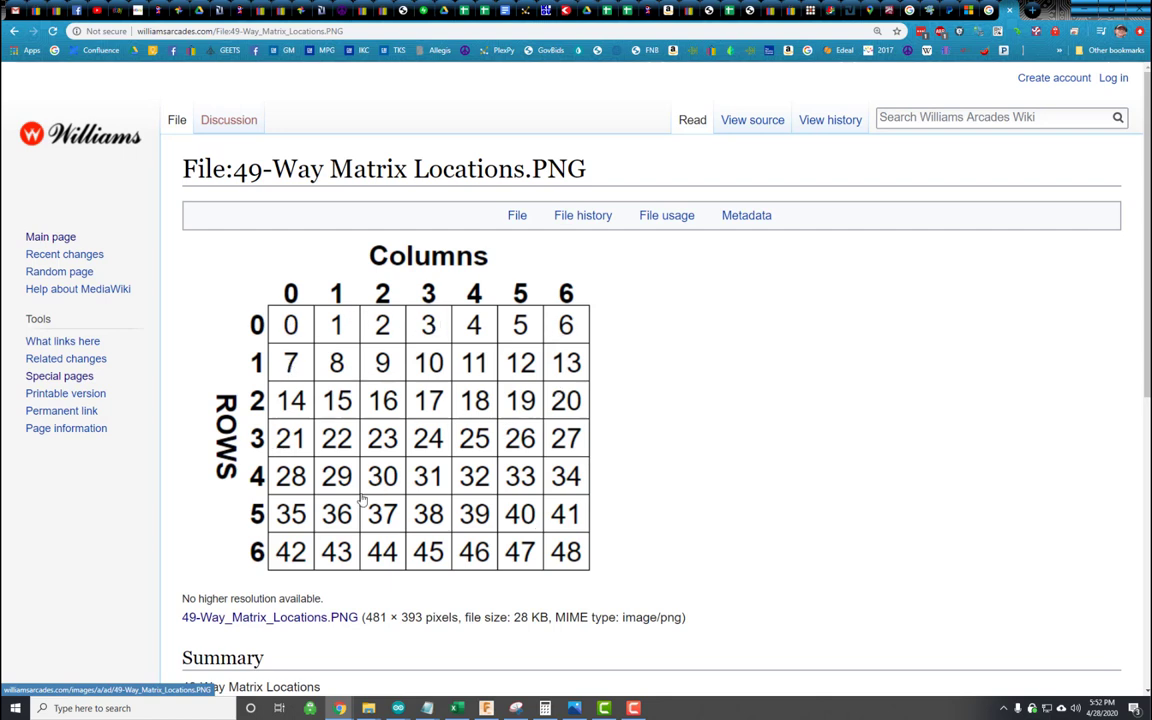
mouse_move(299, 372)
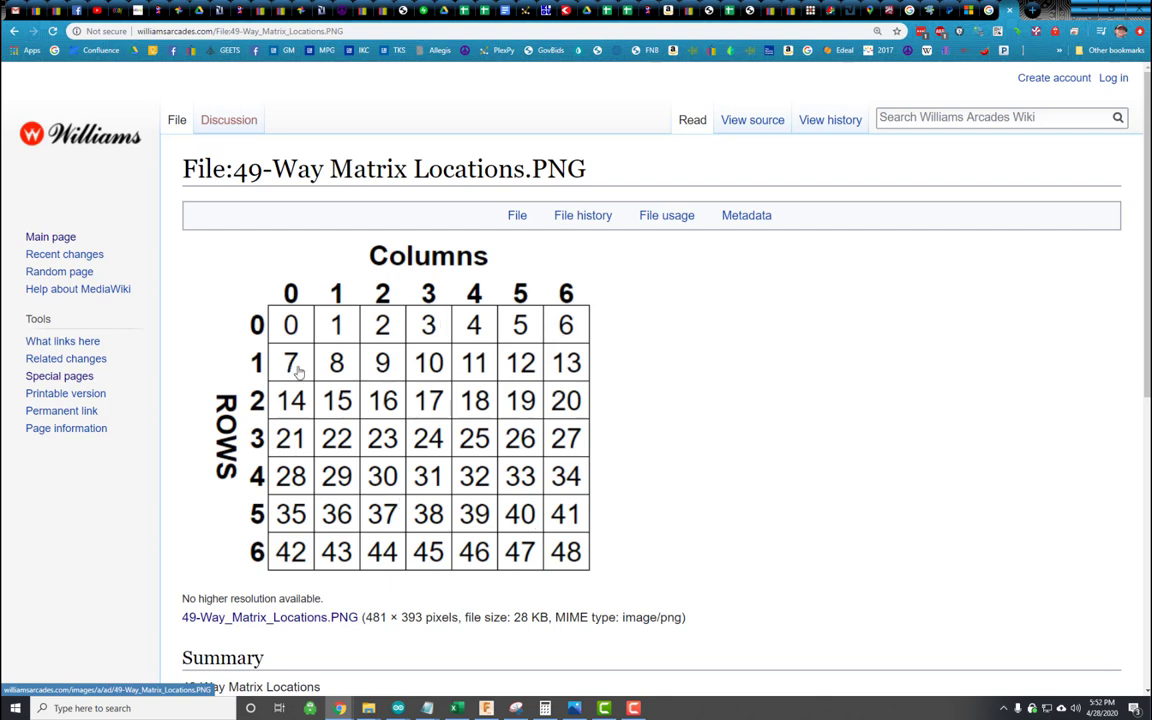
mouse_move(455, 413)
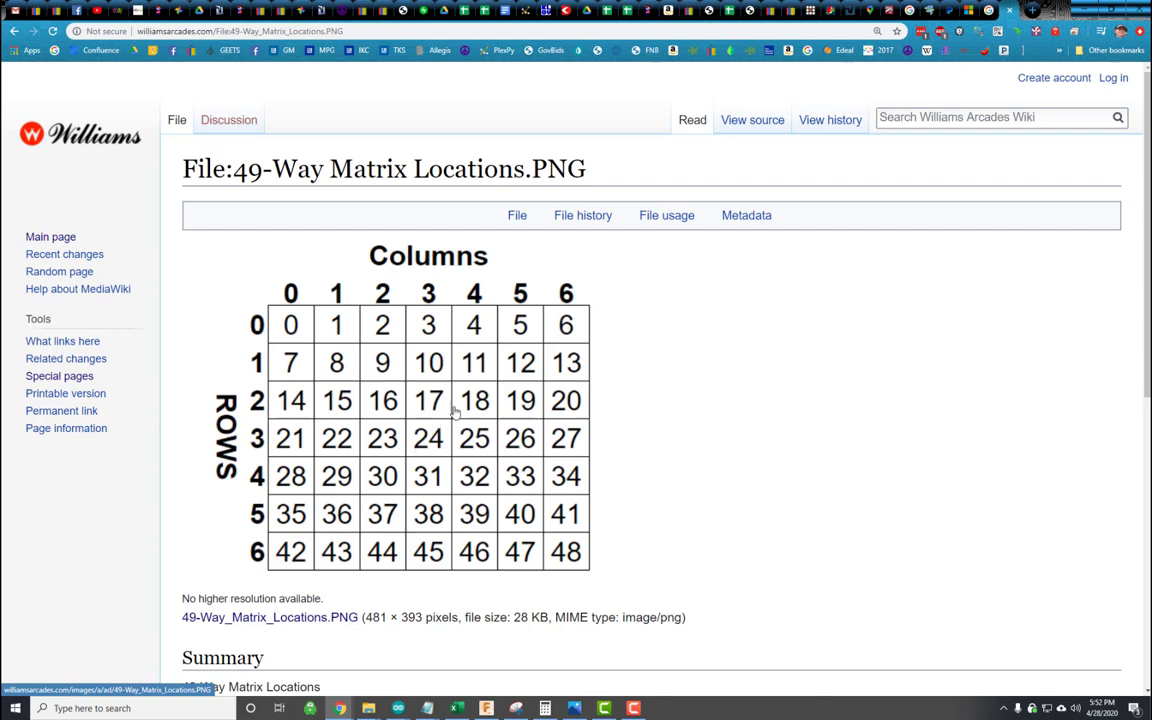
mouse_move(420, 425)
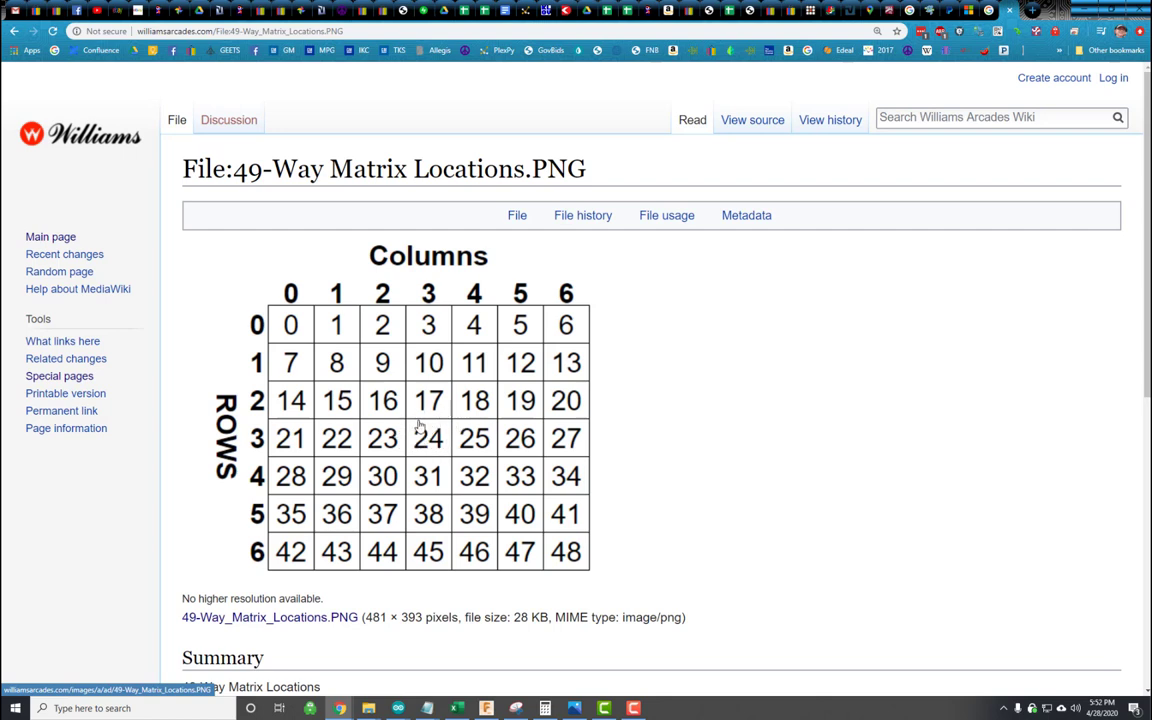
mouse_move(414, 447)
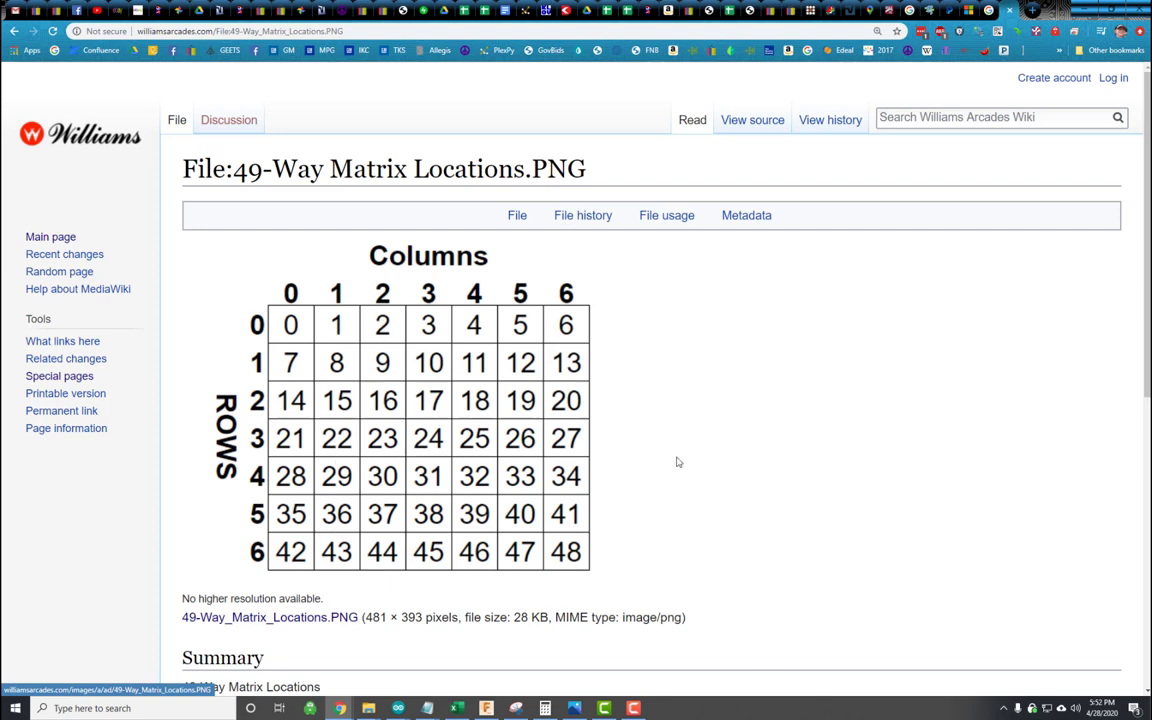
mouse_move(519, 430)
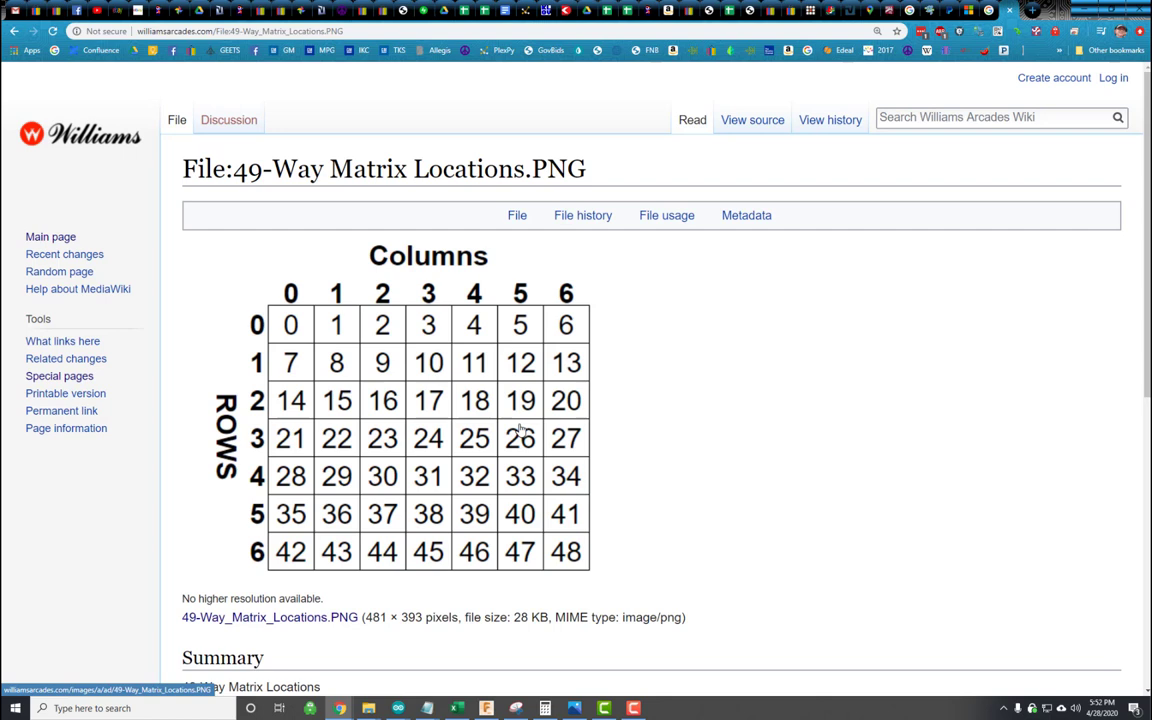
mouse_move(672, 501)
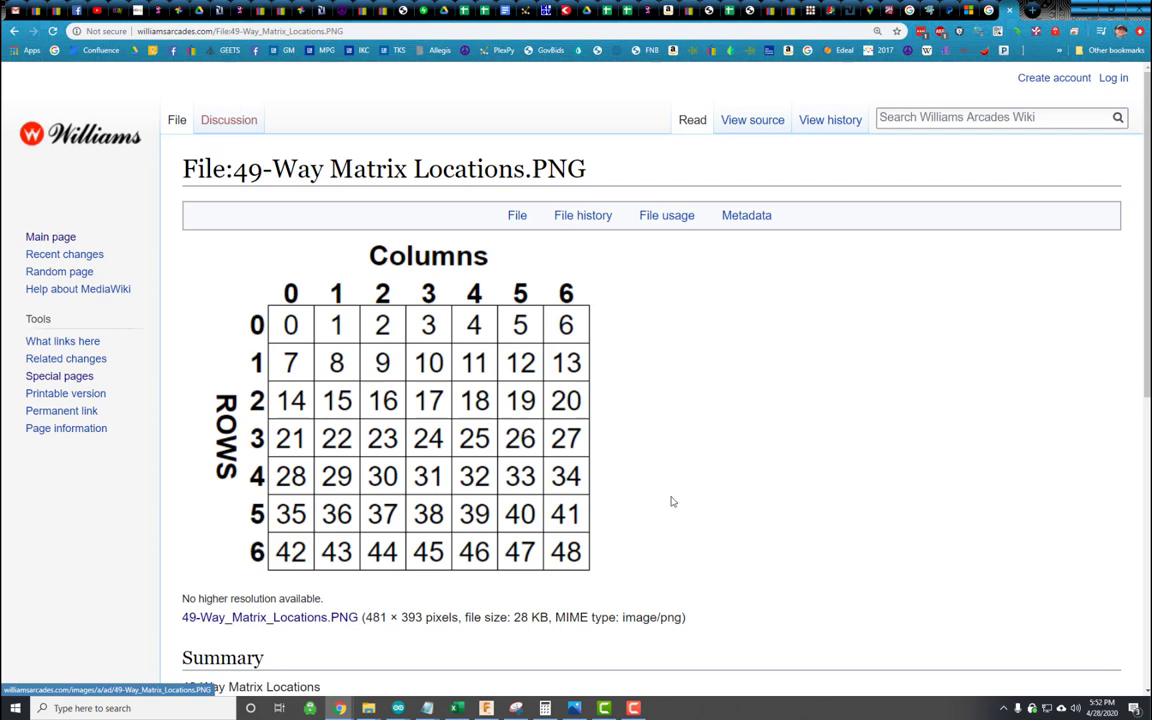
mouse_move(627, 459)
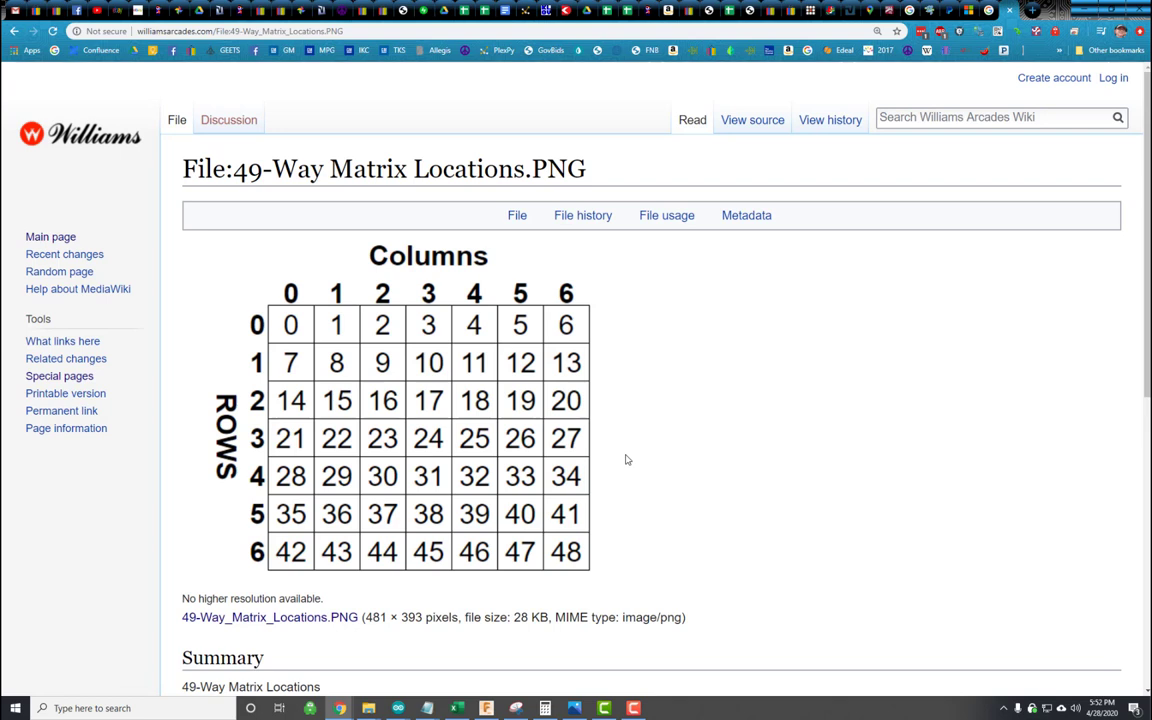
mouse_move(650, 388)
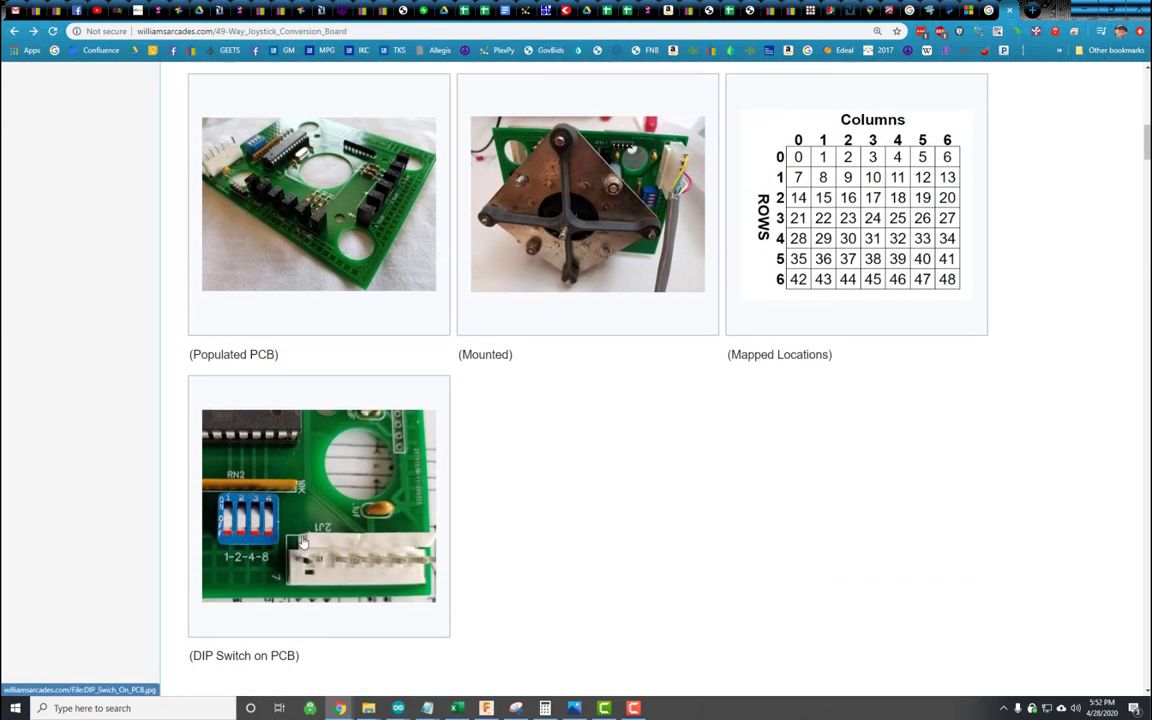
Step: Open the DIP Switch On PCB file page and scroll through the enlarged four-position switch photo
left_click(318, 505)
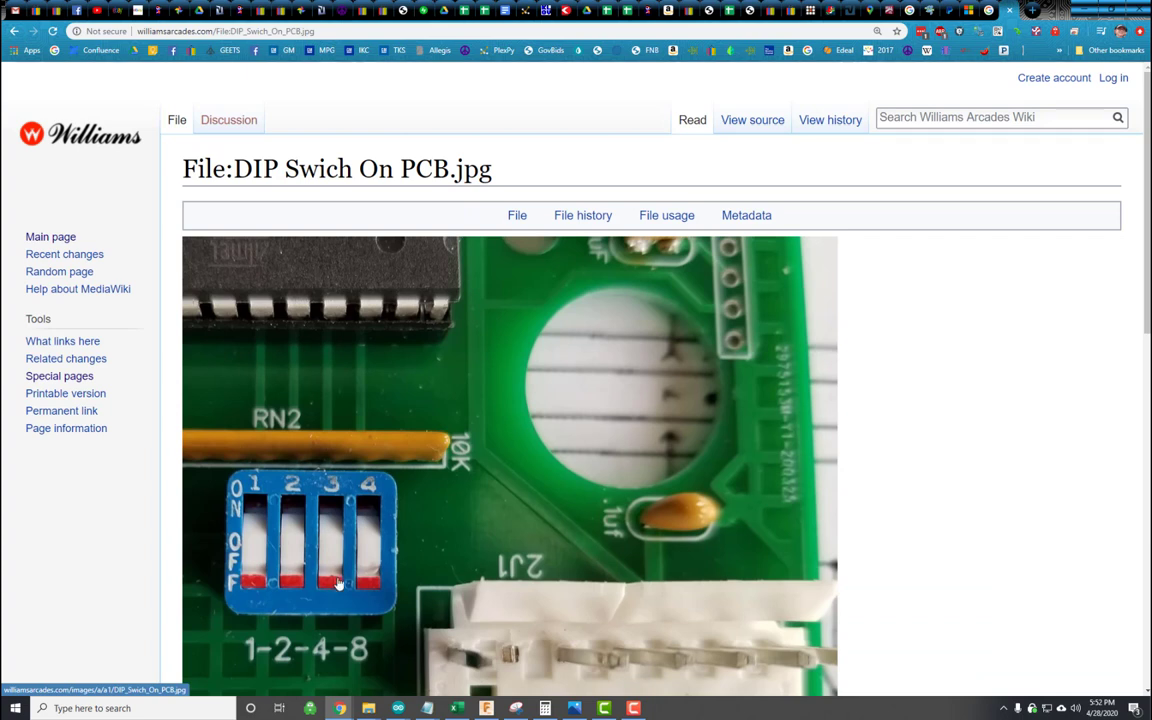
scroll("down", 3)
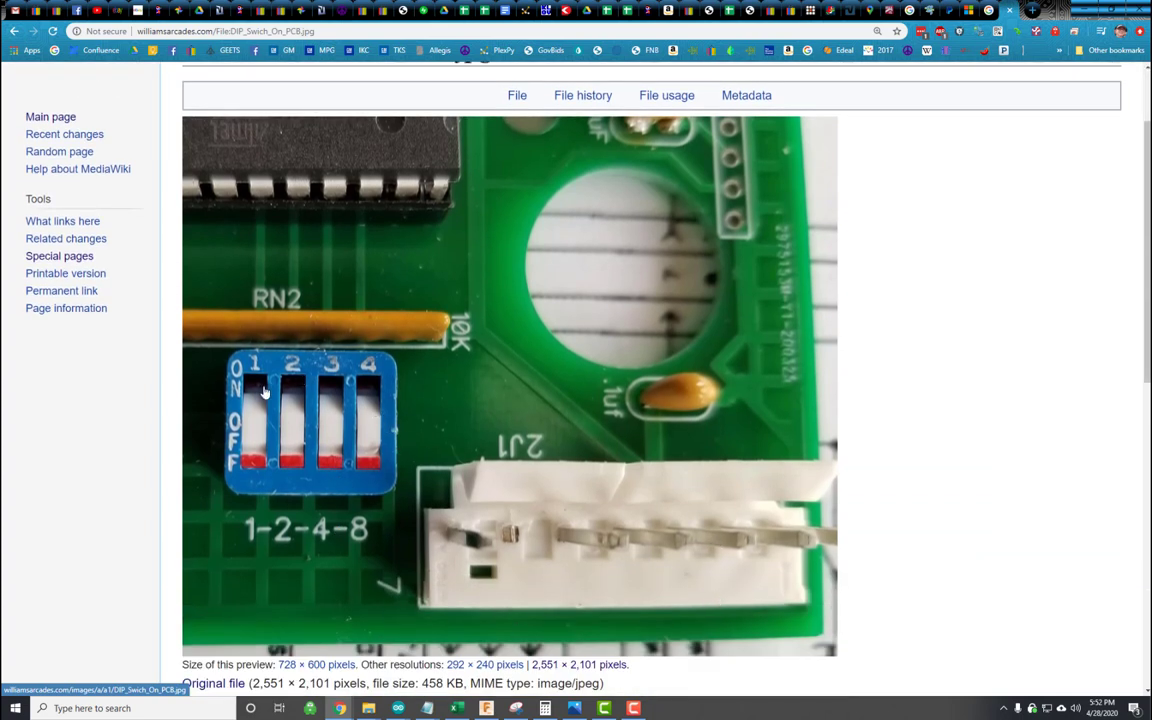
mouse_move(358, 478)
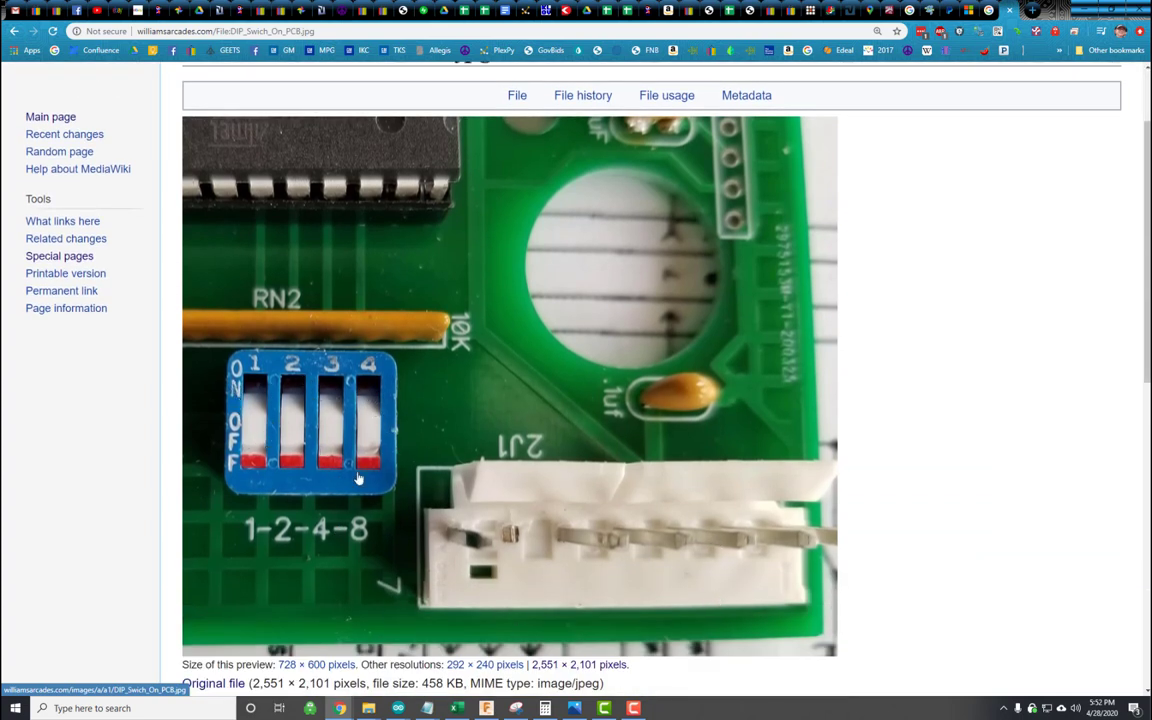
mouse_move(263, 470)
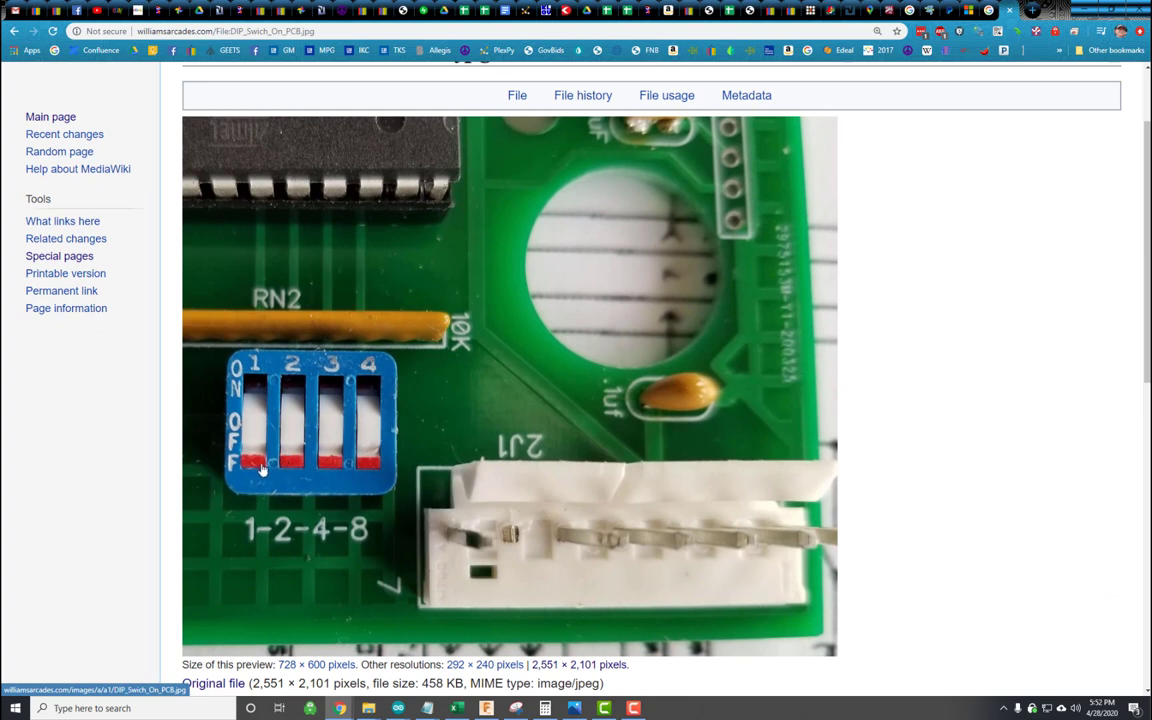
mouse_move(276, 515)
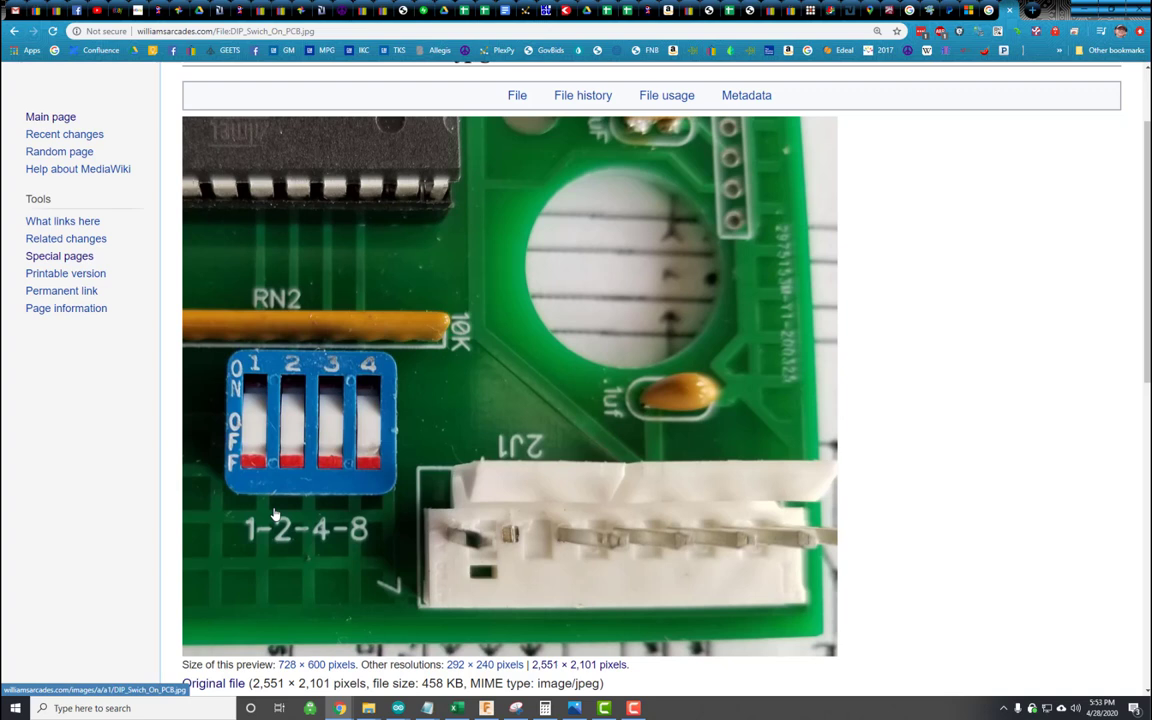
mouse_move(598, 481)
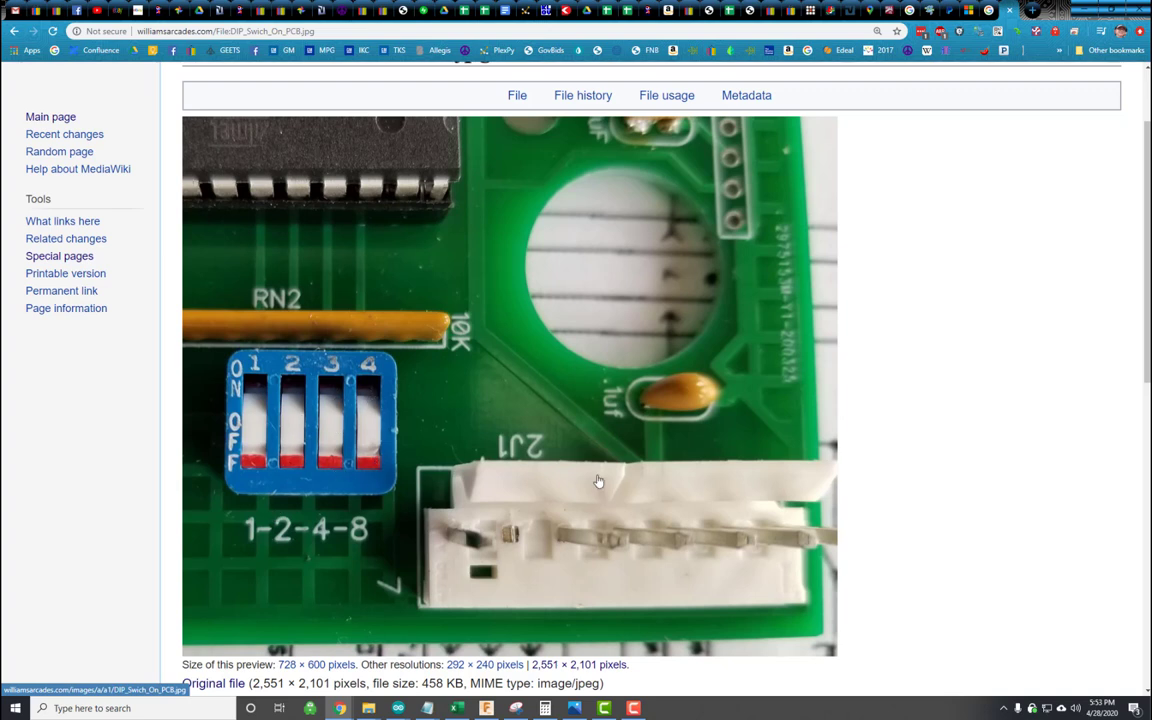
mouse_move(587, 485)
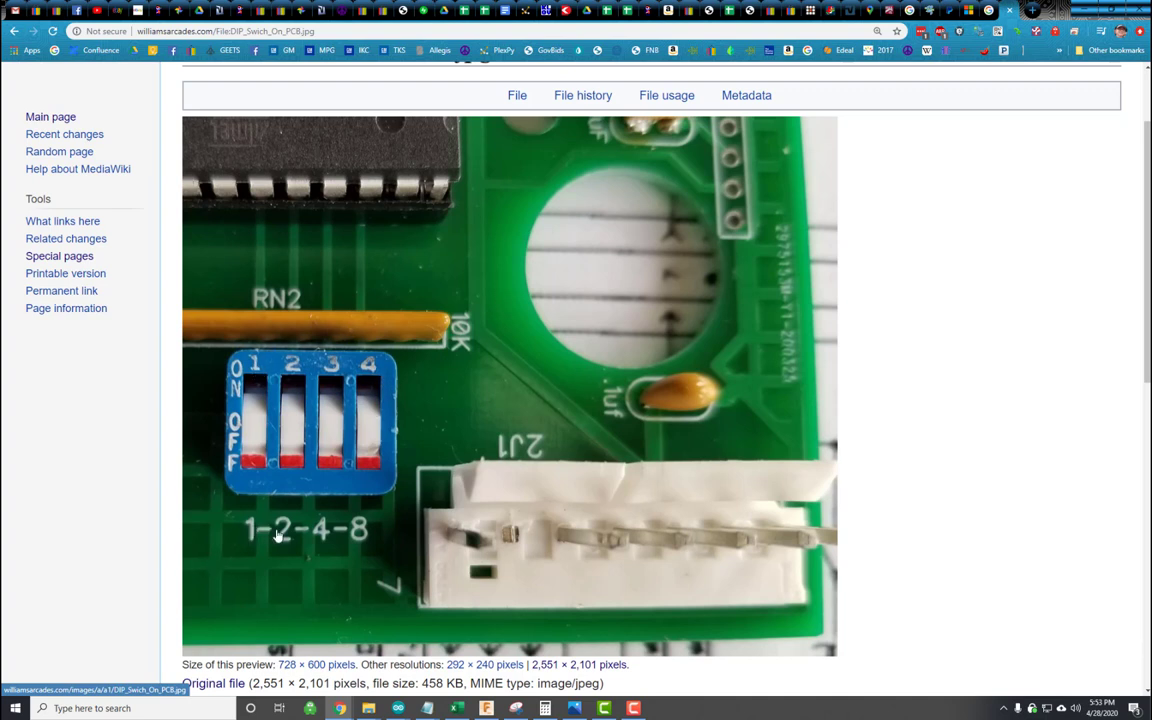
mouse_move(302, 421)
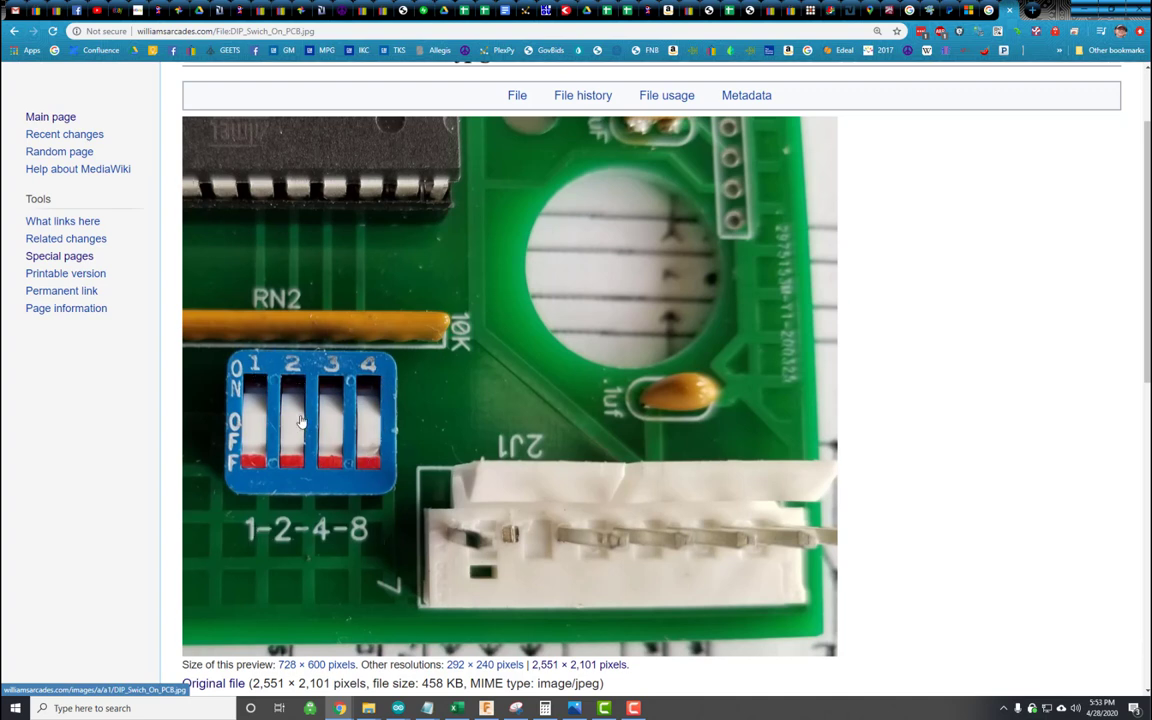
mouse_move(358, 466)
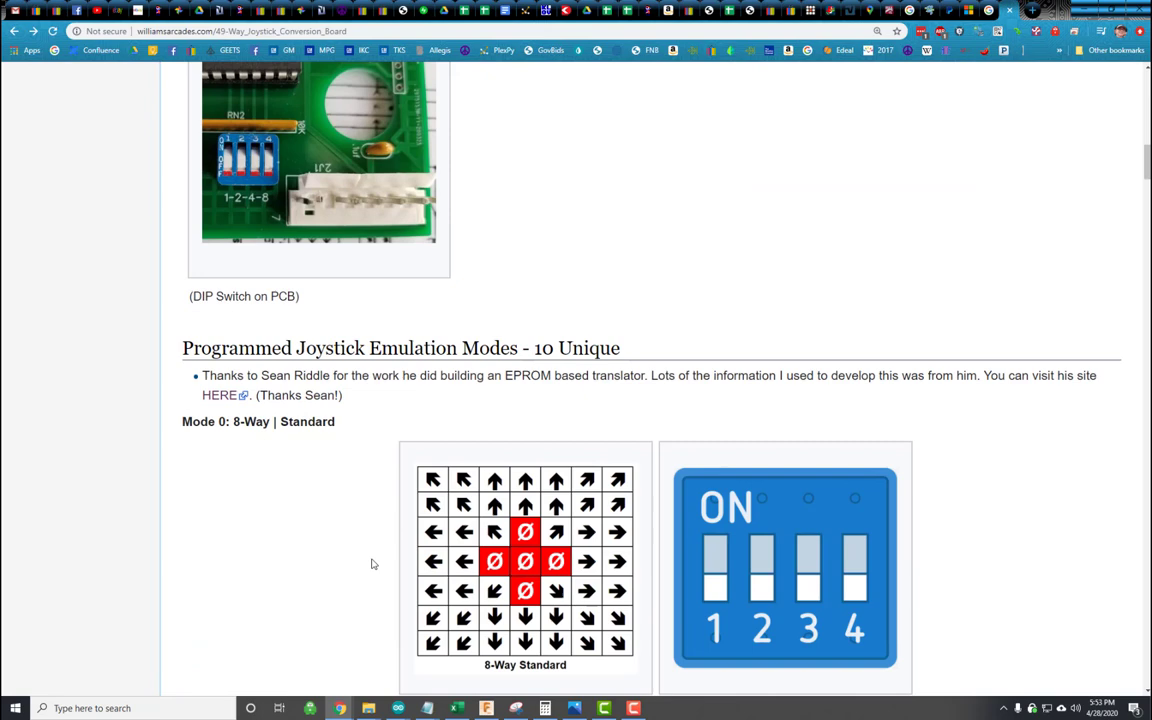
Step: Scroll through emulation Modes 0–3 to the 8-Way With Dead Zone and 4-Way Standard diagrams
scroll("down", 3)
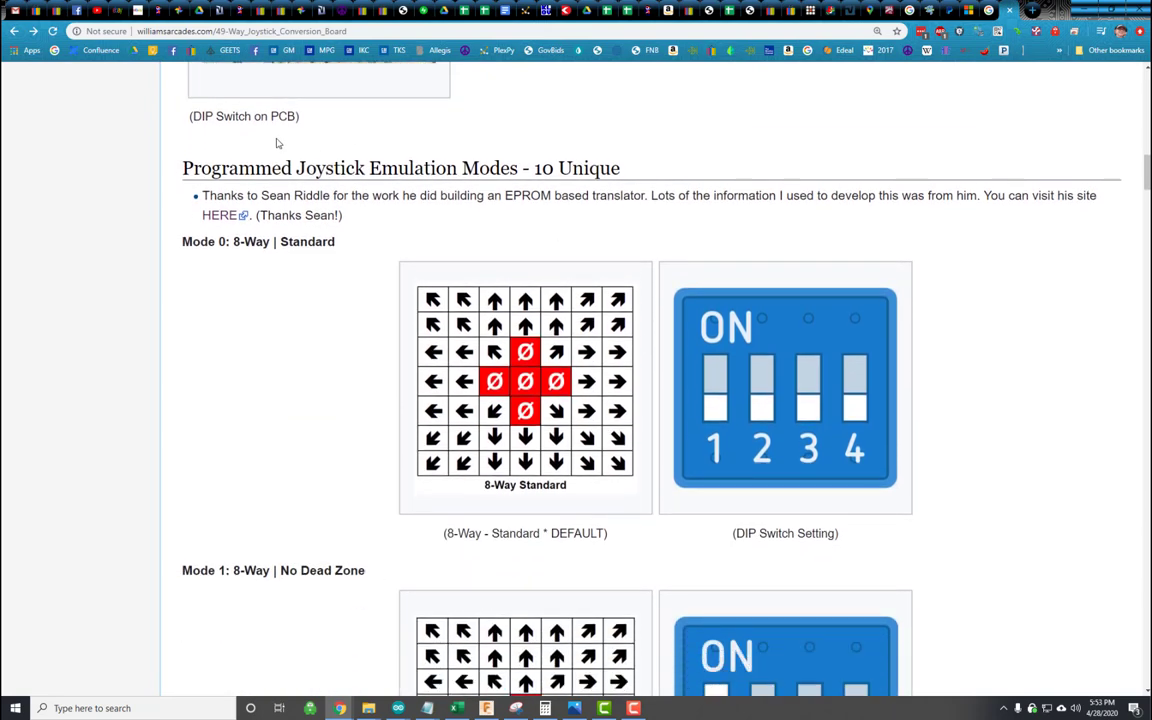
mouse_move(294, 272)
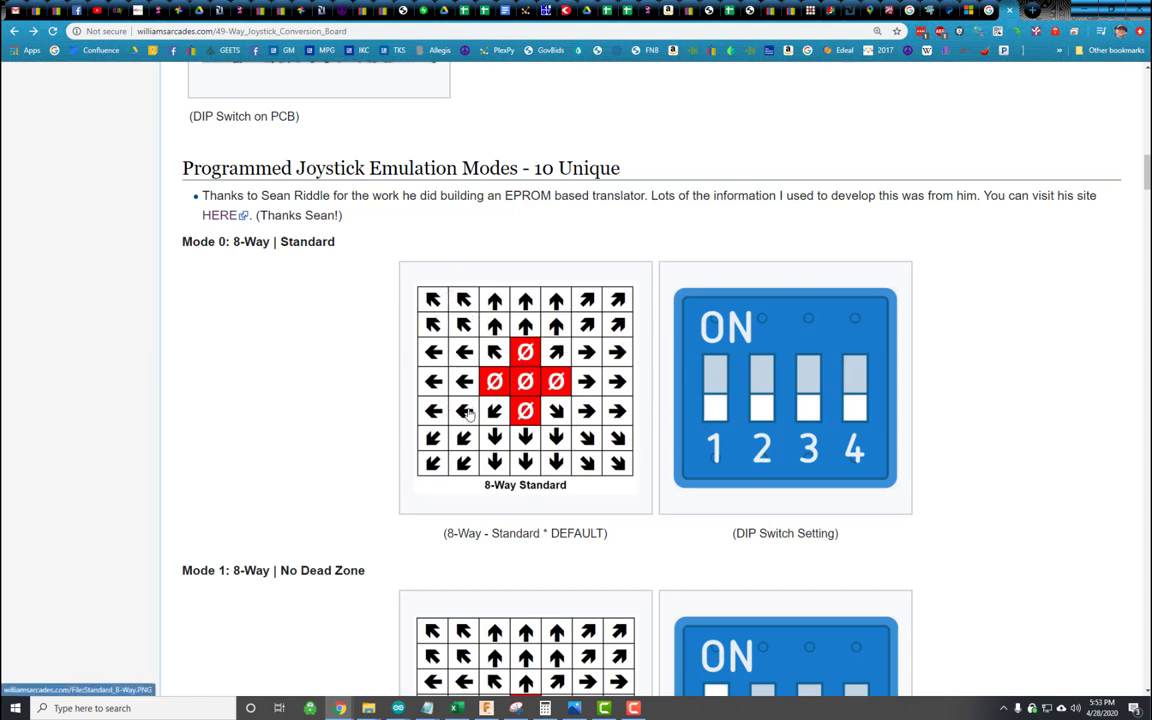
mouse_move(450, 442)
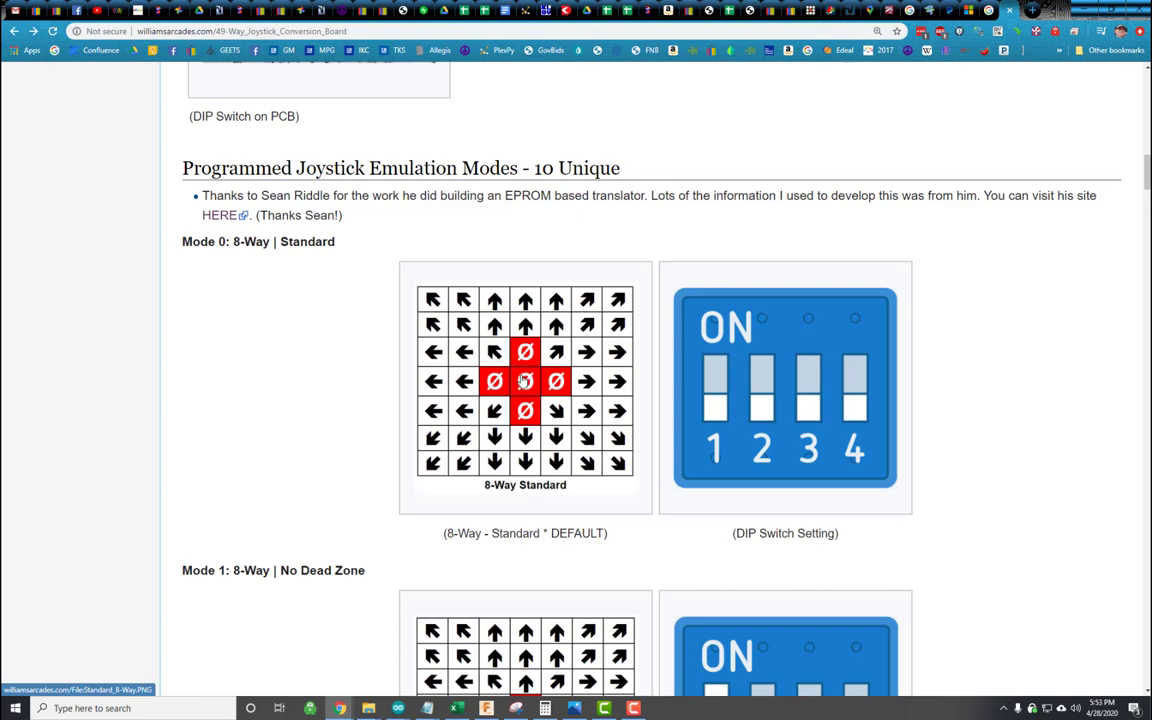
scroll("down", 3)
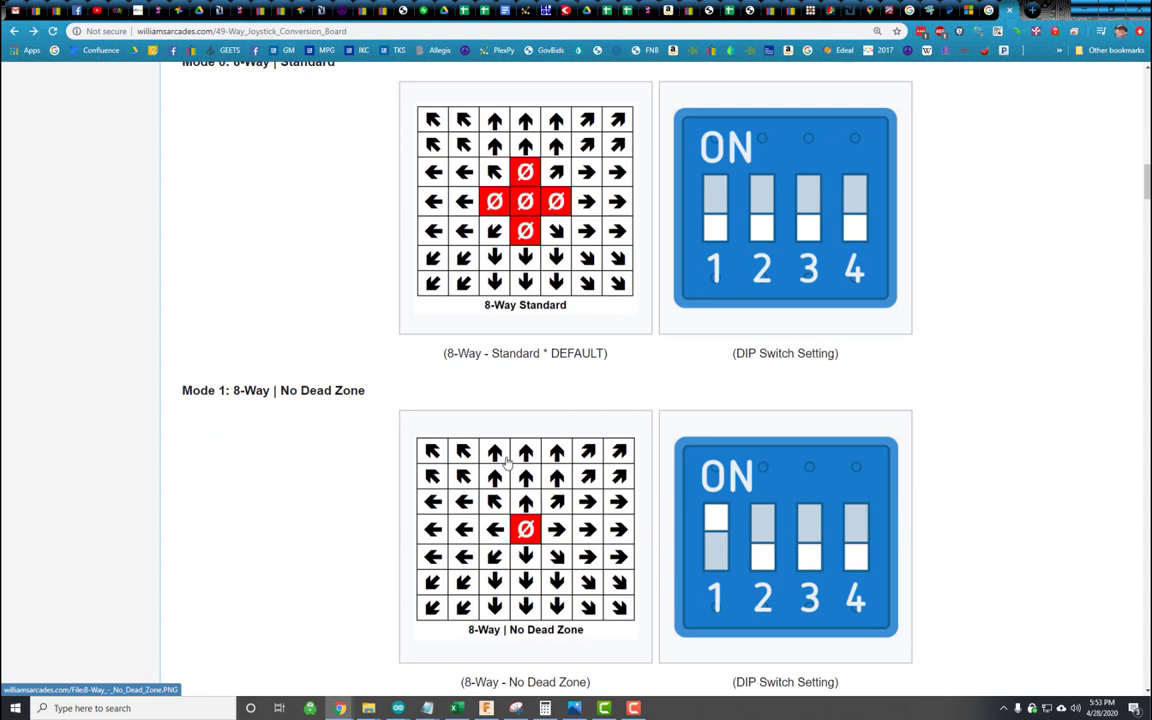
mouse_move(506, 461)
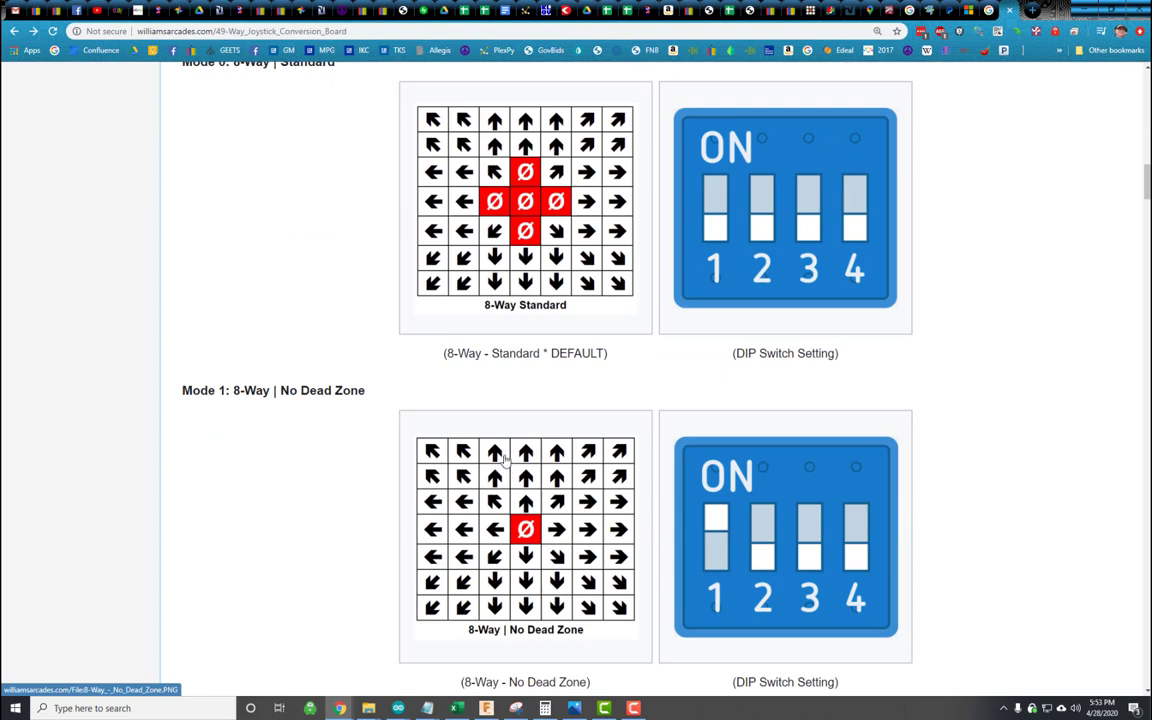
mouse_move(325, 416)
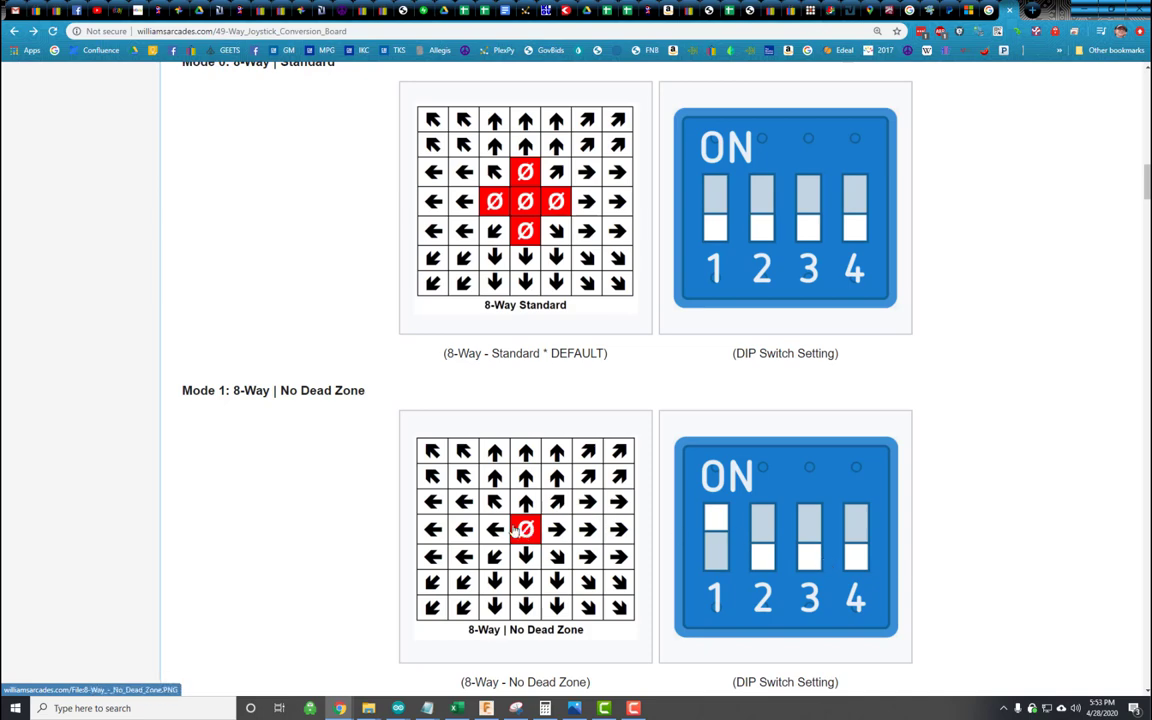
scroll("down", 3)
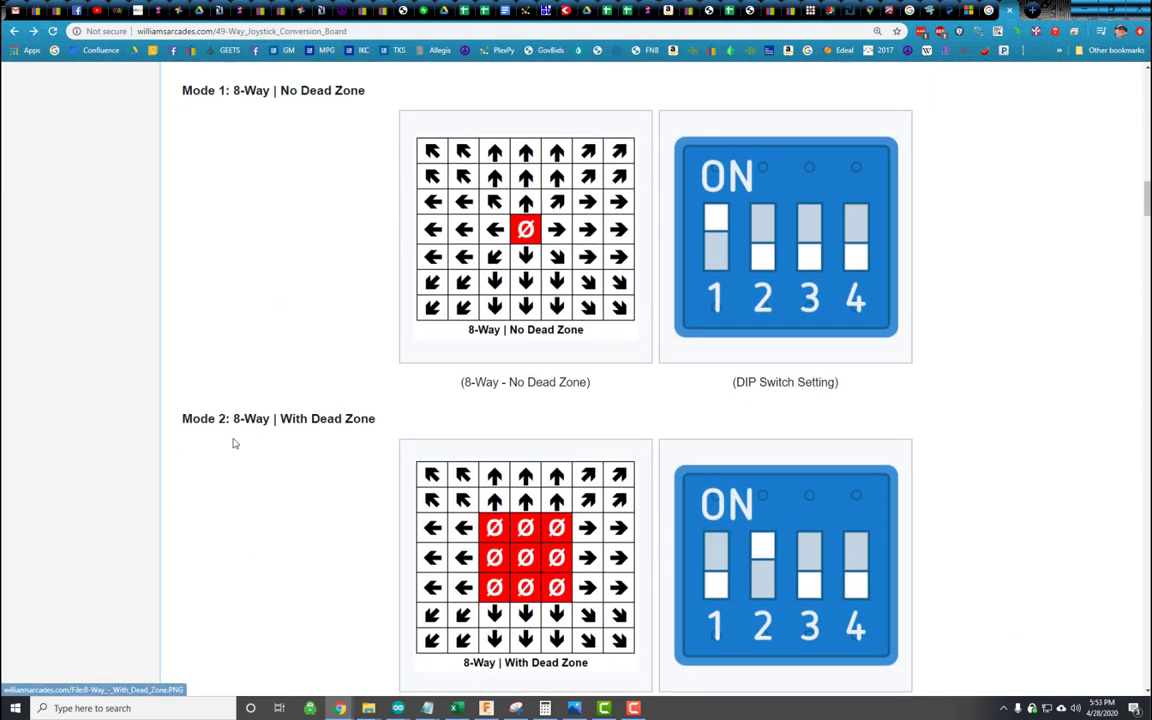
scroll("down", 3)
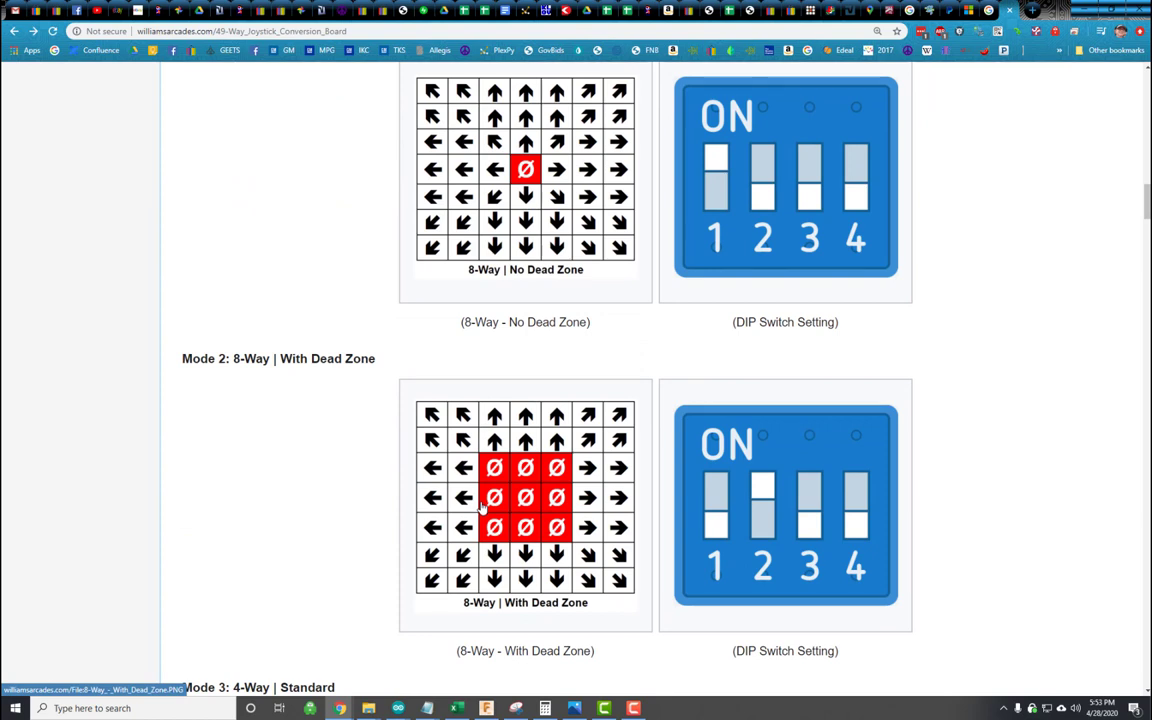
mouse_move(471, 420)
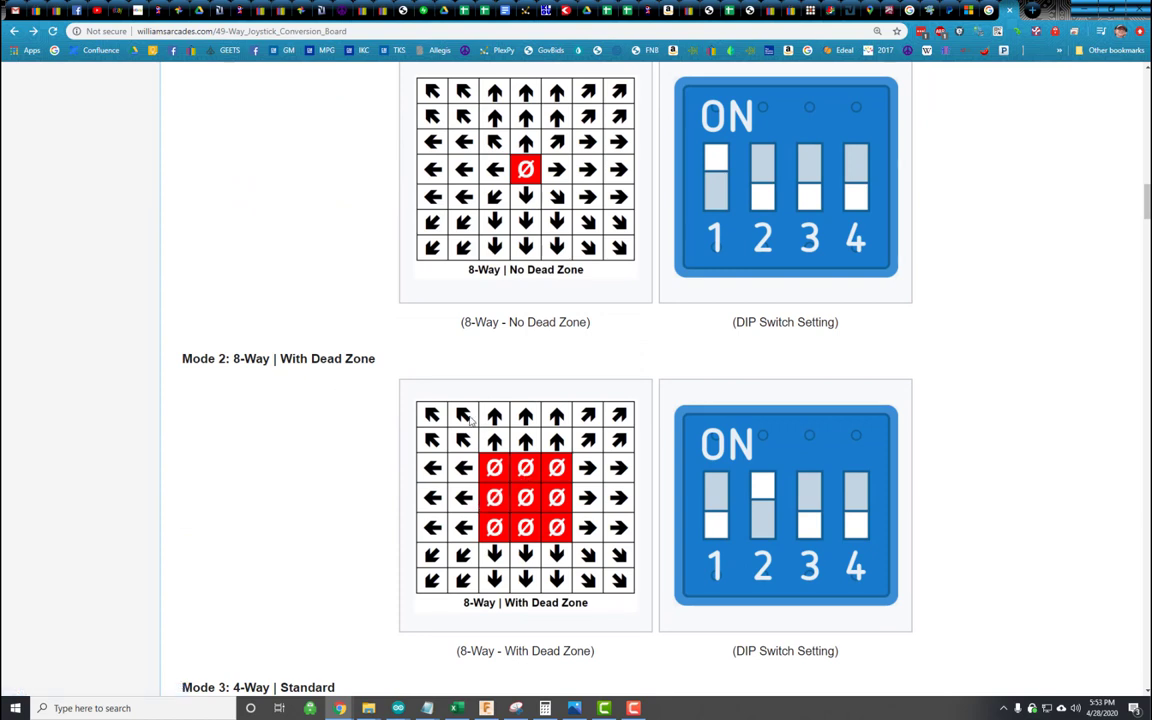
scroll("down", 3)
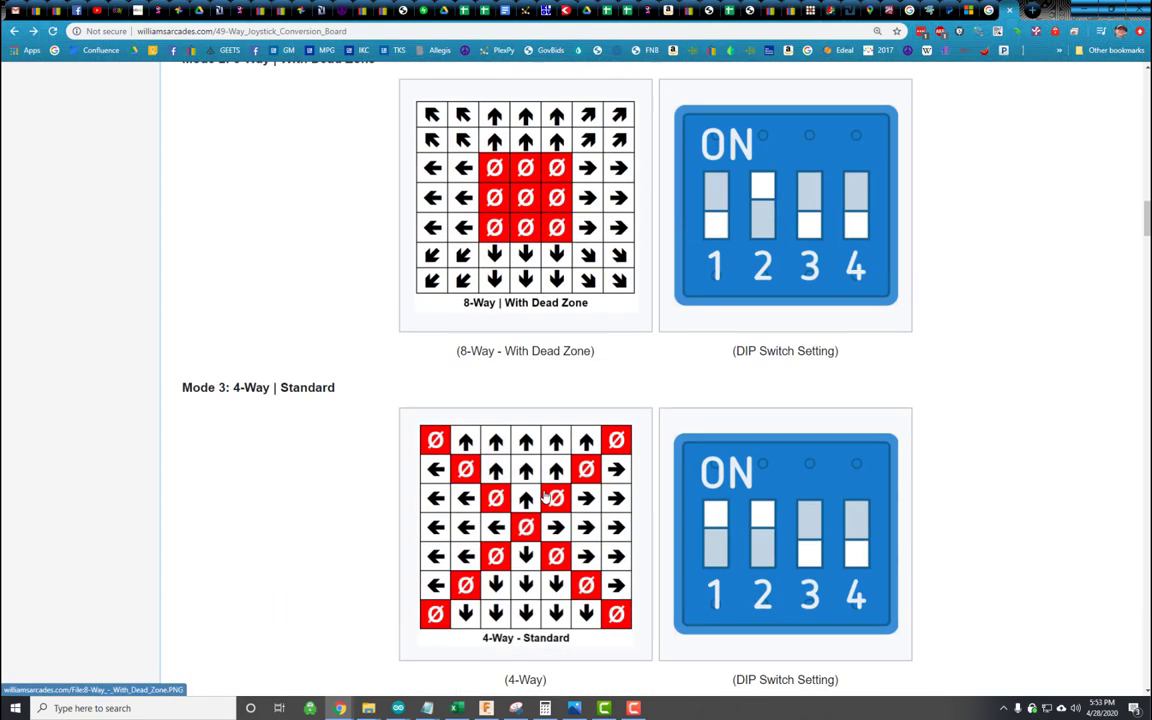
Step: Scroll through Modes 4–8 to Mode 9: Diagonal and the 49-Way Joystick Information heading
scroll("down", 3)
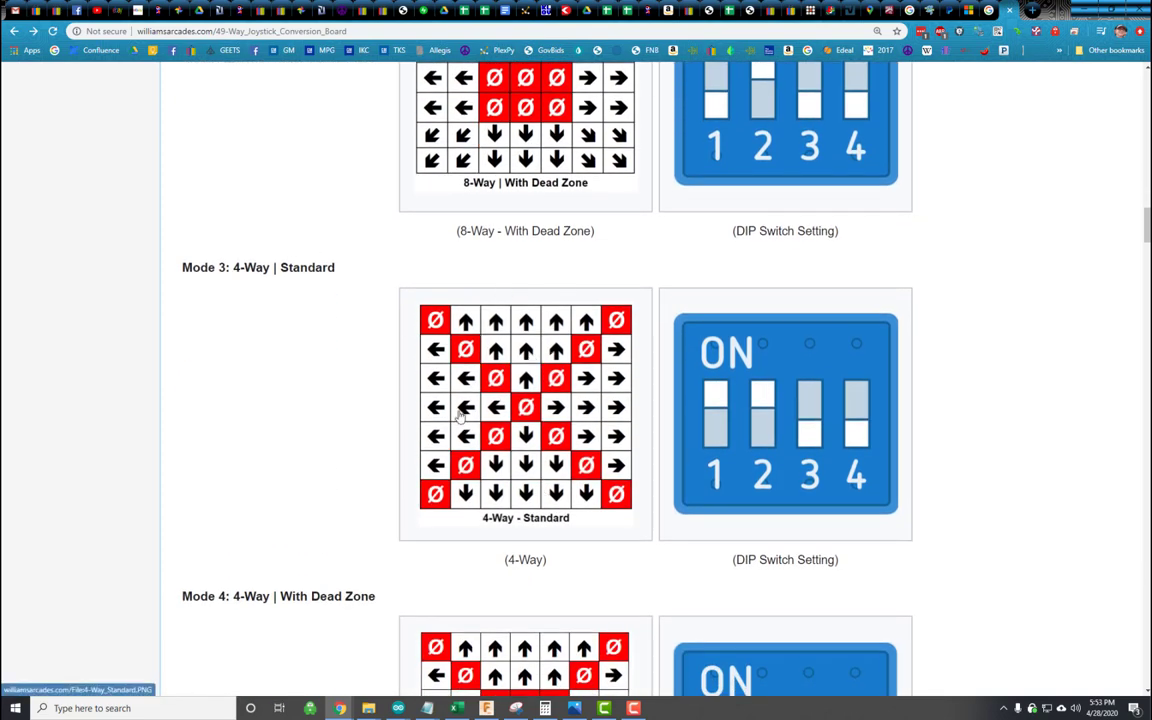
mouse_move(640, 522)
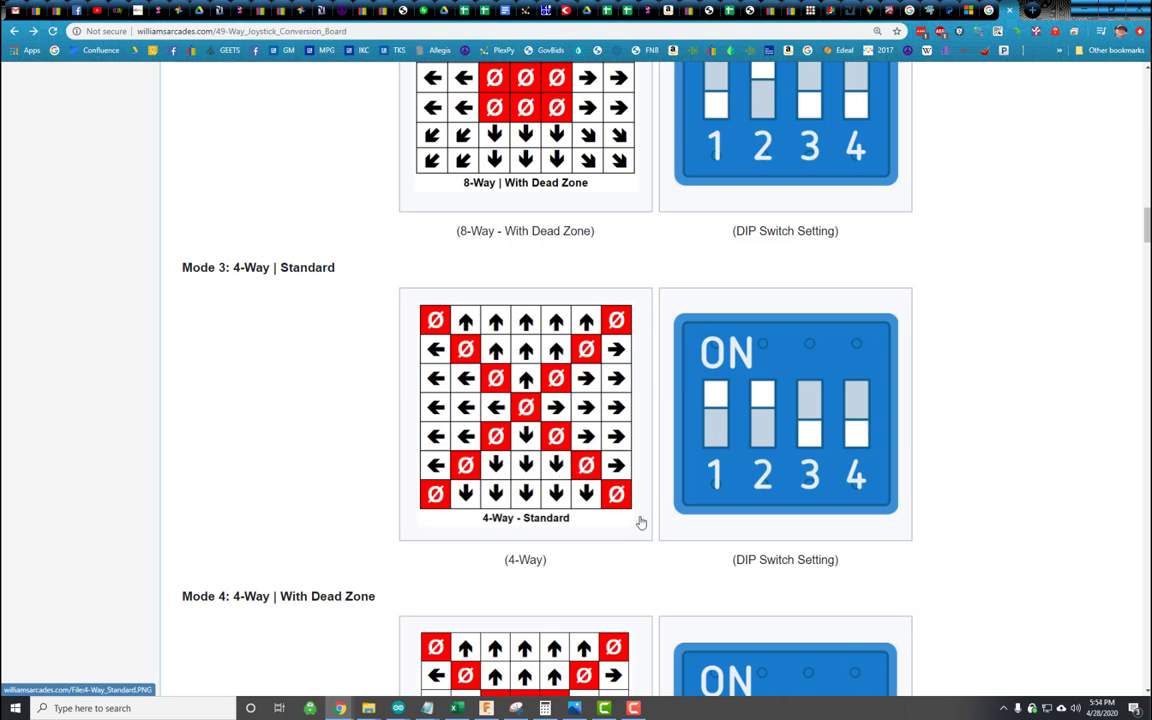
mouse_move(454, 487)
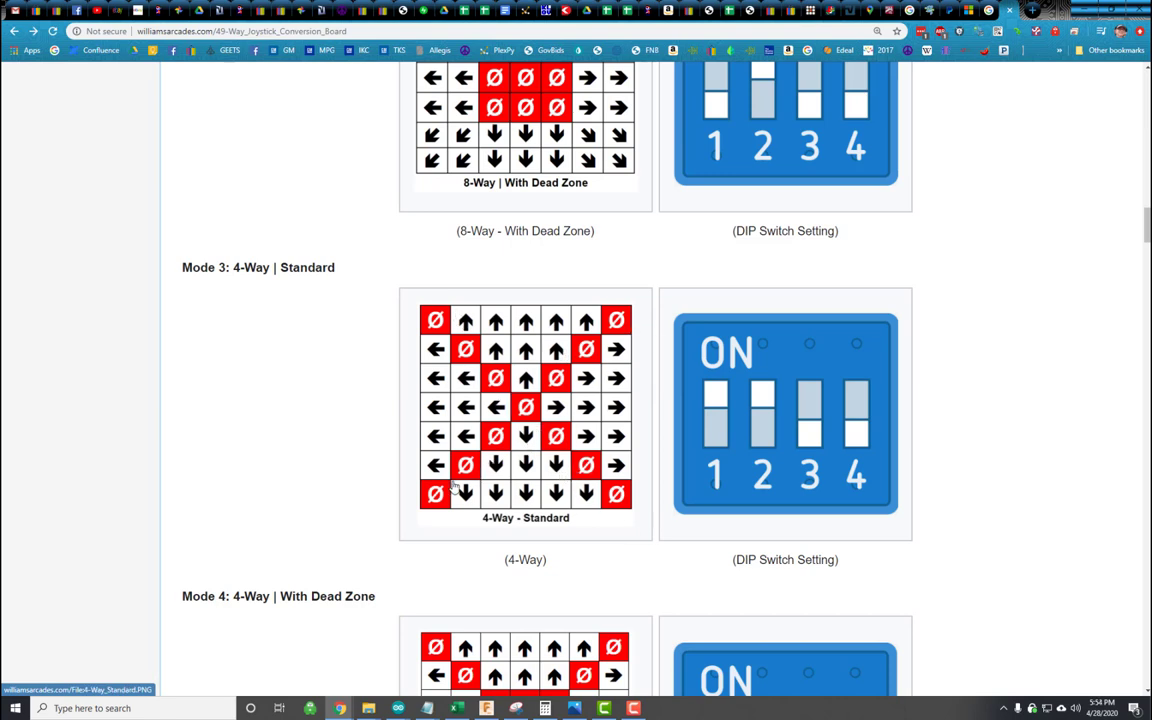
mouse_move(557, 388)
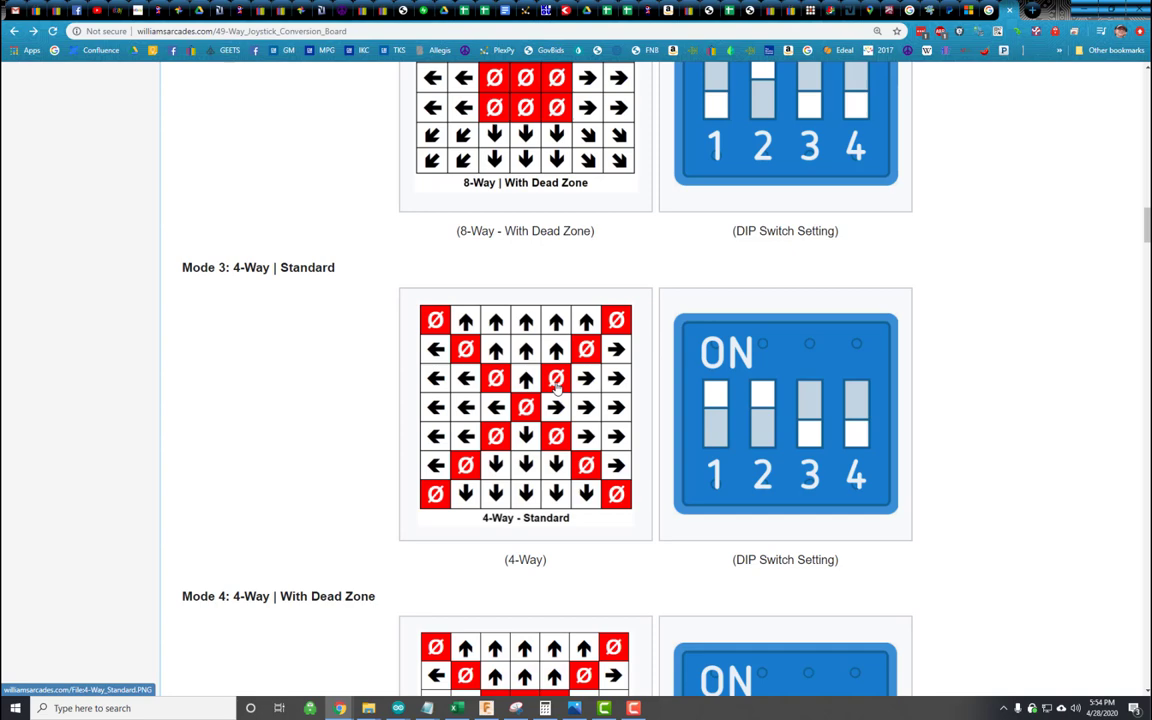
scroll("down", 3)
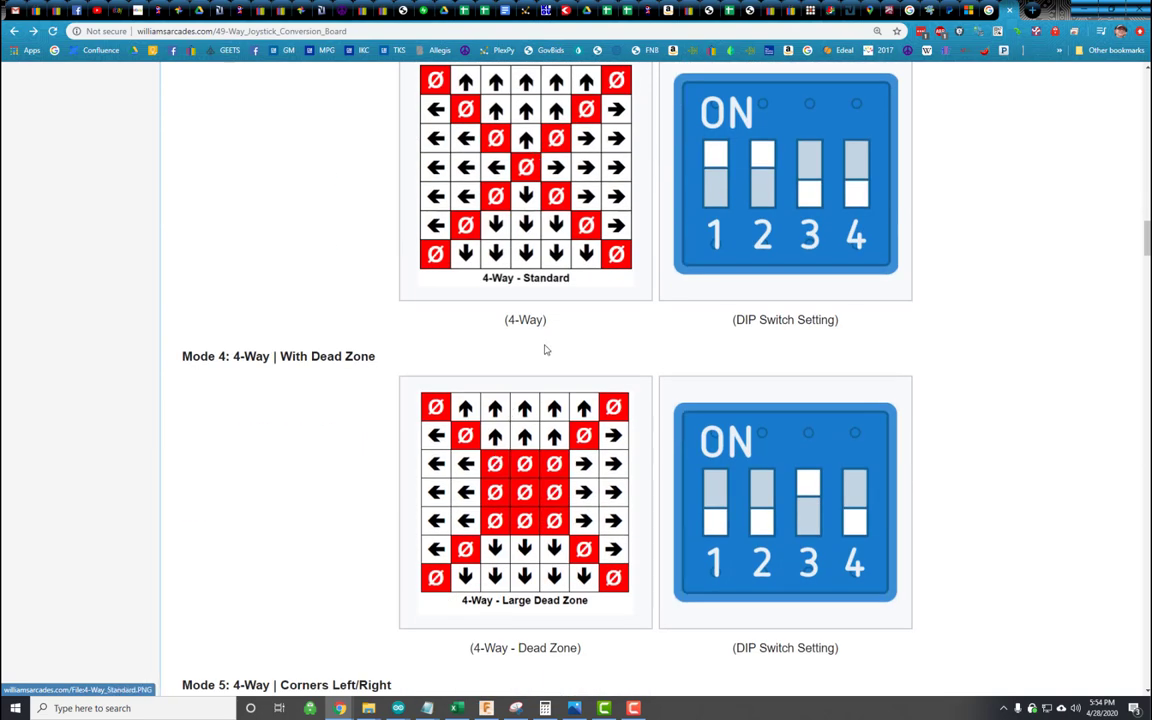
scroll("down", 3)
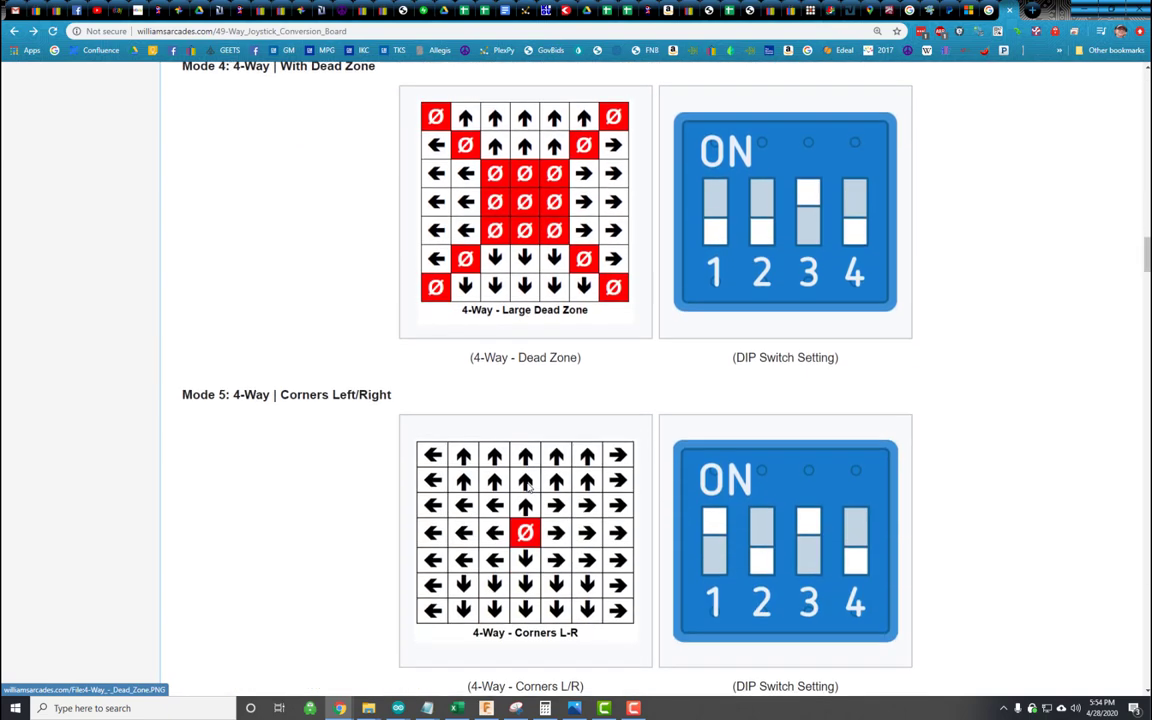
scroll("down", 3)
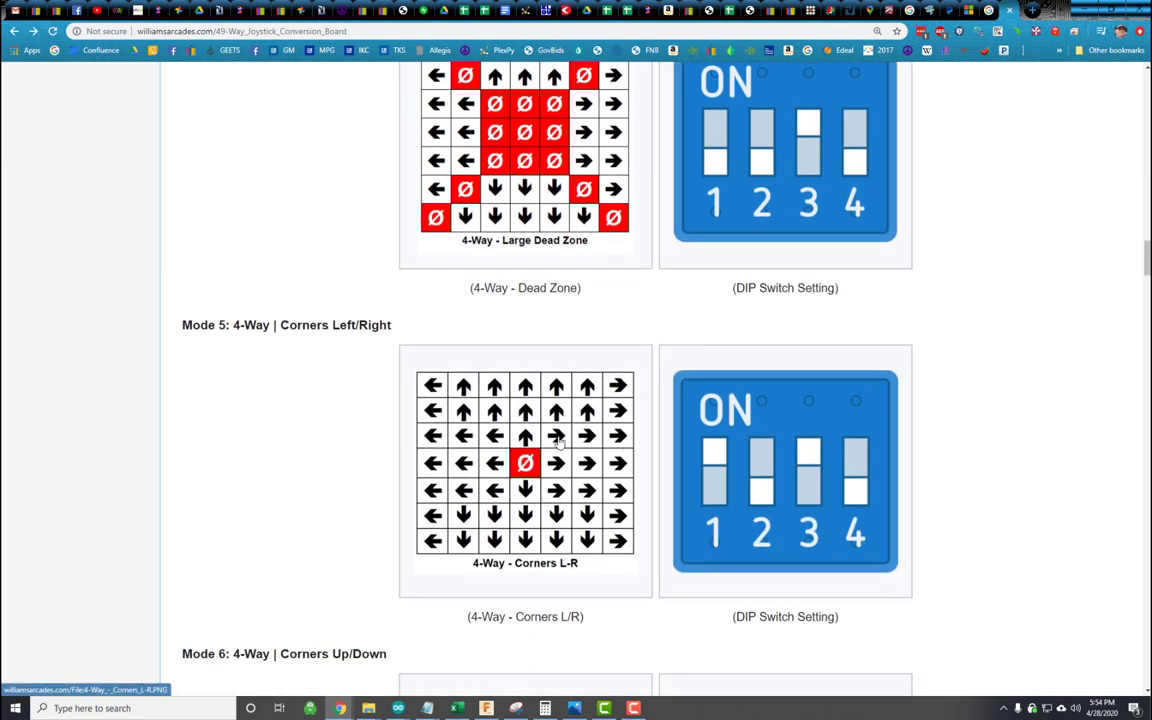
mouse_move(422, 388)
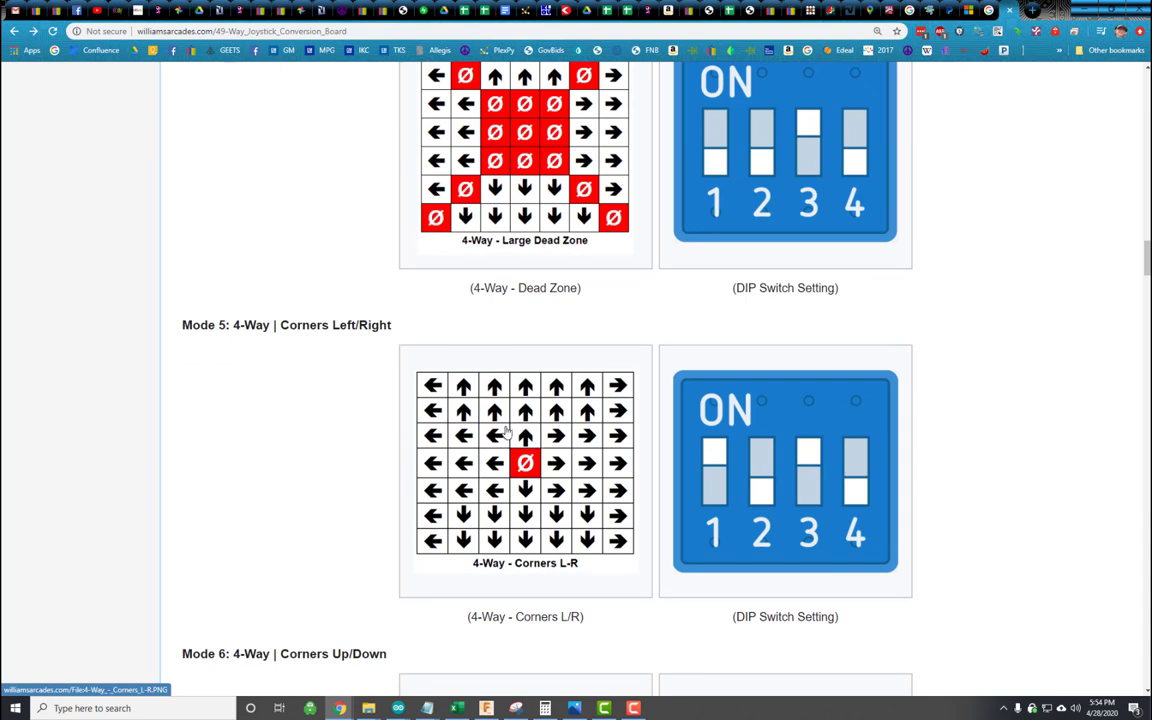
mouse_move(515, 433)
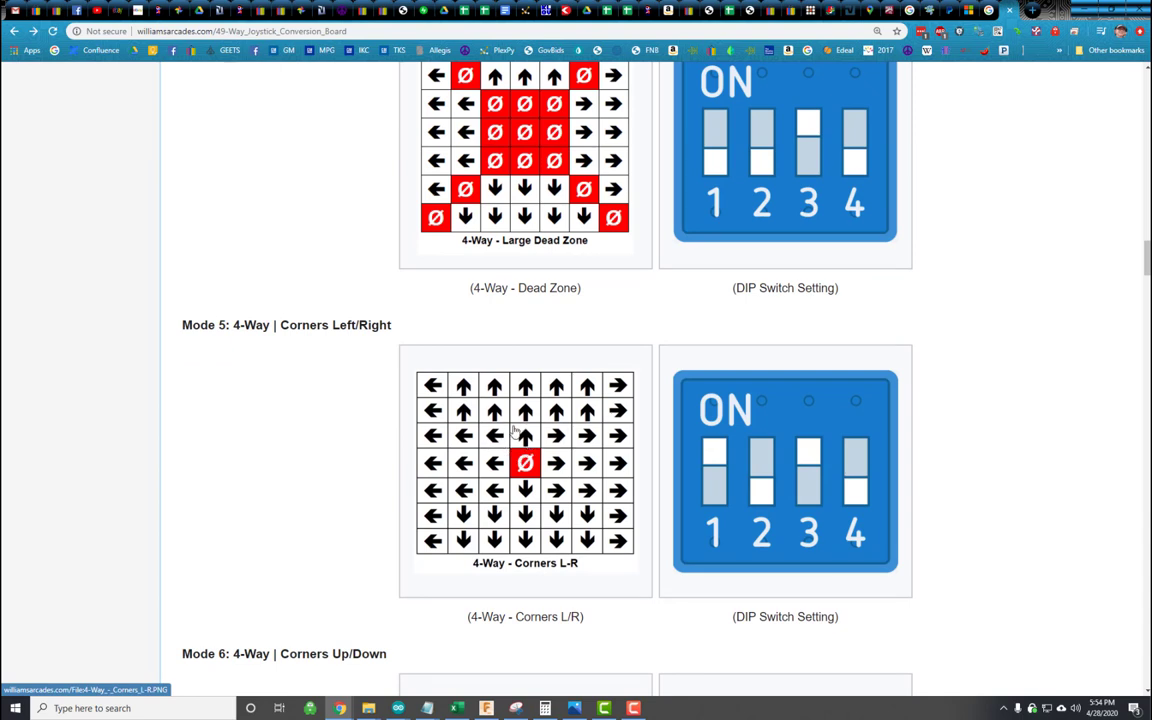
mouse_move(433, 385)
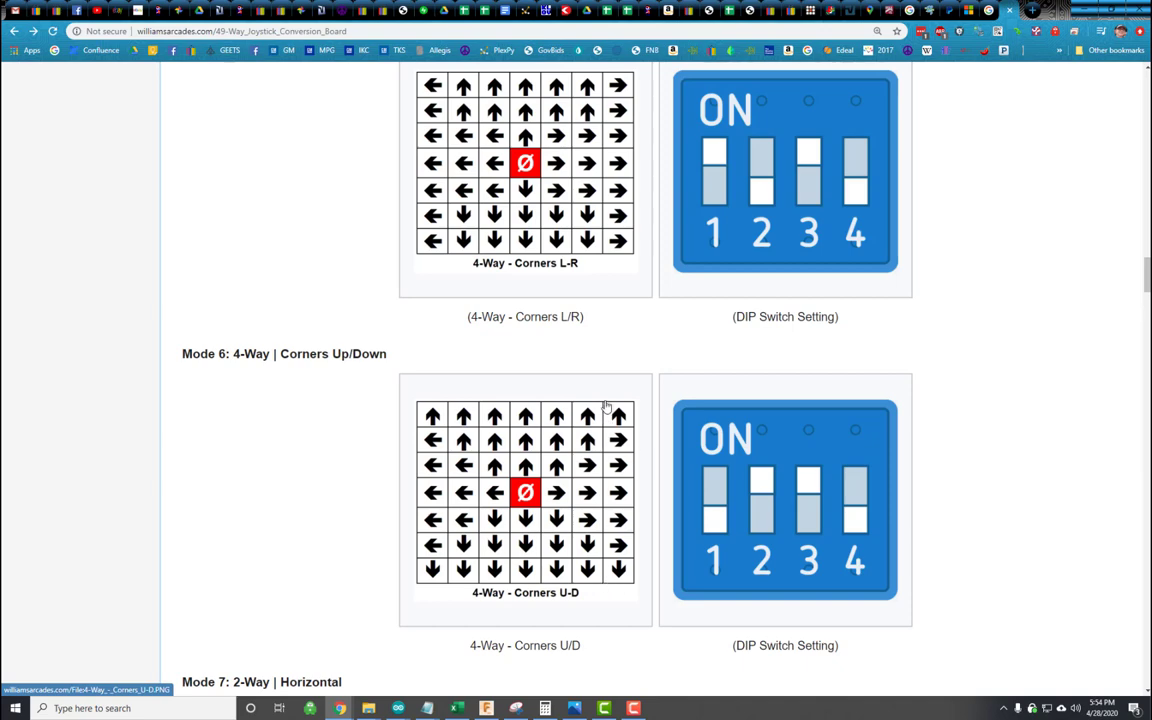
scroll("down", 3)
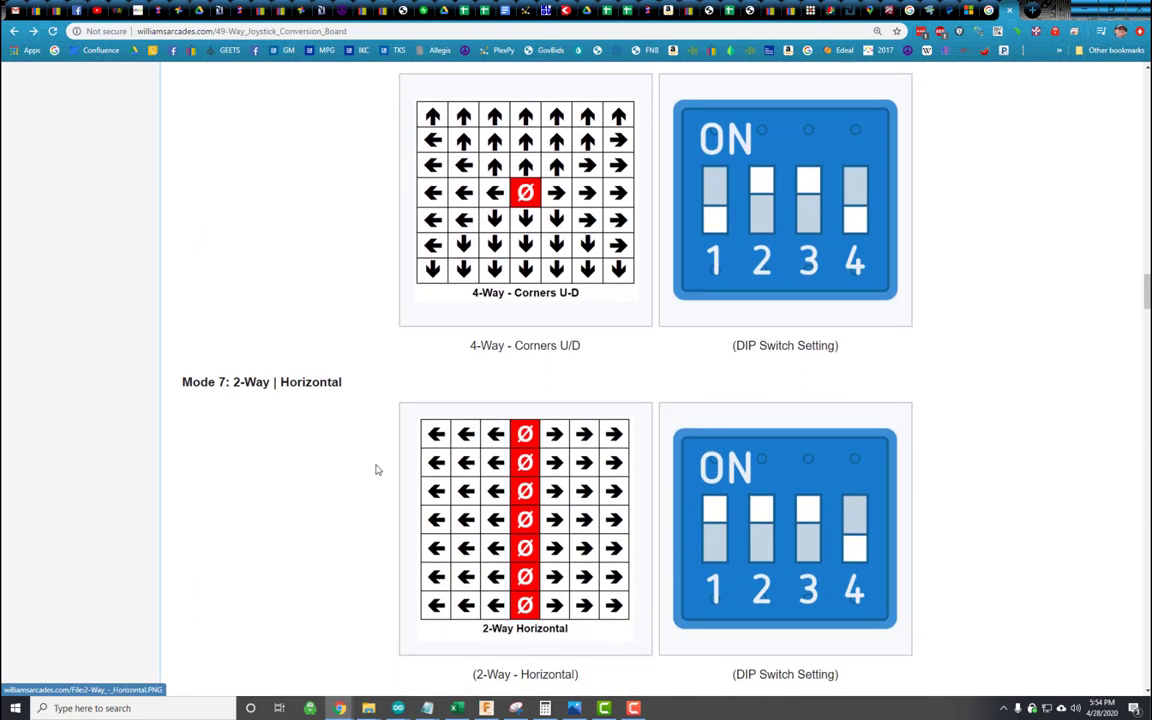
scroll("down", 3)
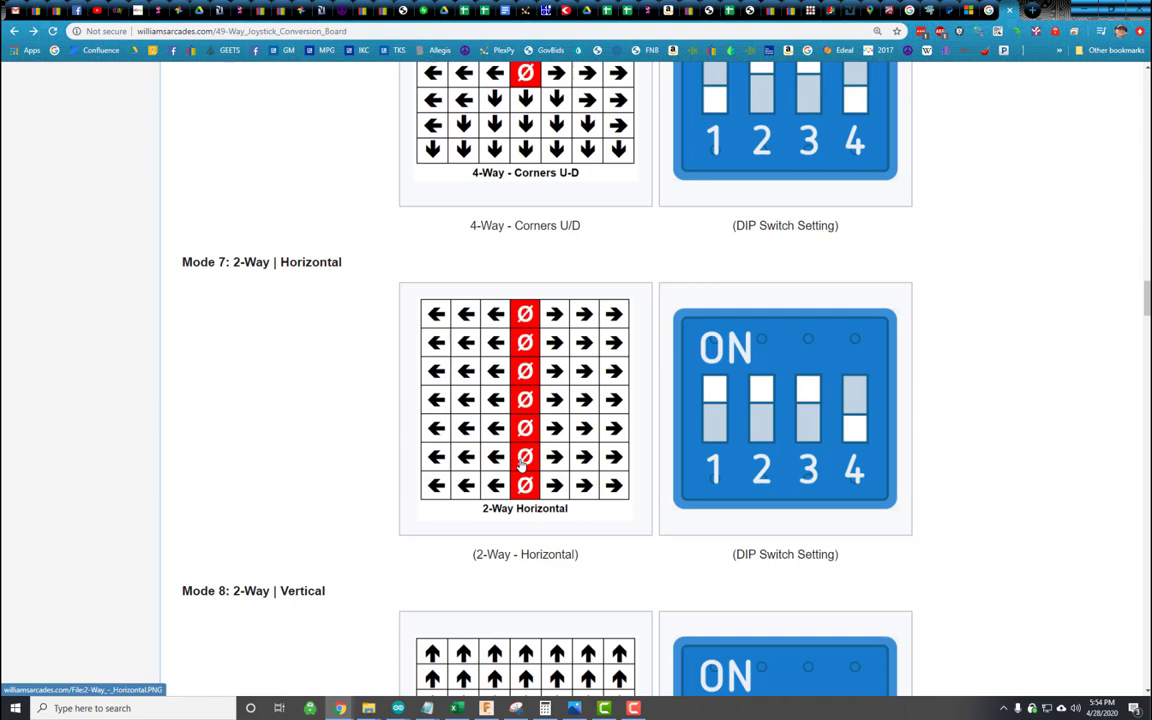
mouse_move(643, 359)
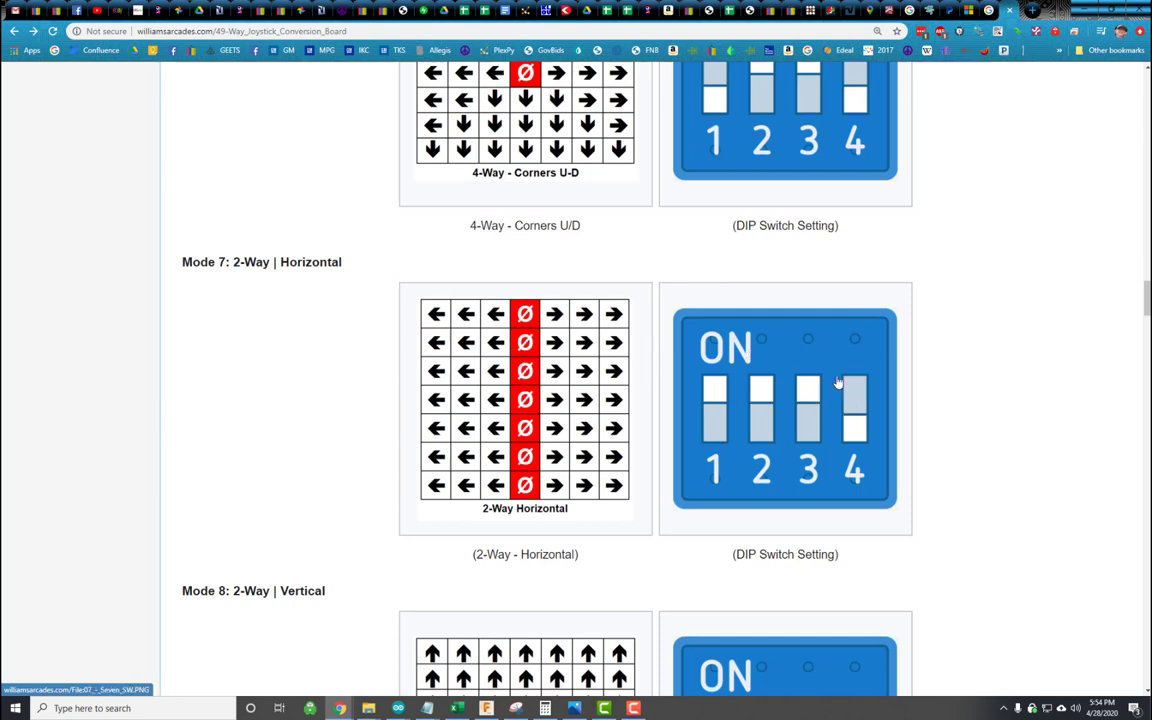
scroll("down", 3)
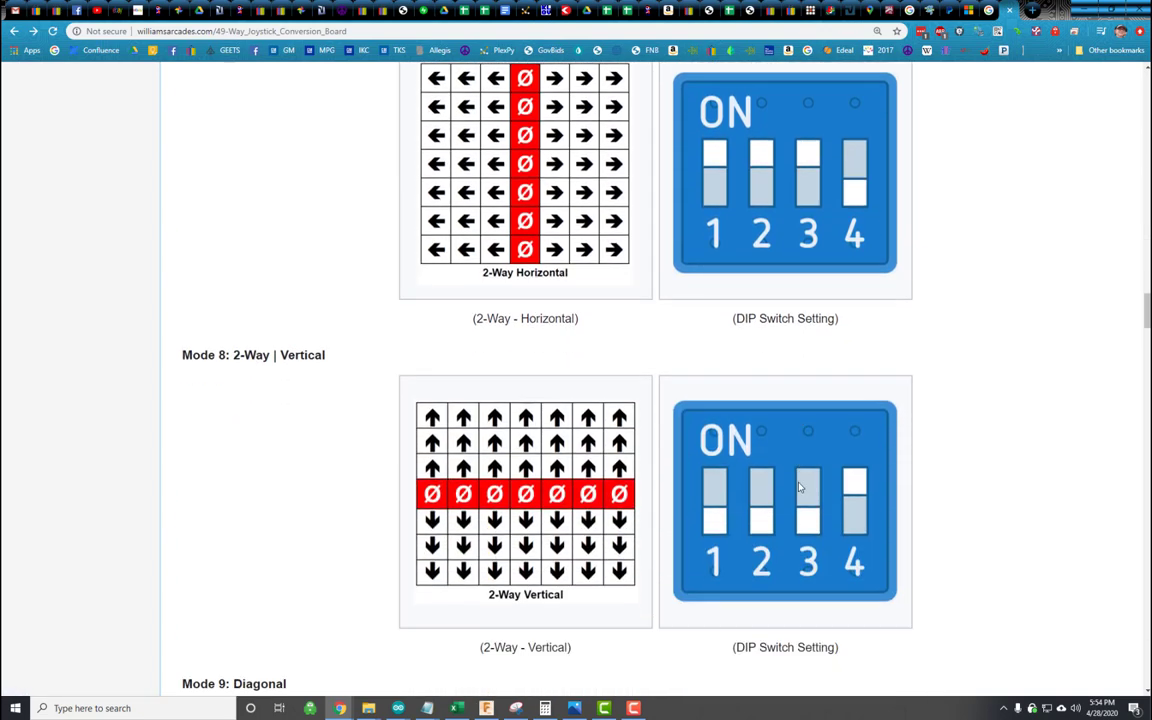
scroll("down", 3)
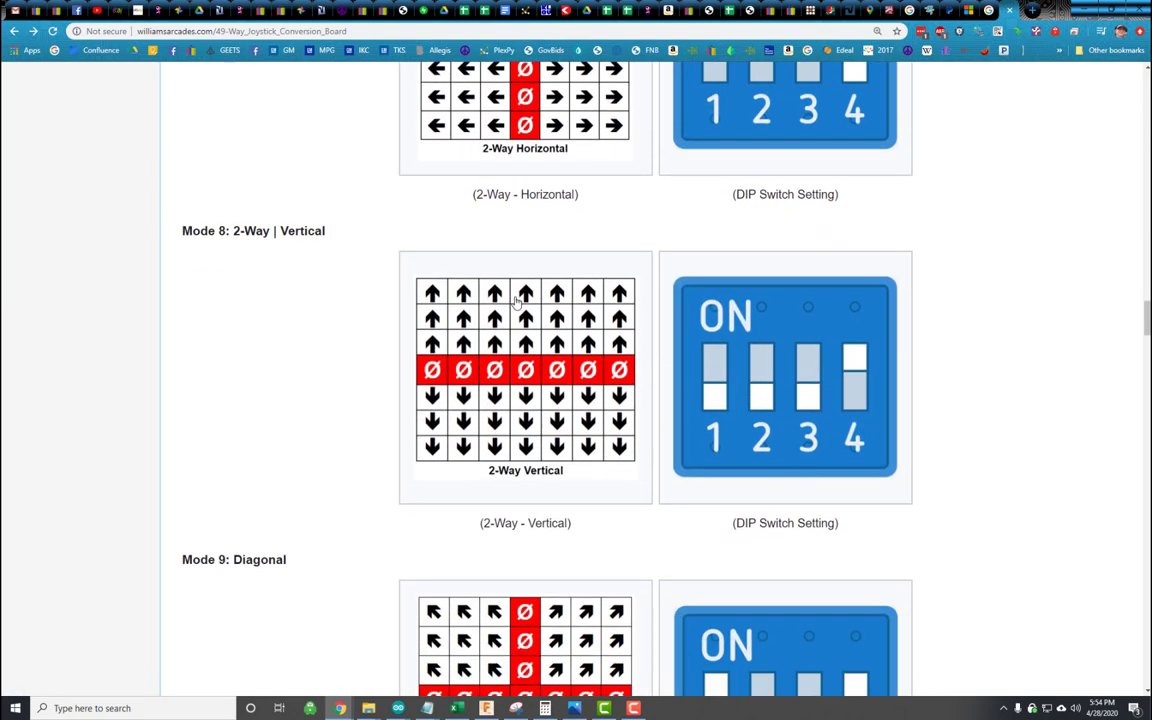
scroll("down", 3)
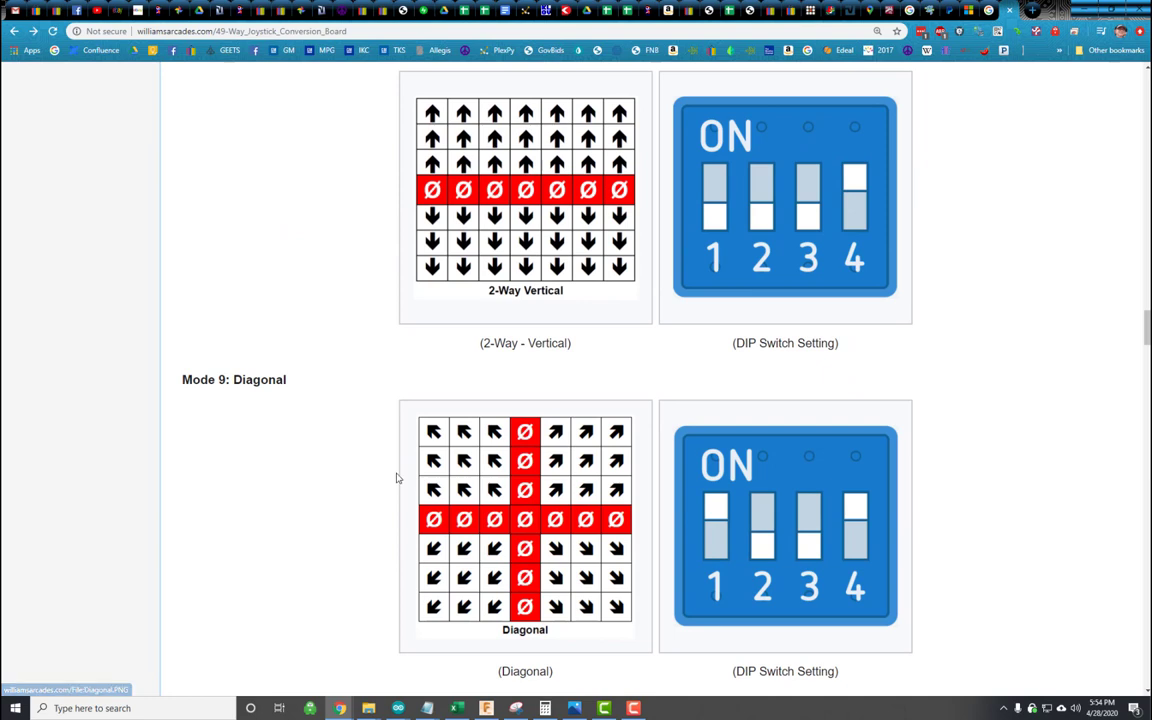
scroll("down", 3)
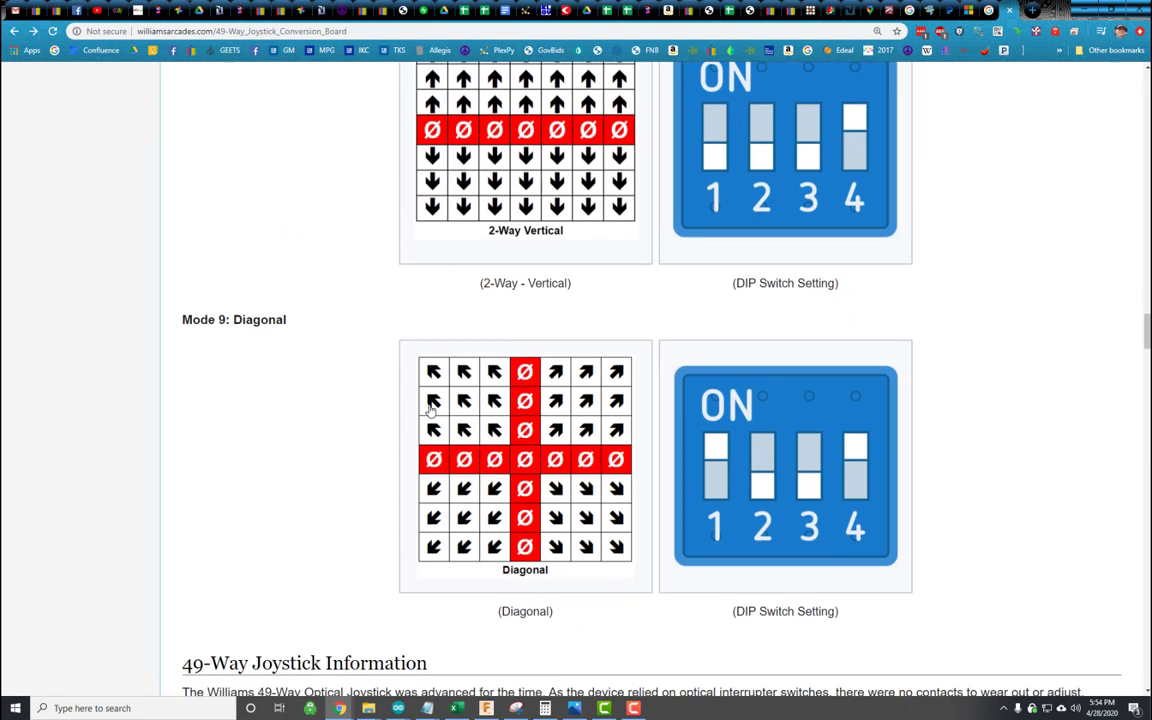
mouse_move(548, 420)
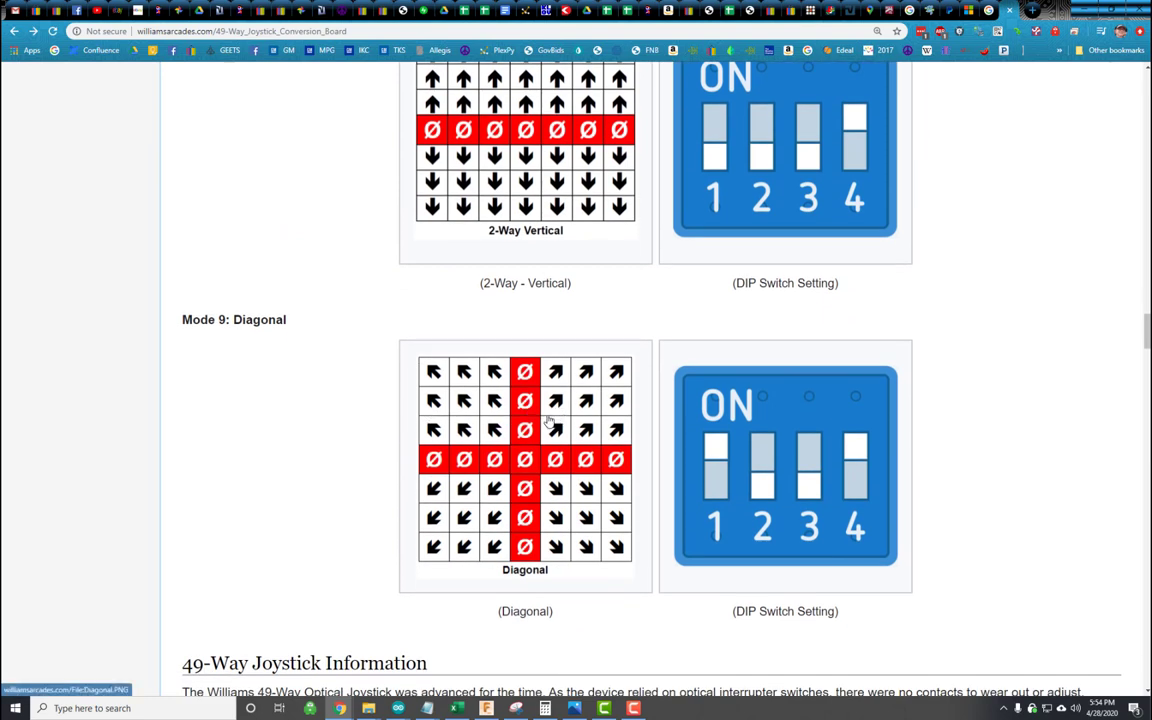
mouse_move(620, 503)
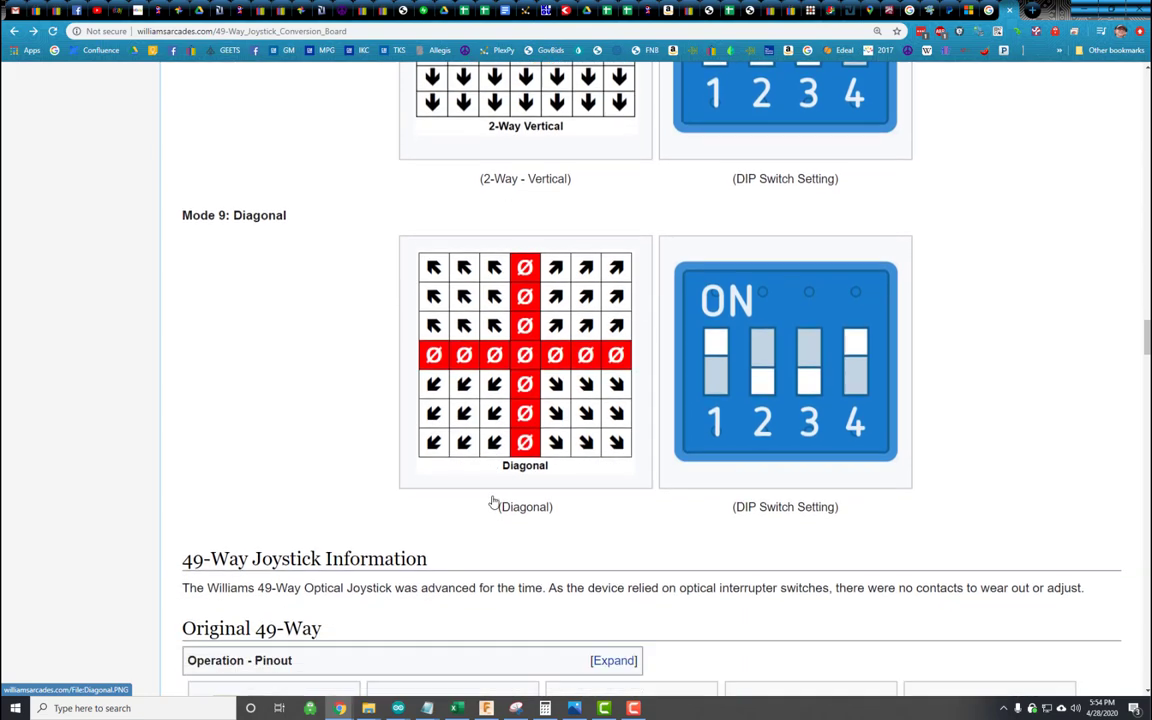
Step: Scroll past the Original 49-Way photo gallery to the Amtel Microprocessor Source Code heading
scroll("down", 3)
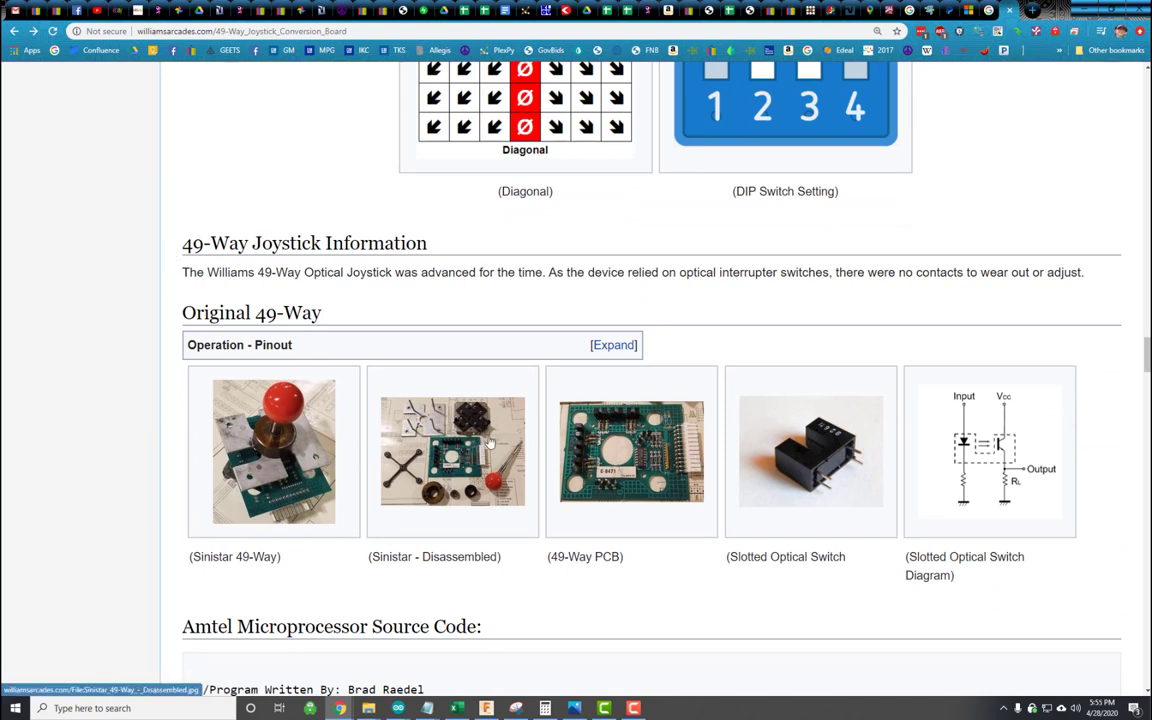
mouse_move(717, 447)
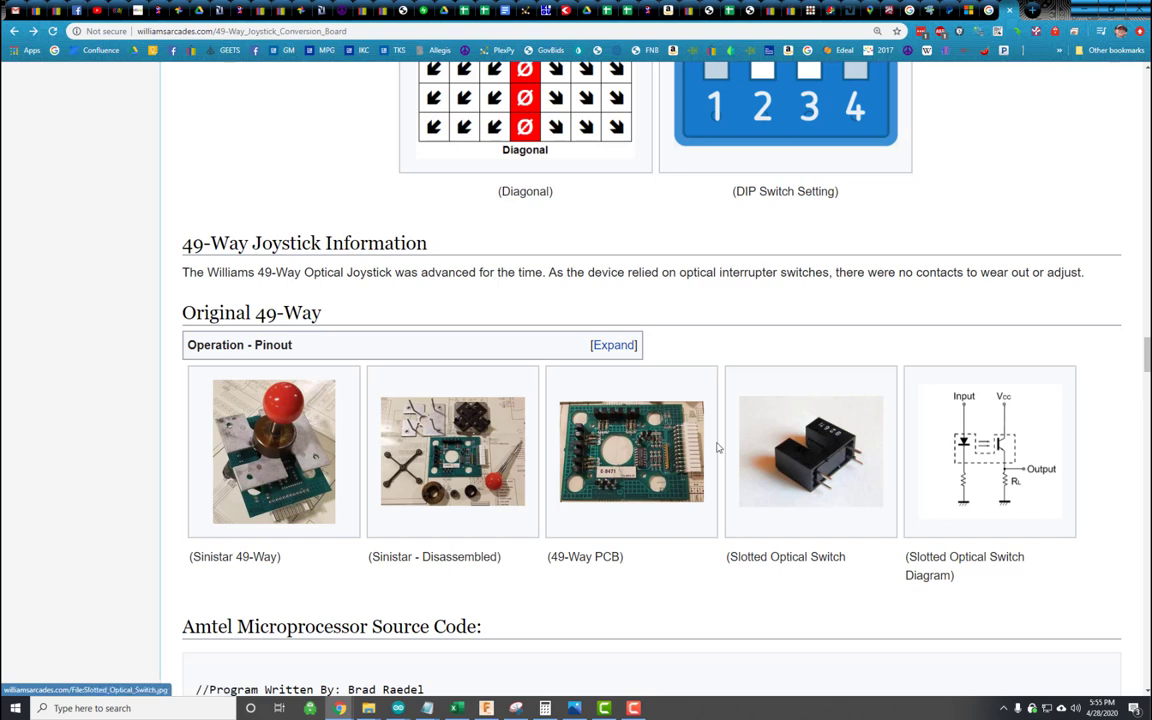
mouse_move(967, 453)
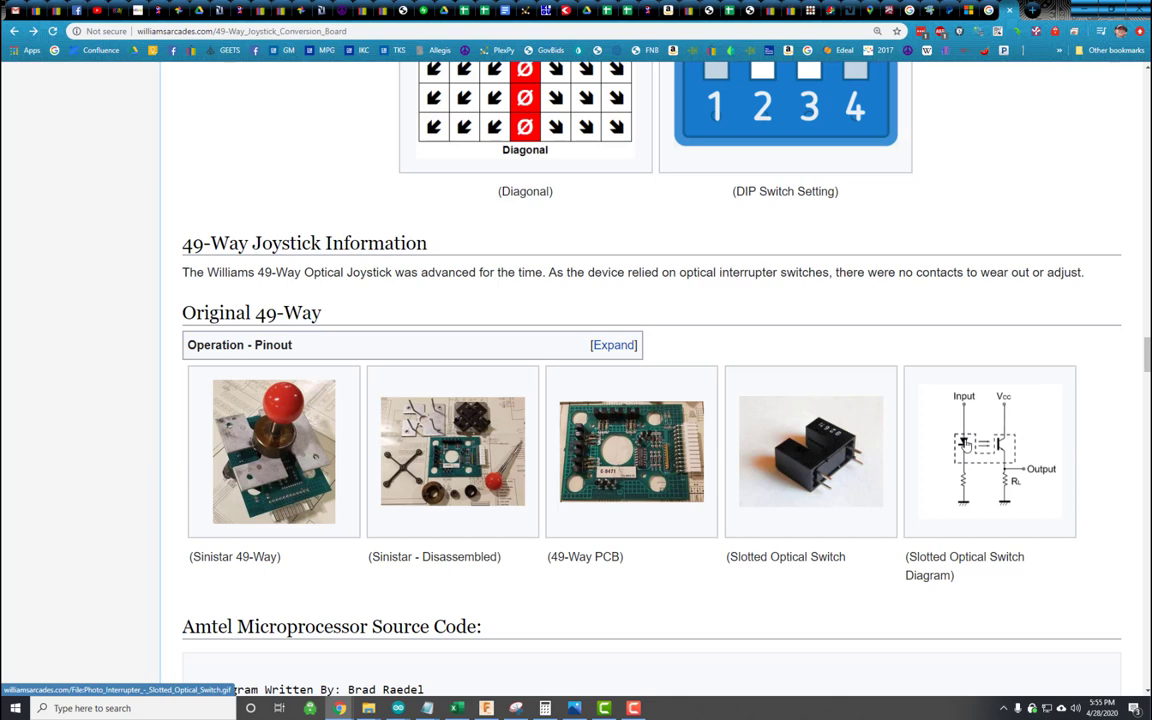
mouse_move(942, 505)
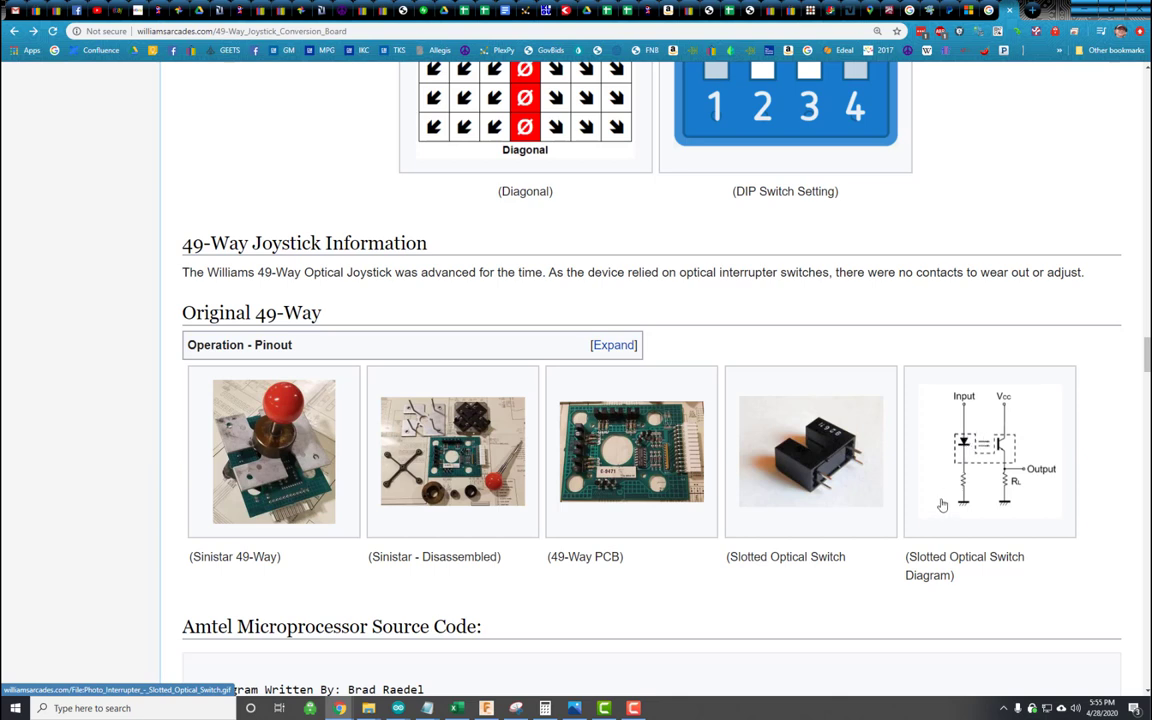
mouse_move(1009, 447)
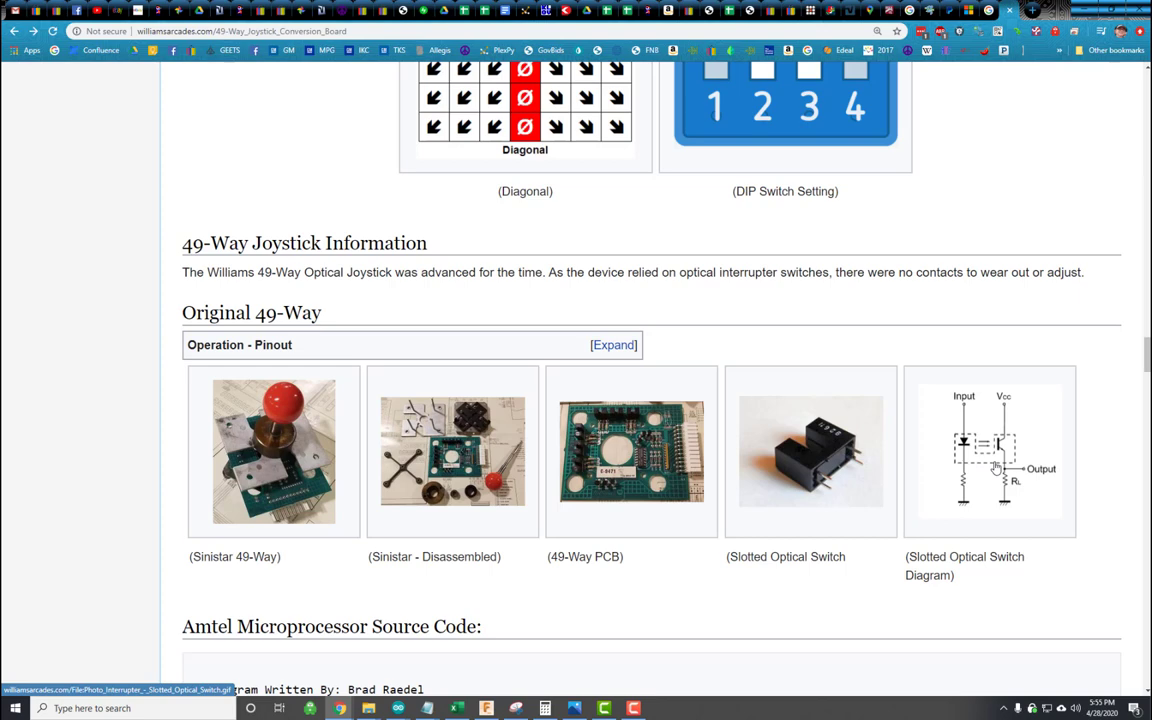
scroll("down", 3)
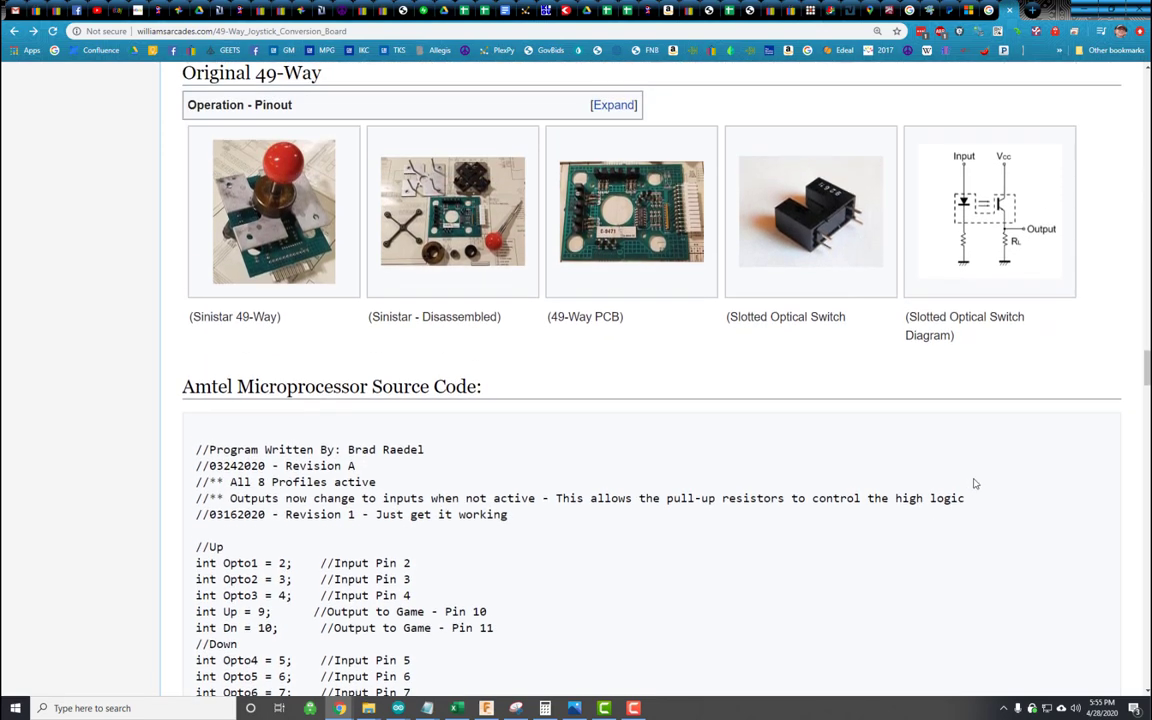
Step: Expand the Operation - Pinout box and scroll to the 8 outputs and 12-pin Molex pin-out
left_click(612, 104)
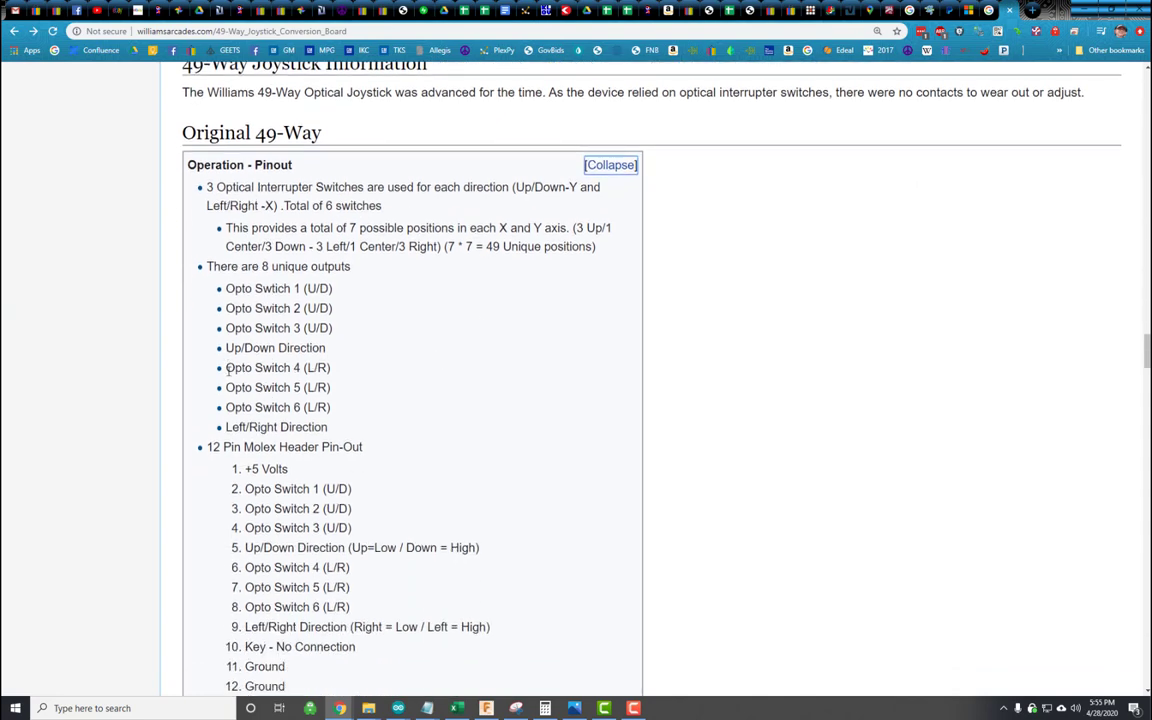
scroll("down", 3)
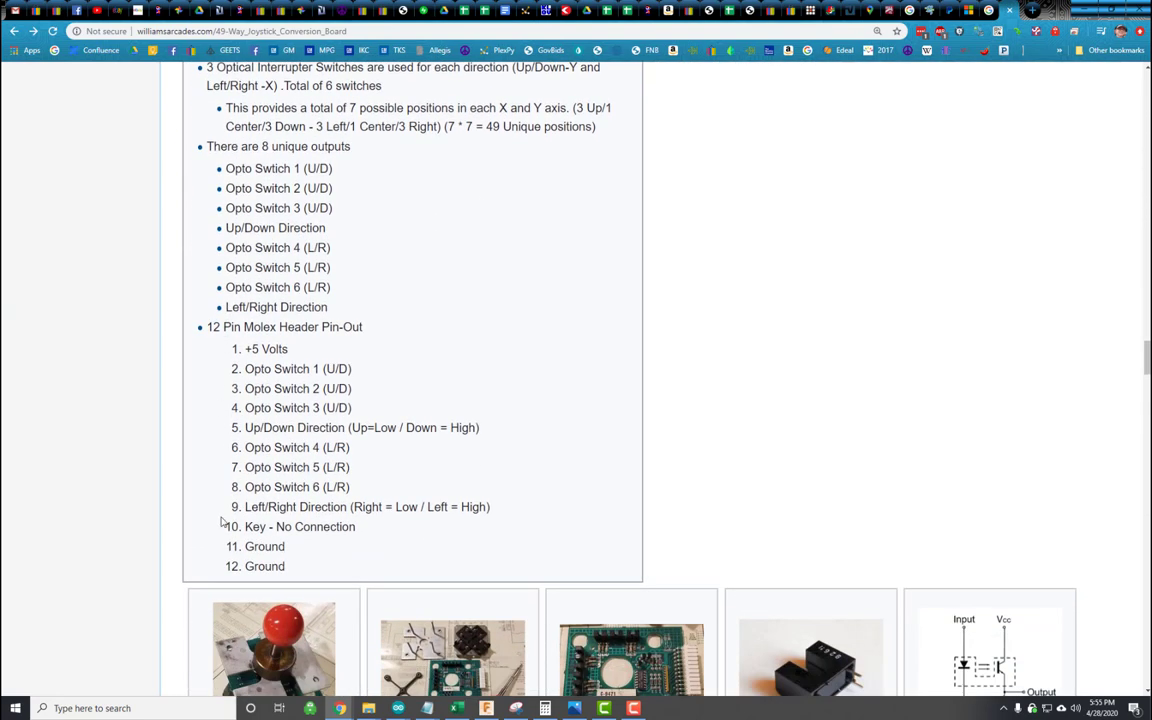
mouse_move(295, 434)
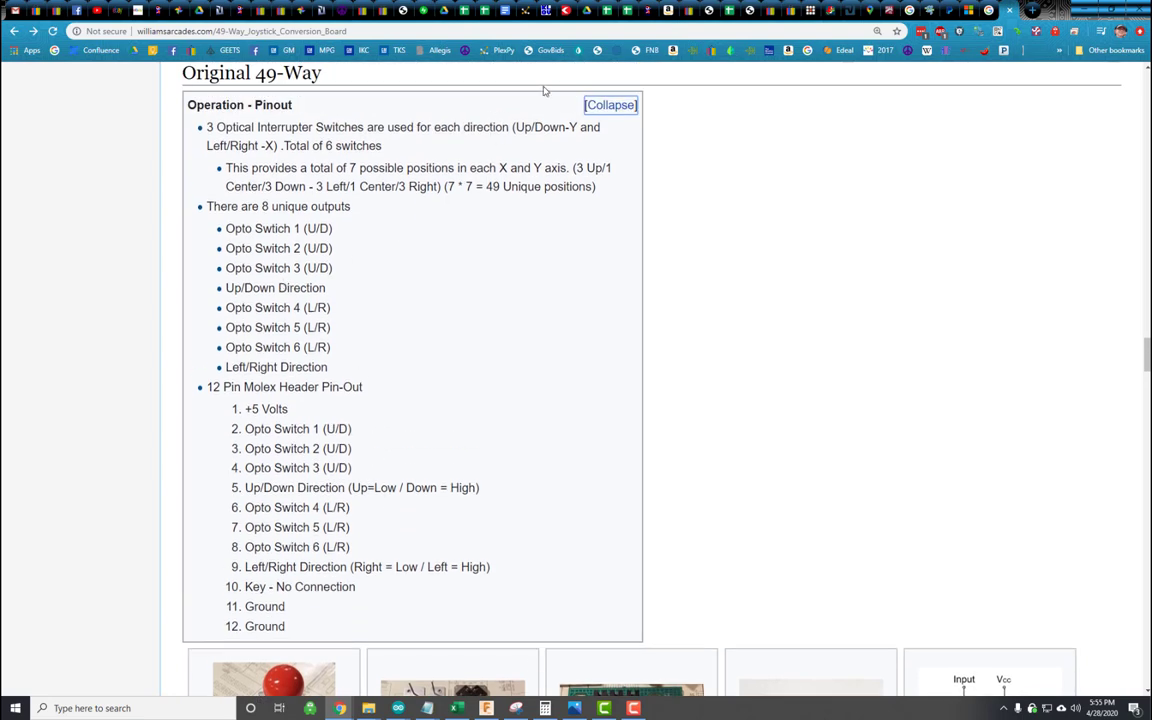
Step: Skim the Amtel source code, then return to the Mode 5 and Mode 6 diagrams
scroll("down", 3)
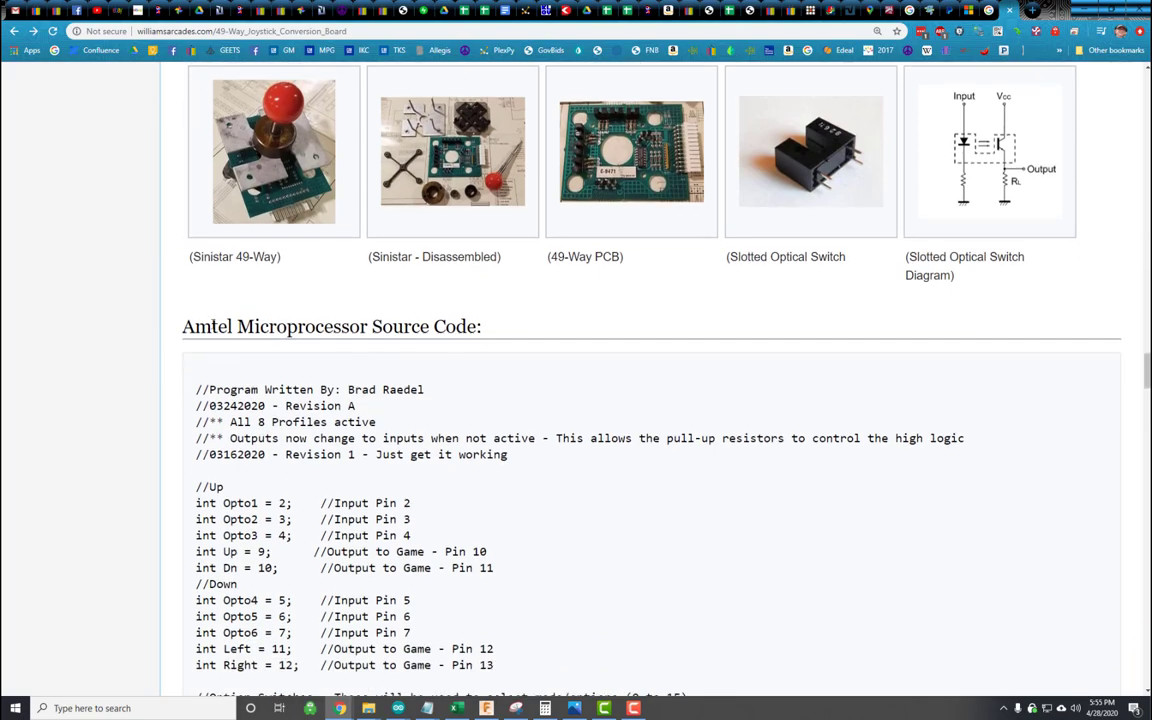
scroll("down", 3)
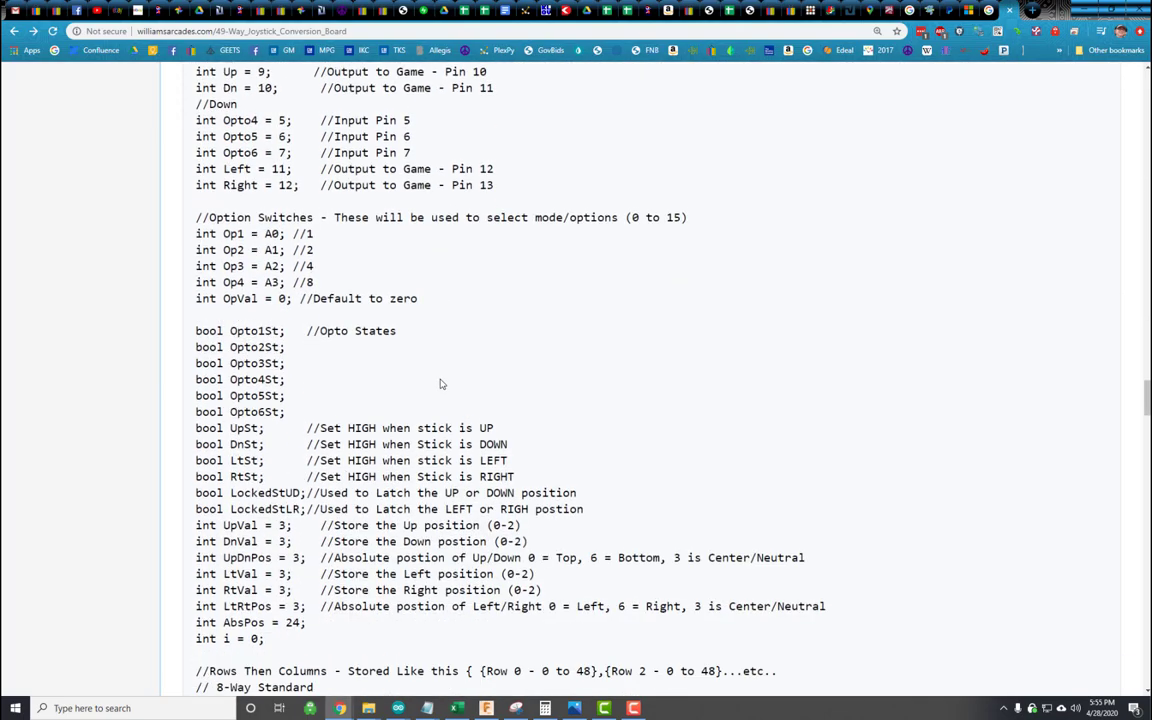
scroll("down", 3)
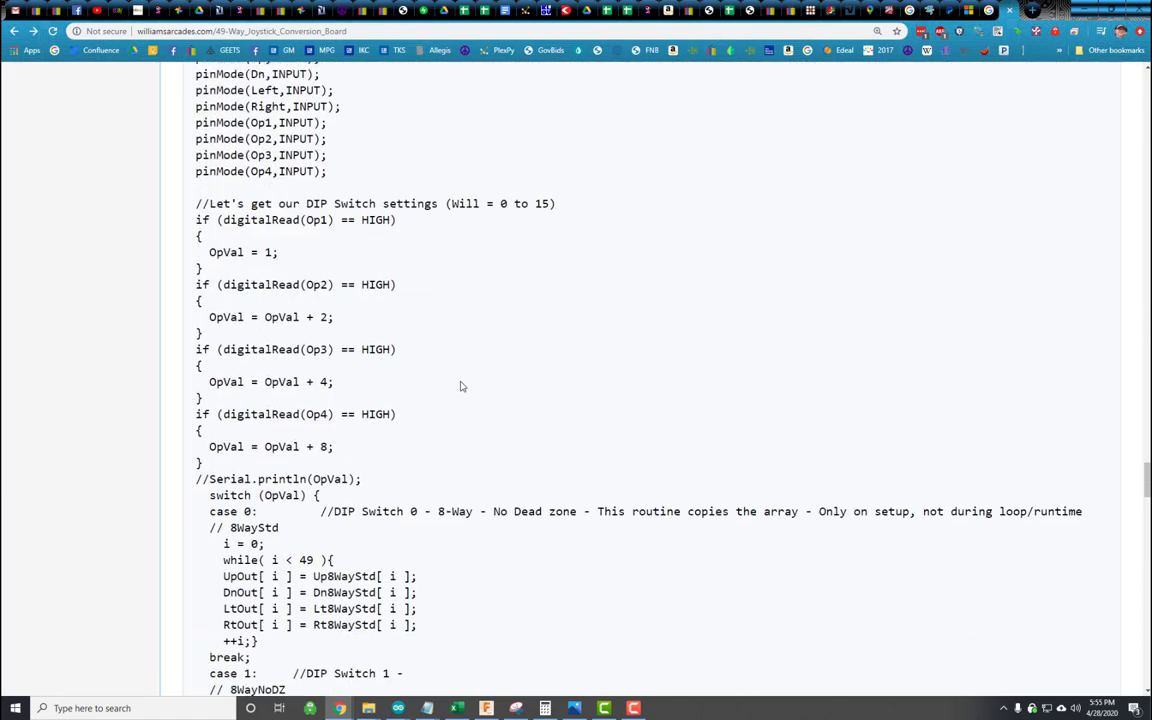
scroll("down", 3)
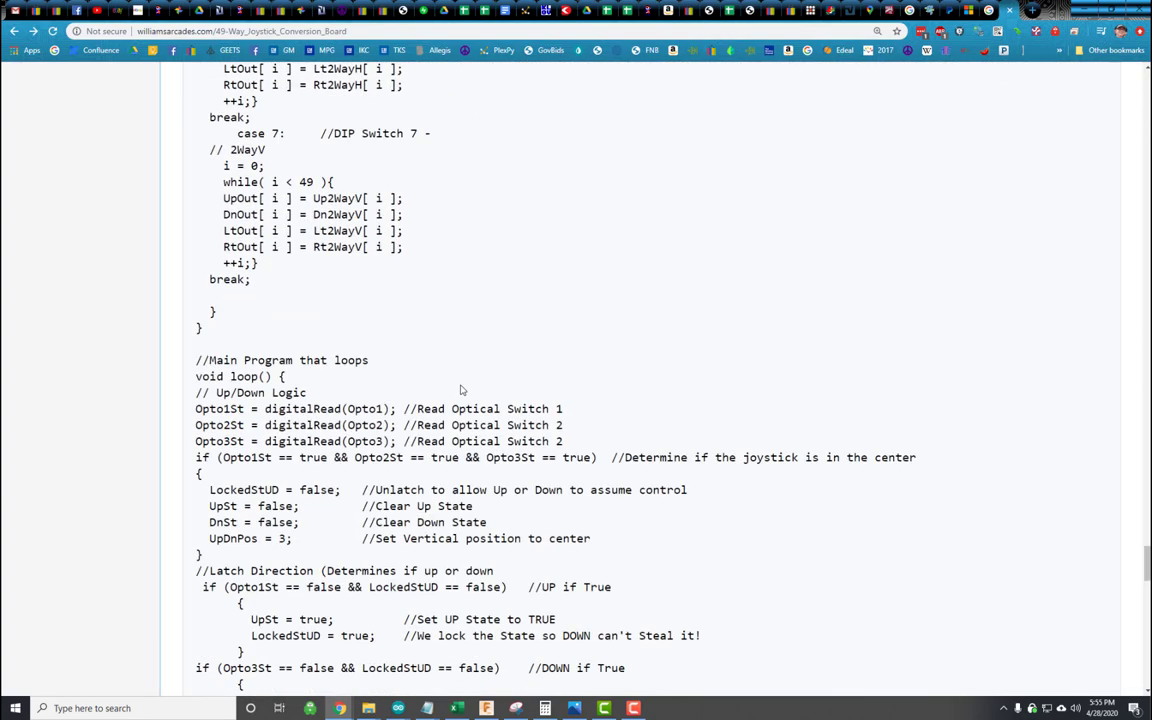
scroll("down", 3)
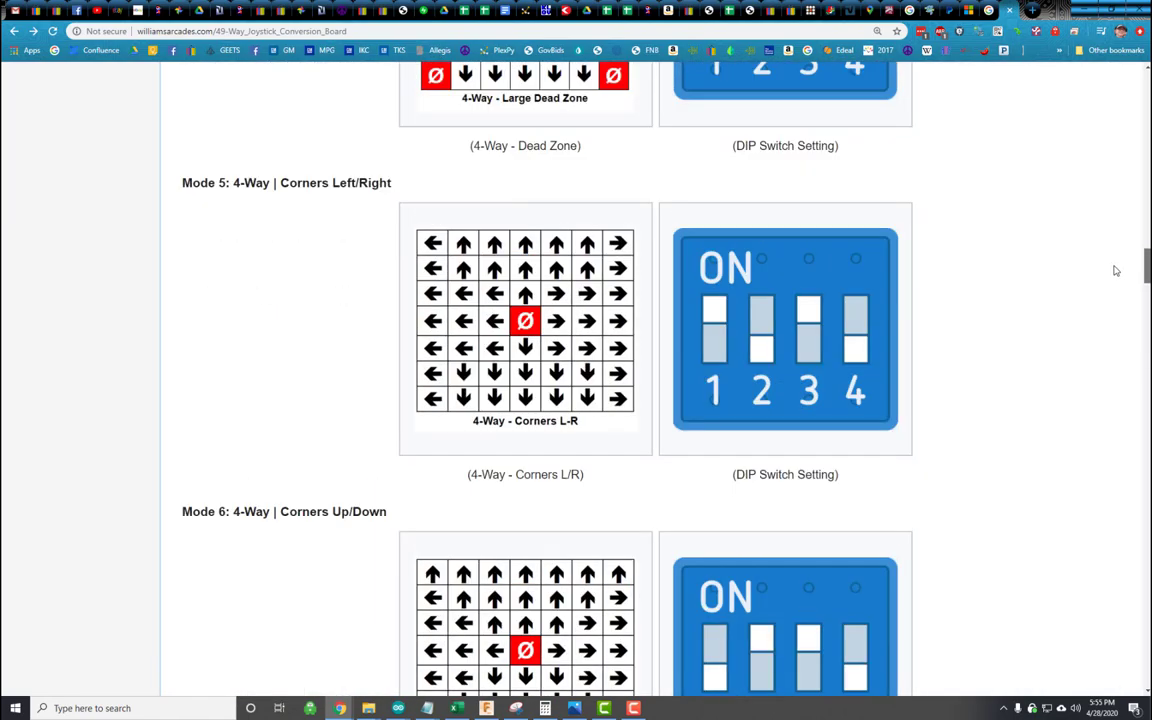
scroll("up", 3)
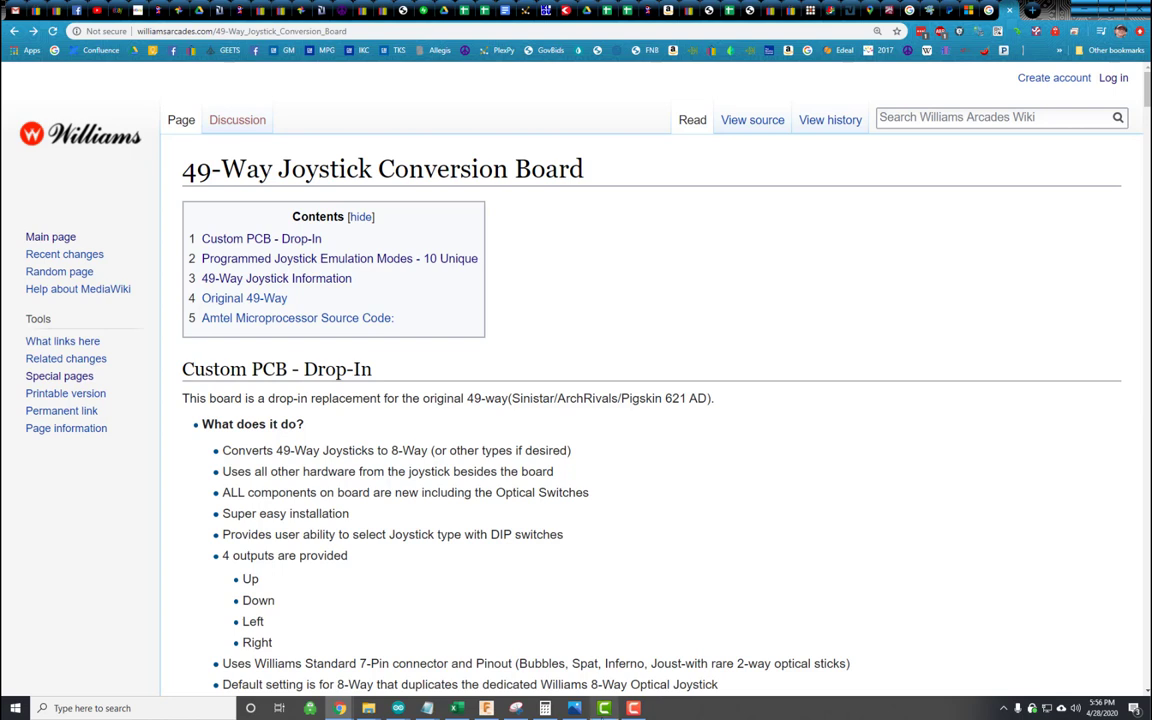
mouse_move(523, 531)
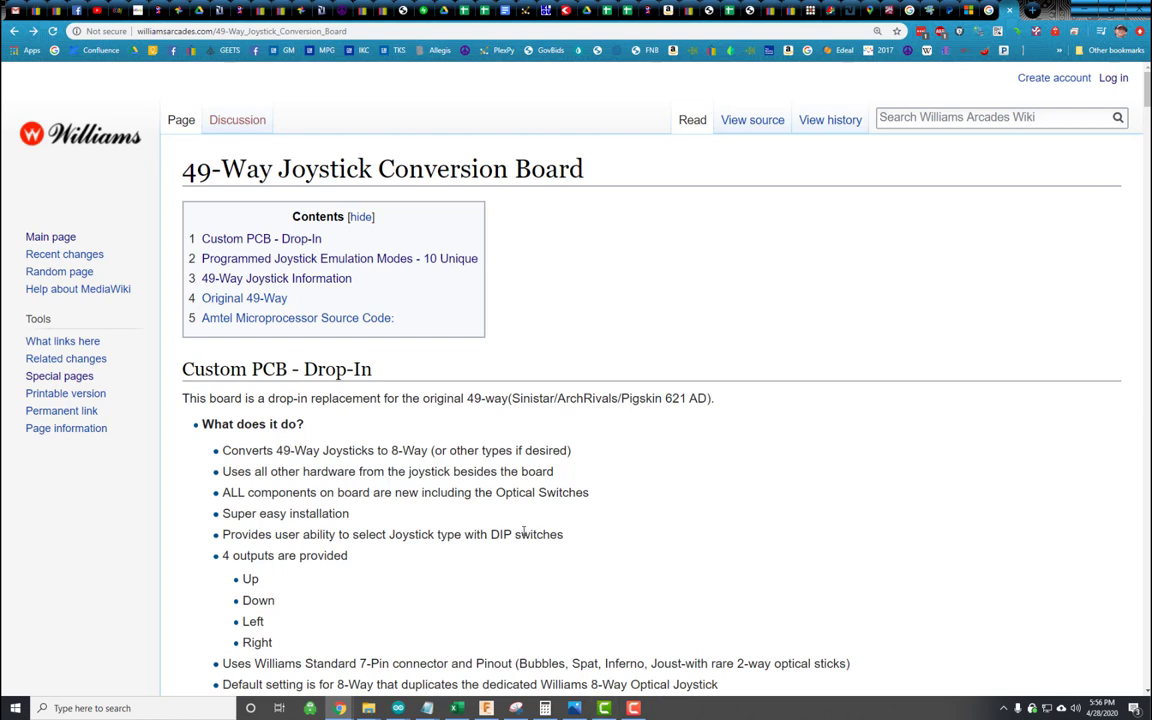
Step: Scroll past the Custom PCB - Drop-In bullet list to the front, rear and populated PCB photos
scroll("down", 3)
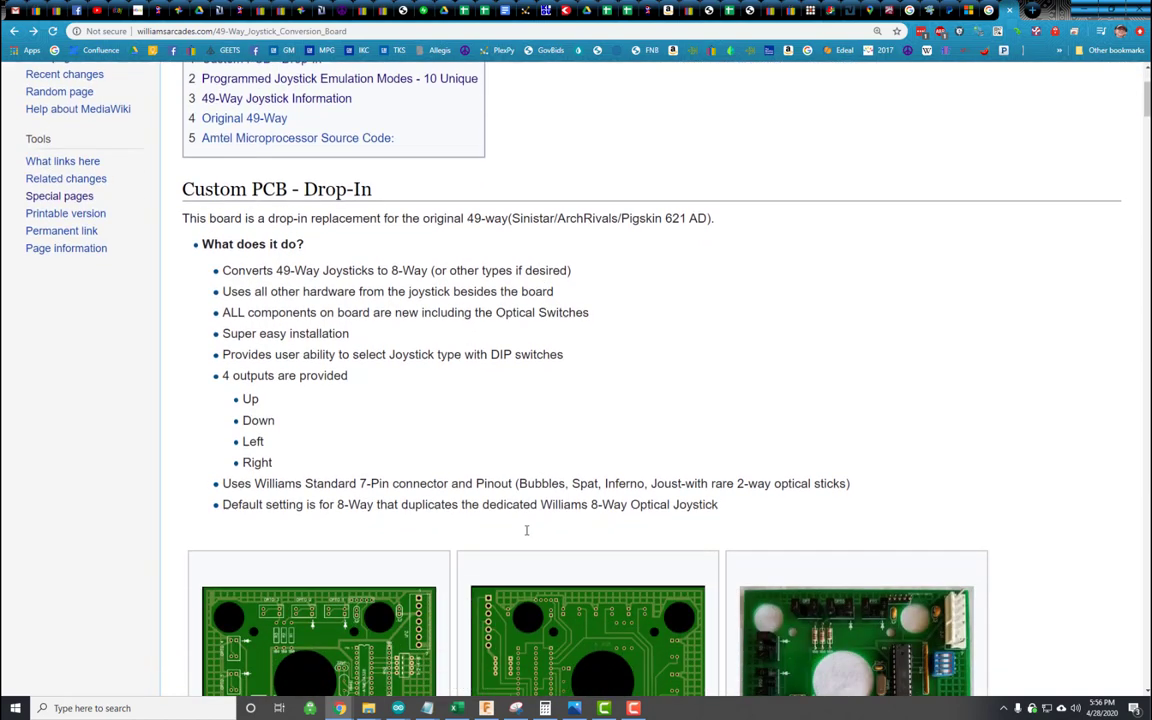
scroll("down", 3)
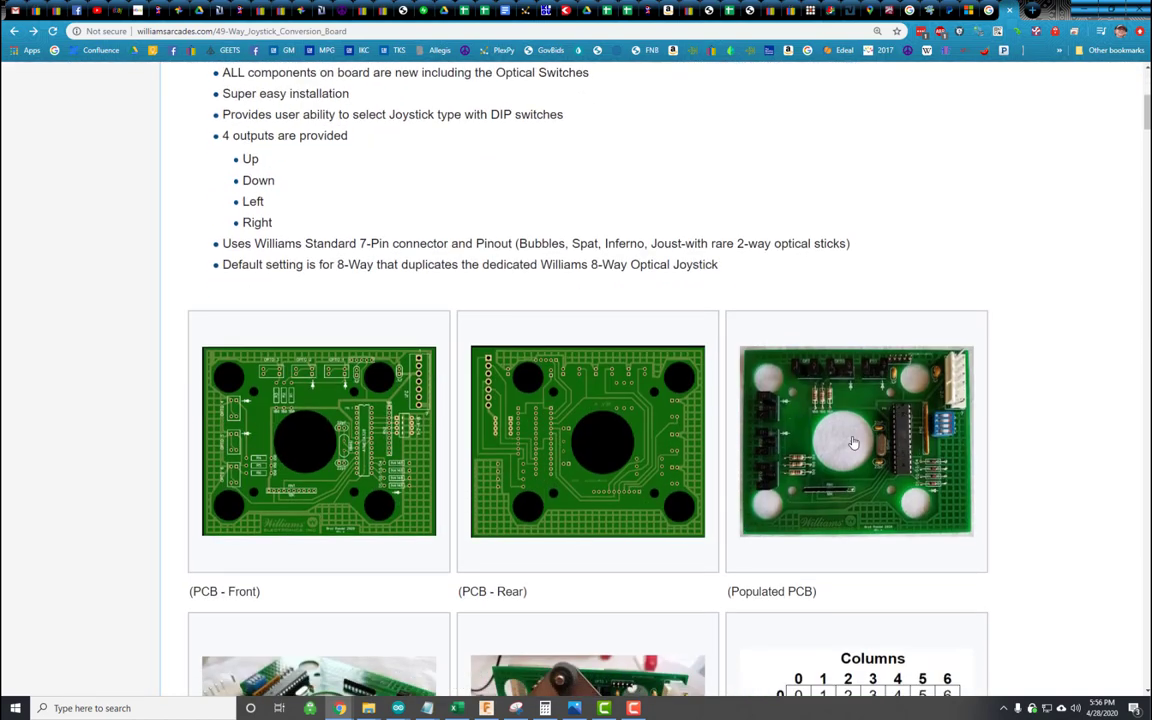
mouse_move(930, 505)
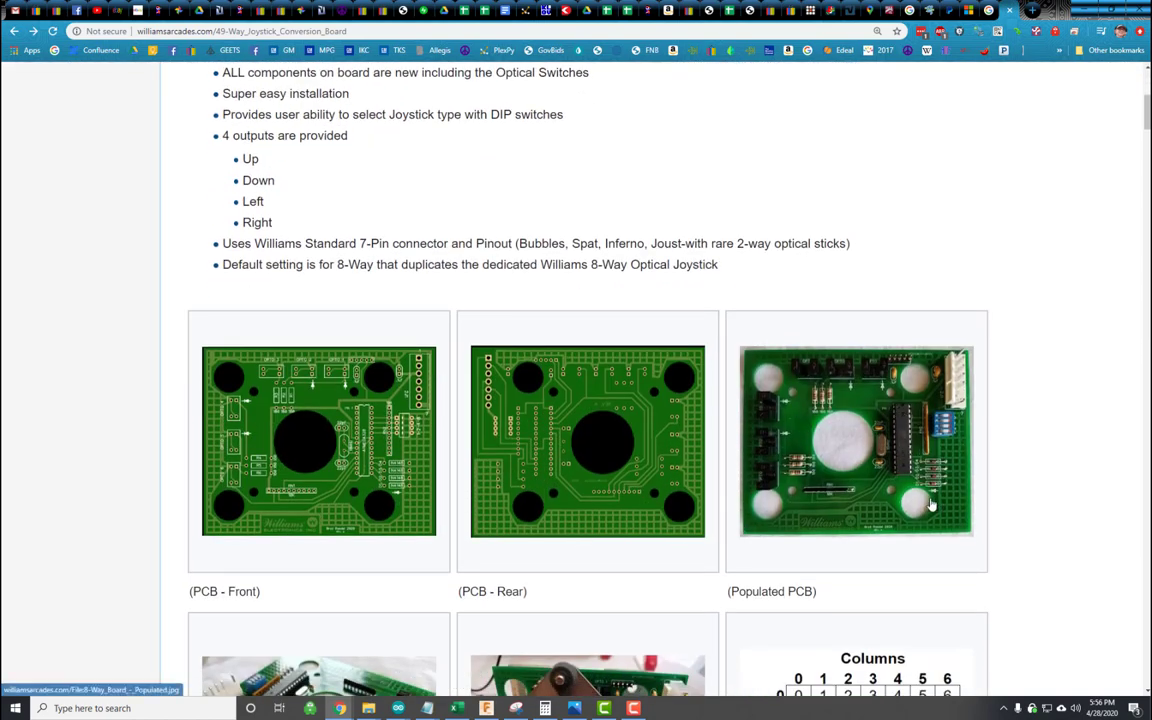
scroll("down", 3)
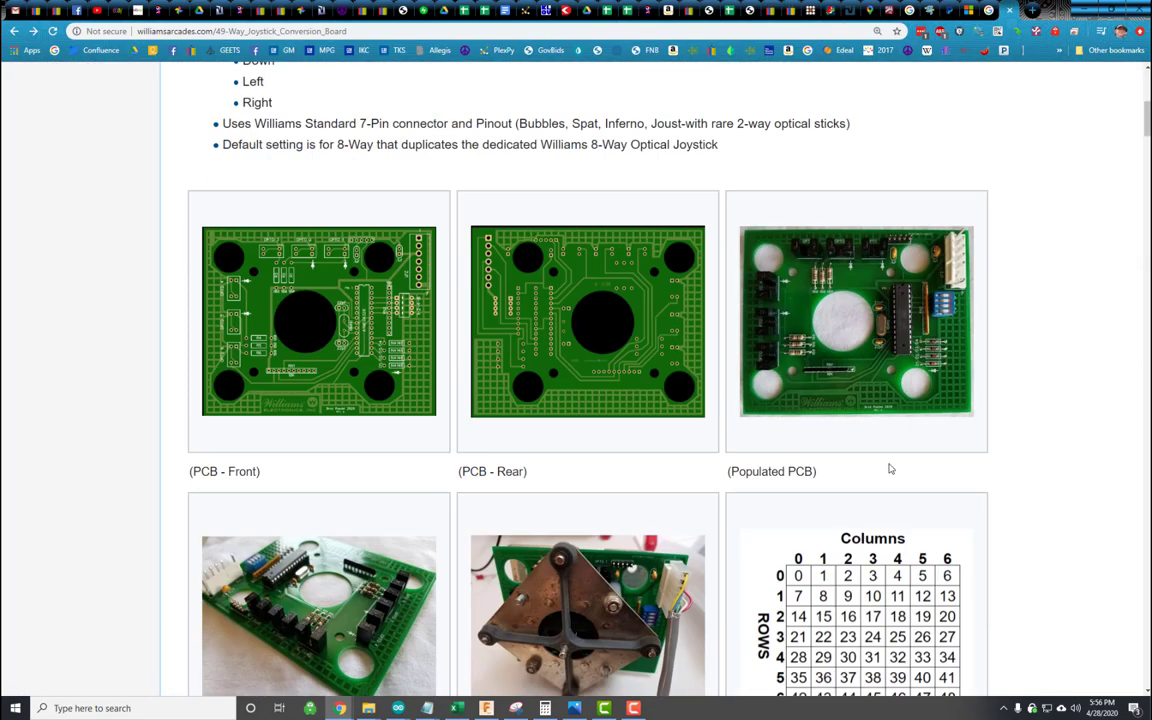
scroll("down", 3)
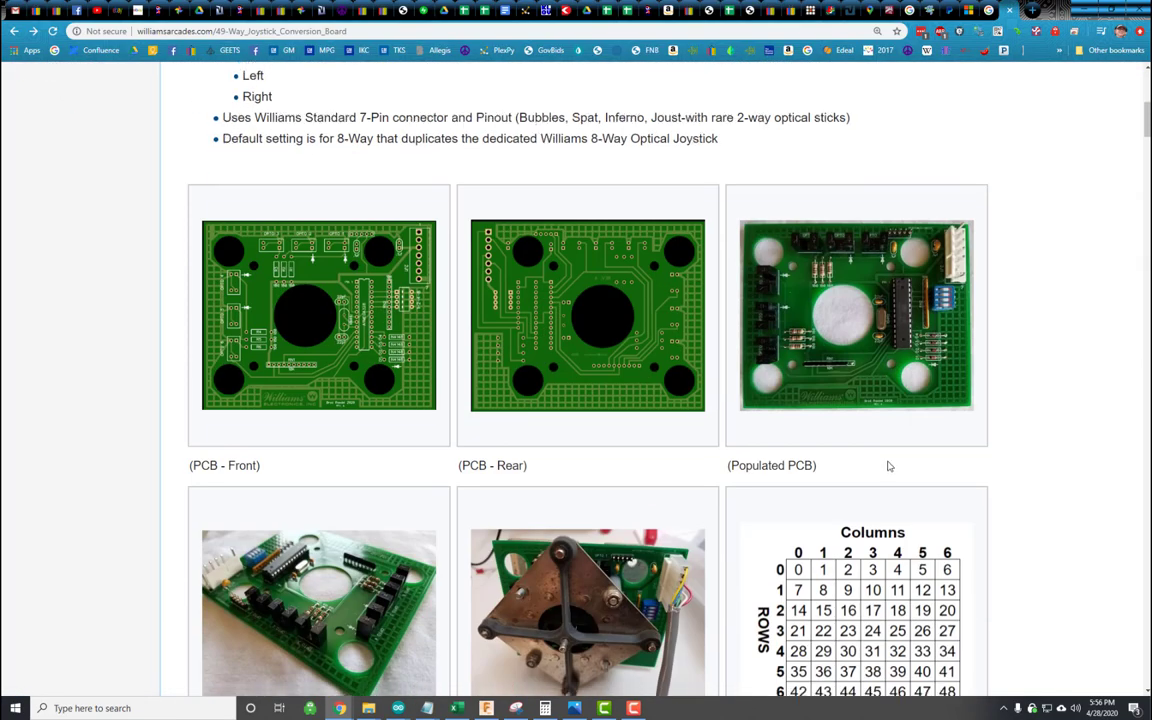
Step: Scroll down to the mounted board, mapped locations grid and DIP switch photos
scroll("down", 3)
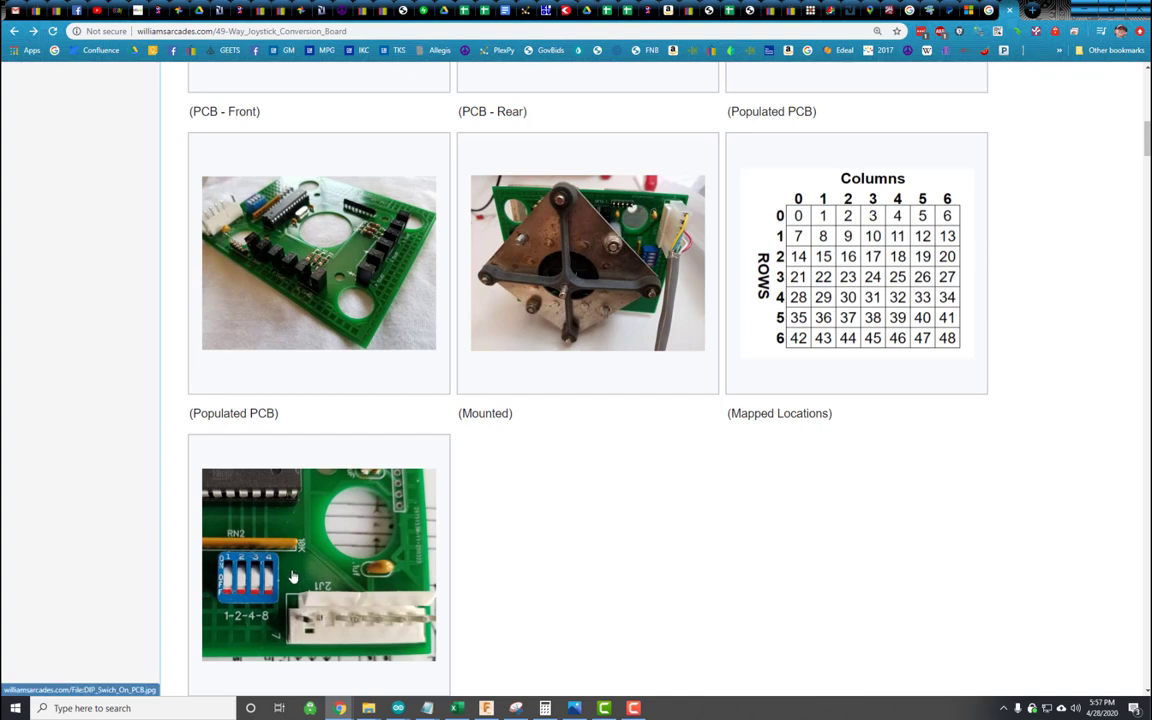
mouse_move(357, 617)
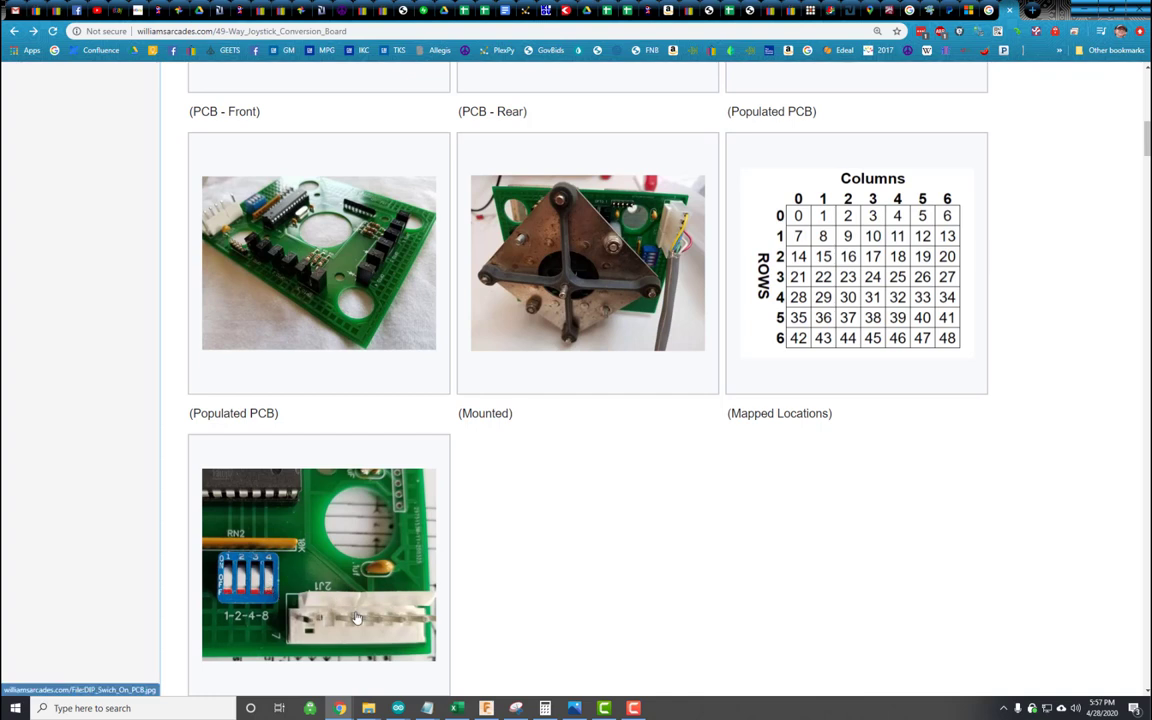
mouse_move(347, 607)
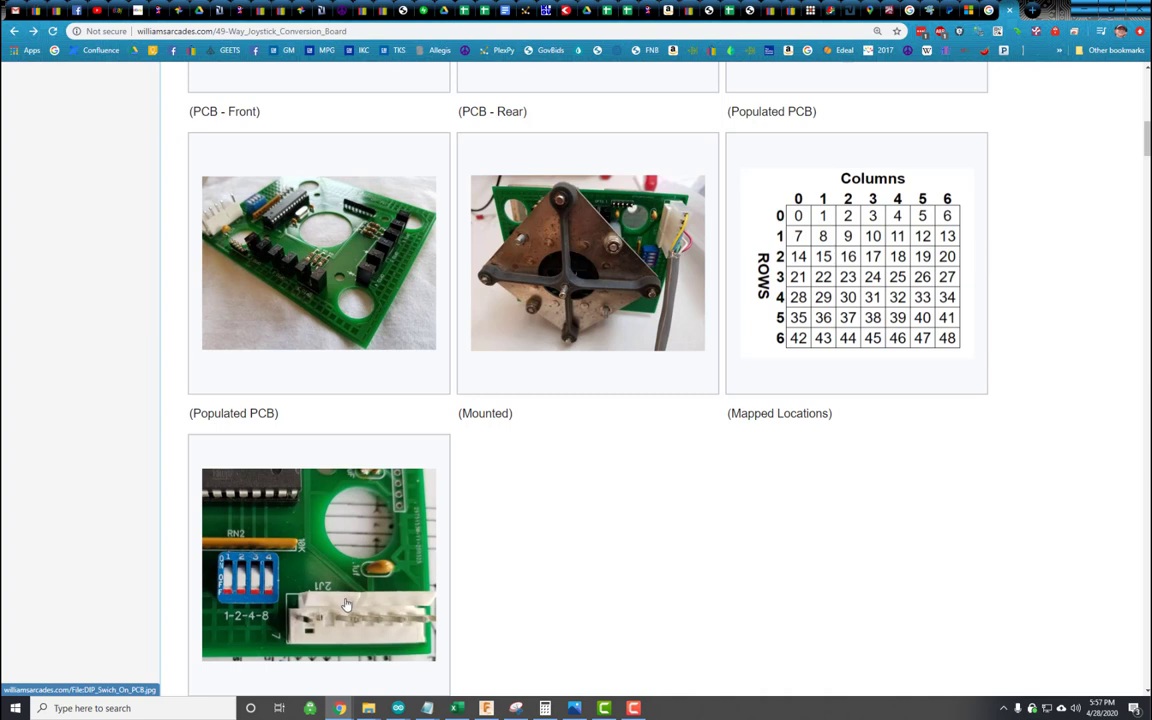
mouse_move(247, 490)
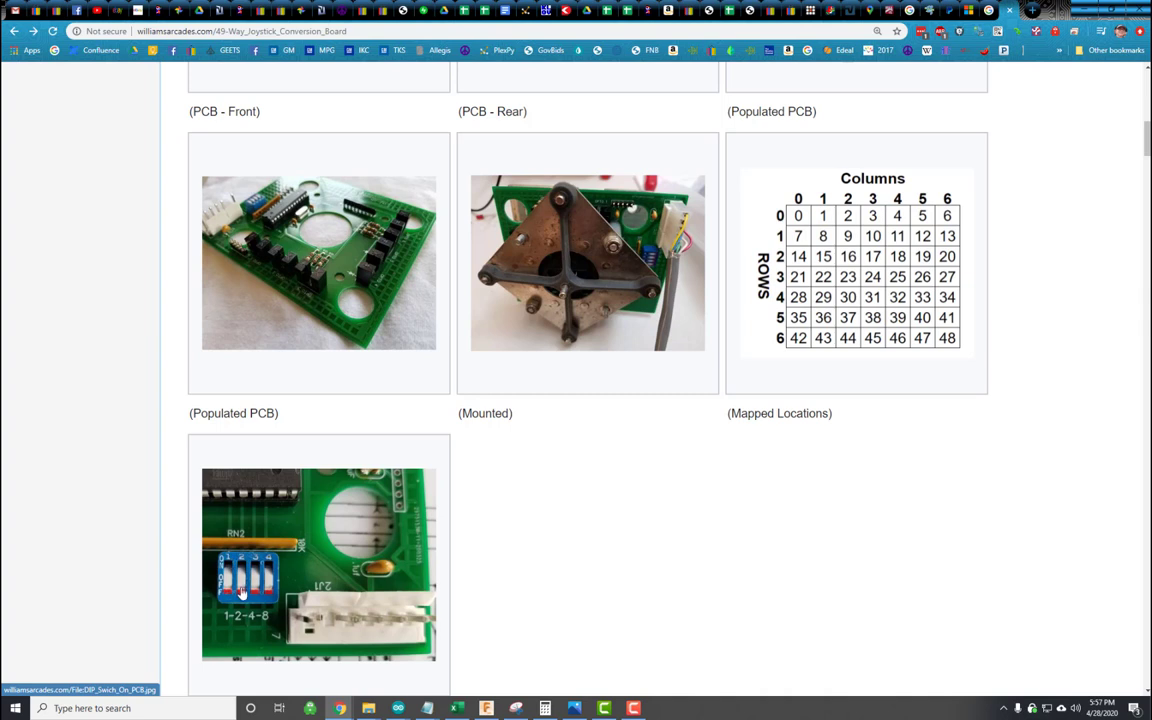
mouse_move(243, 560)
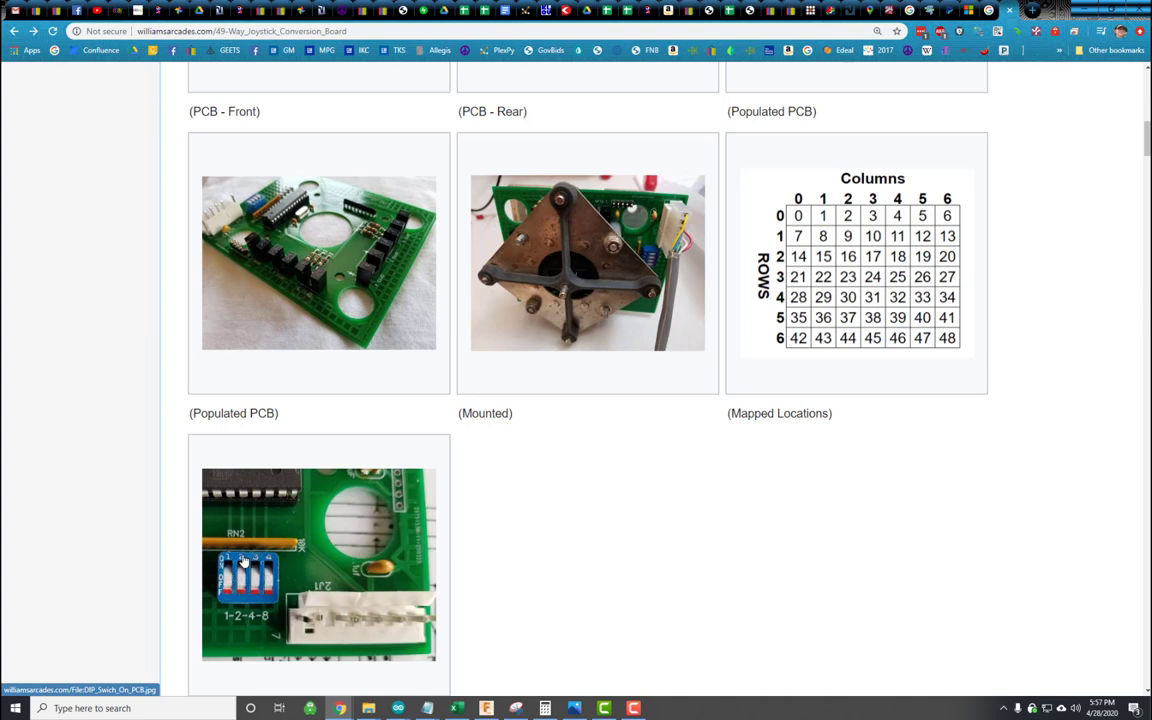
mouse_move(444, 528)
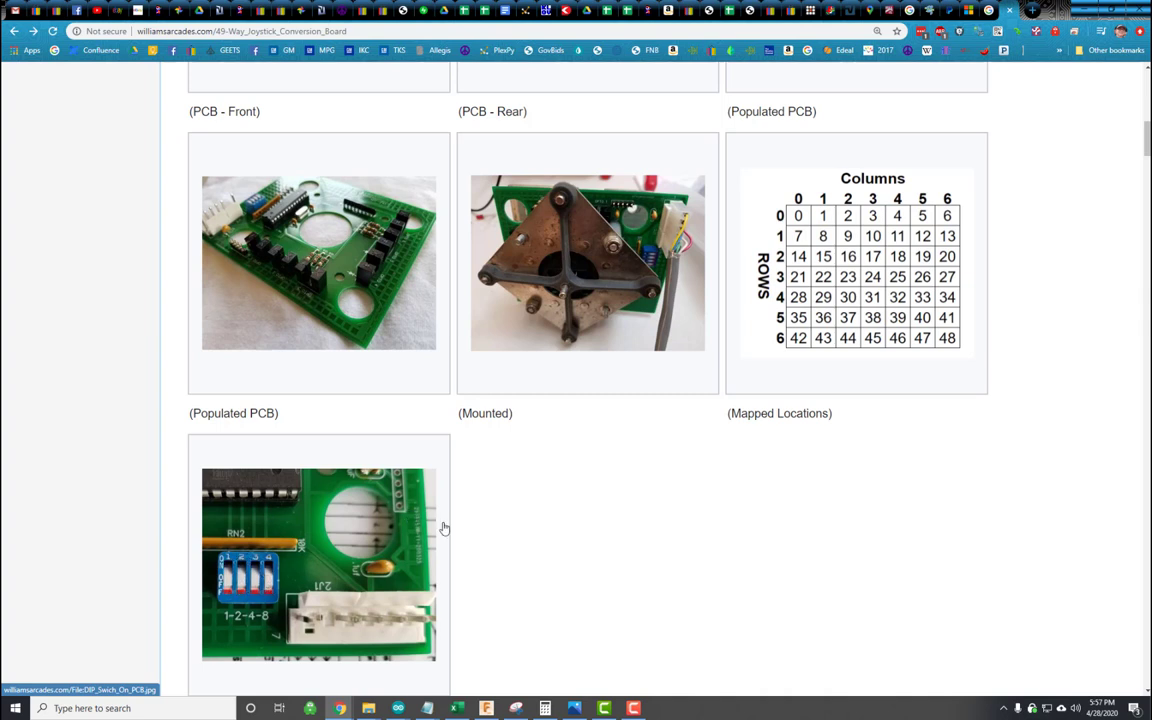